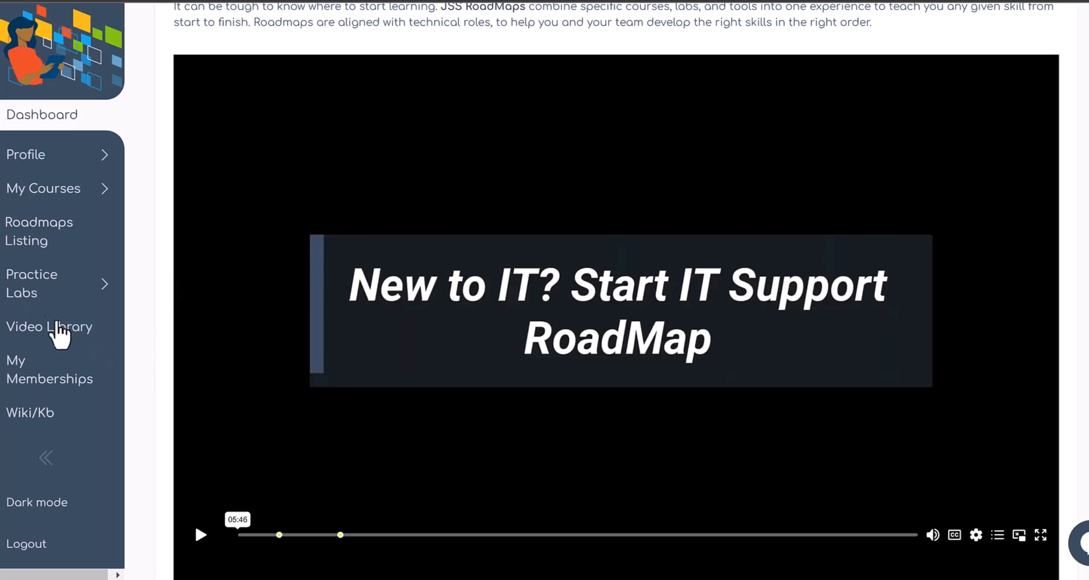
Step: From the sidebar's Practice Labs catalog, launch the 220-1002 CompTIA A+ lab
left_click(32, 283)
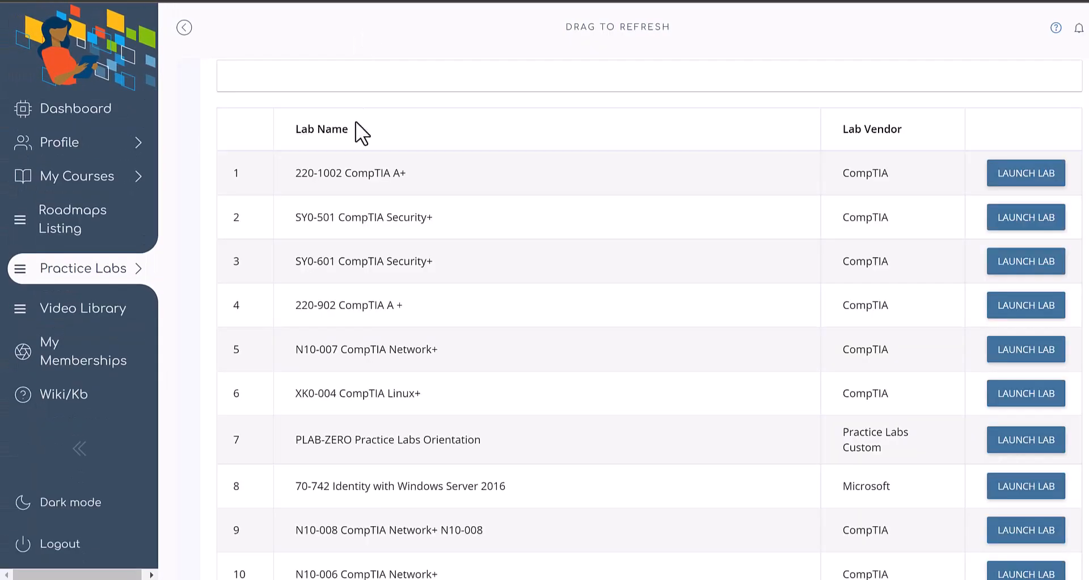
mouse_move(314, 190)
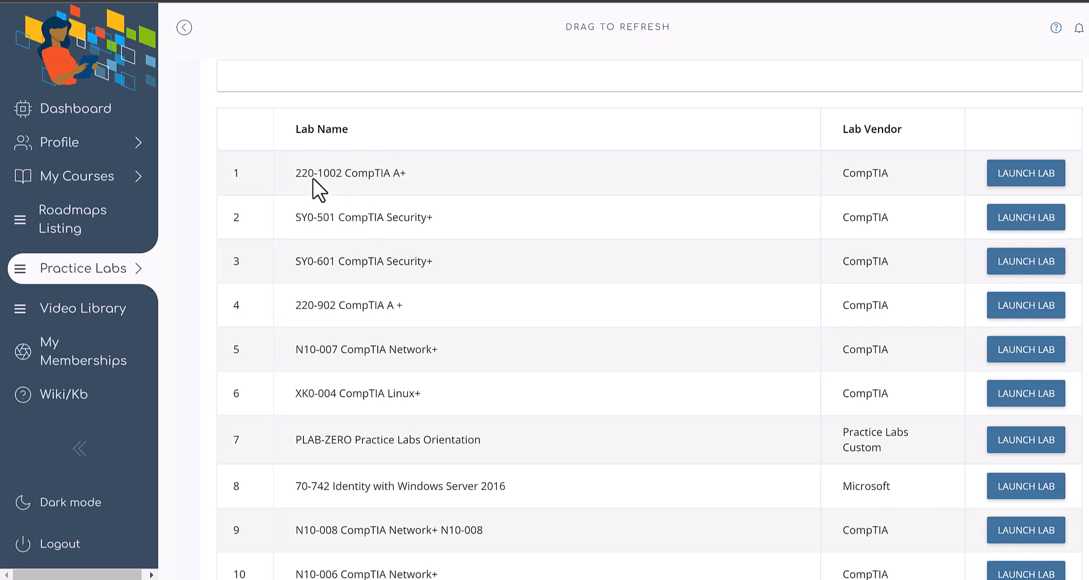
mouse_move(358, 209)
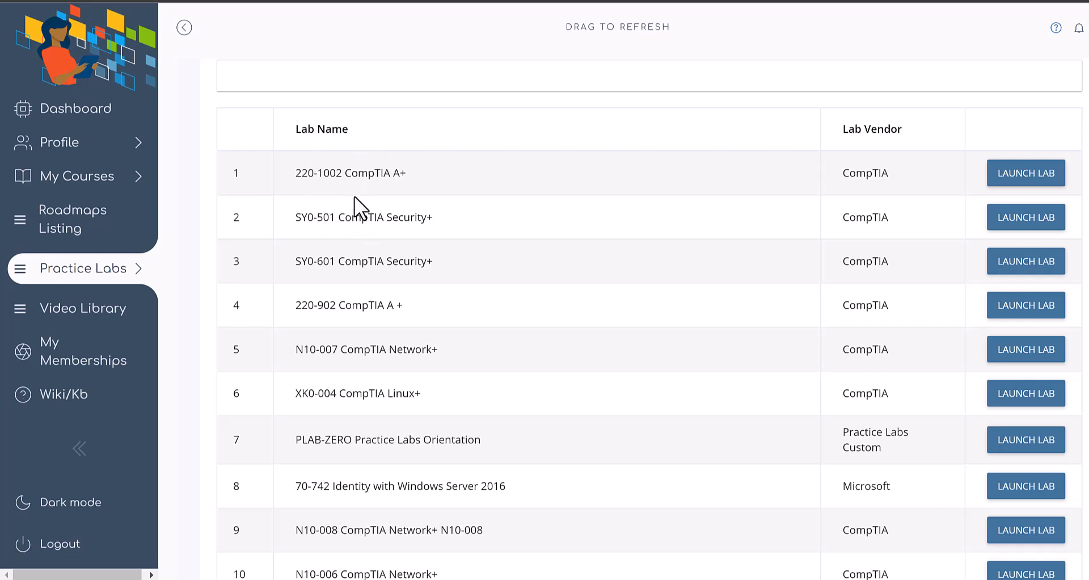
mouse_move(906, 194)
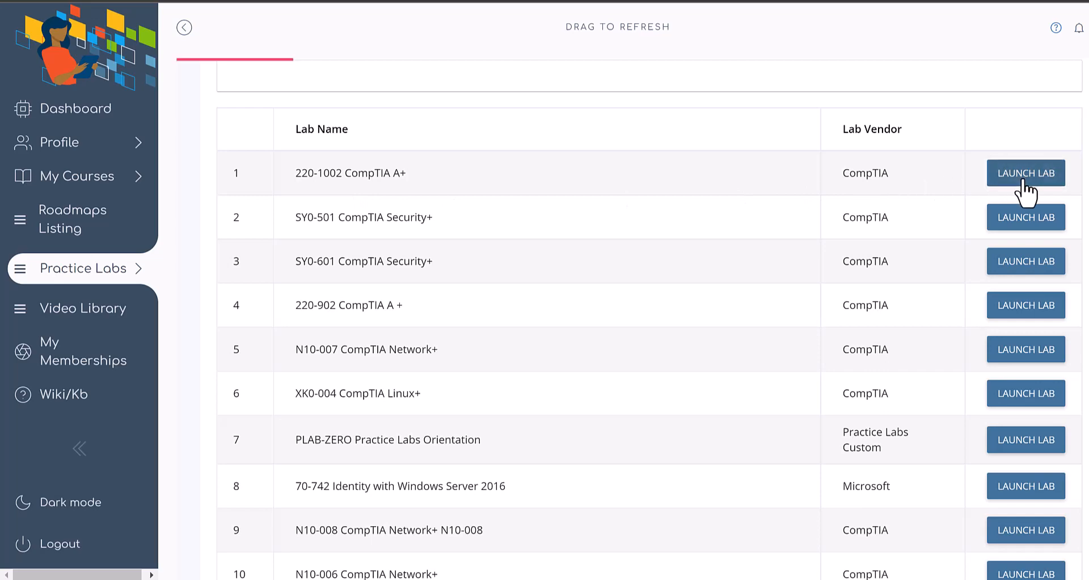
left_click(1026, 172)
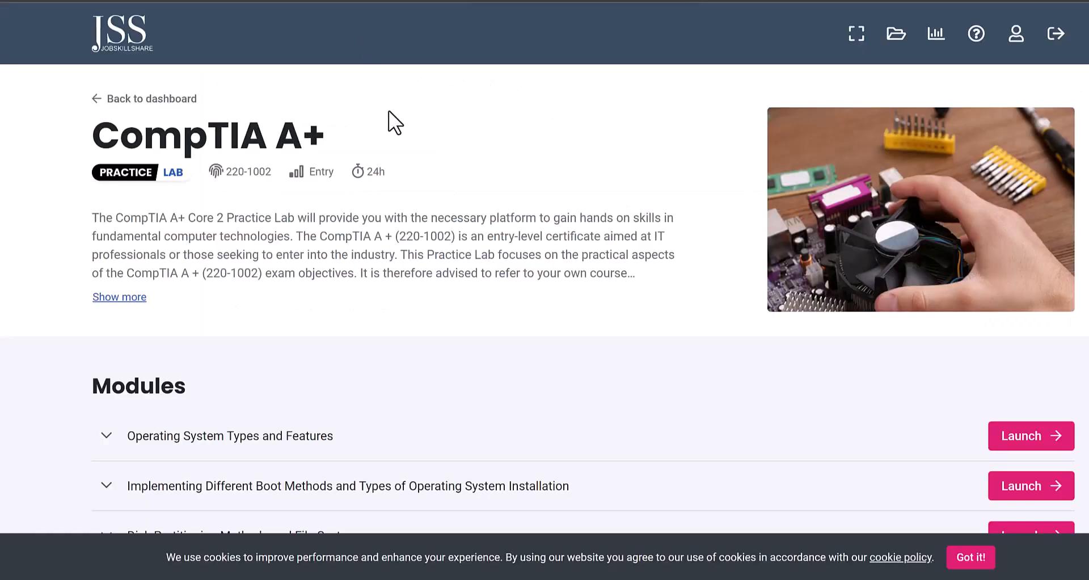
mouse_move(639, 217)
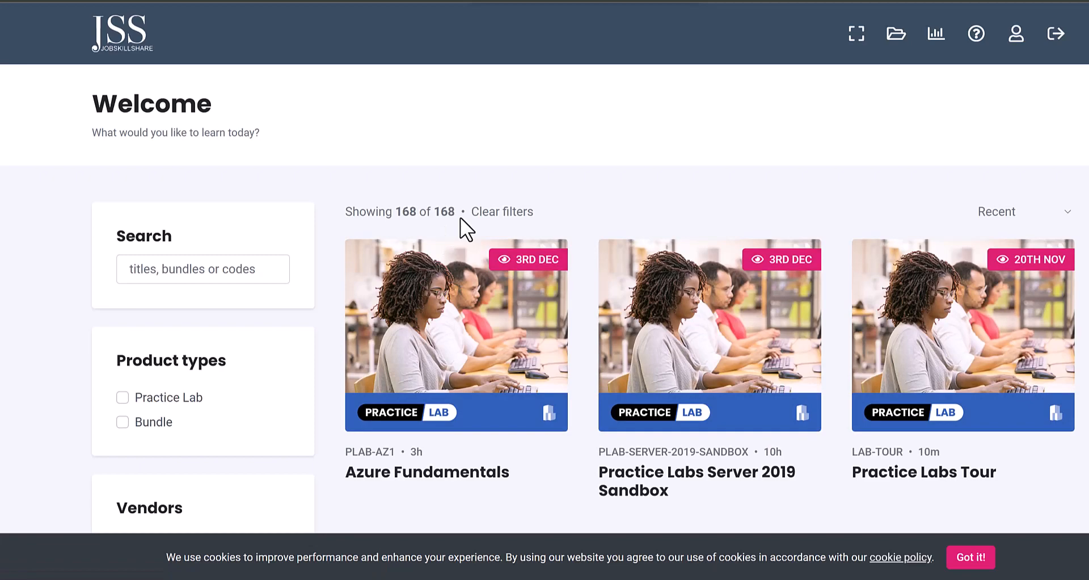
Step: Search the catalog for 2019, then azure, then aws to find AWS Fundamentals and AWS Cloud Practitioner
scroll("down", 3)
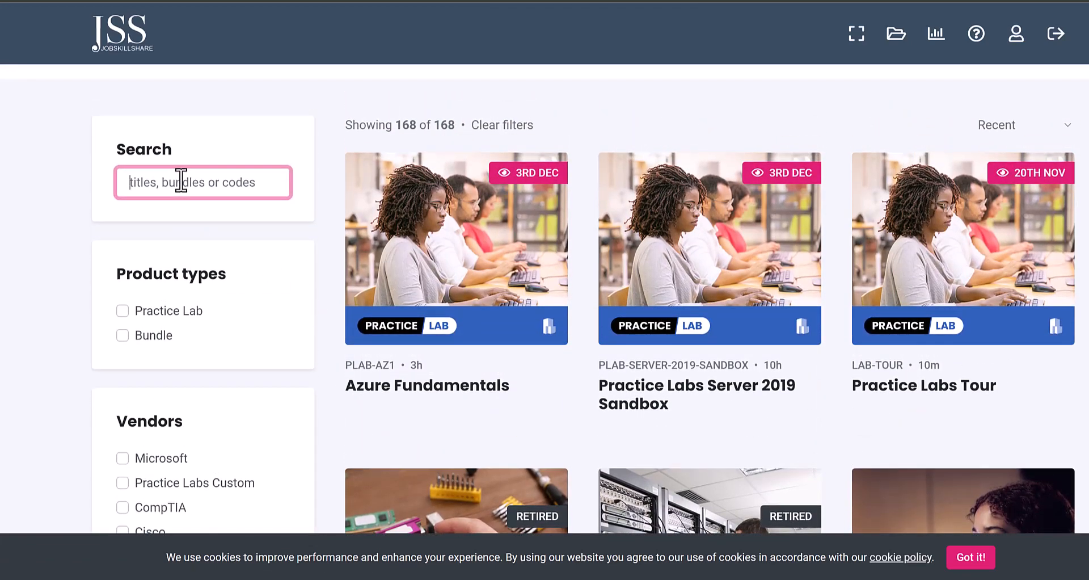
type("2019")
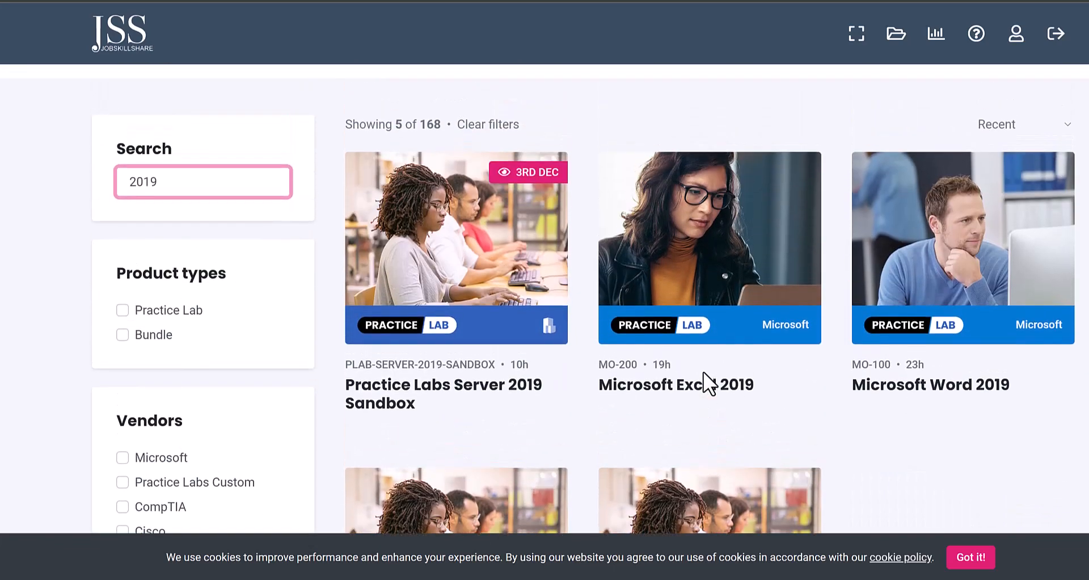
scroll("down", 3)
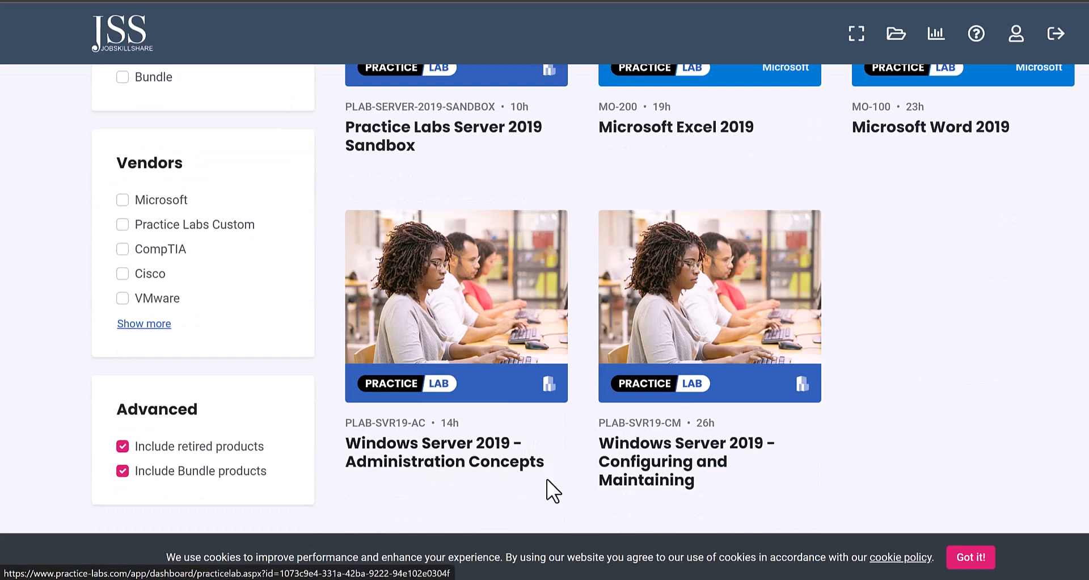
mouse_move(170, 264)
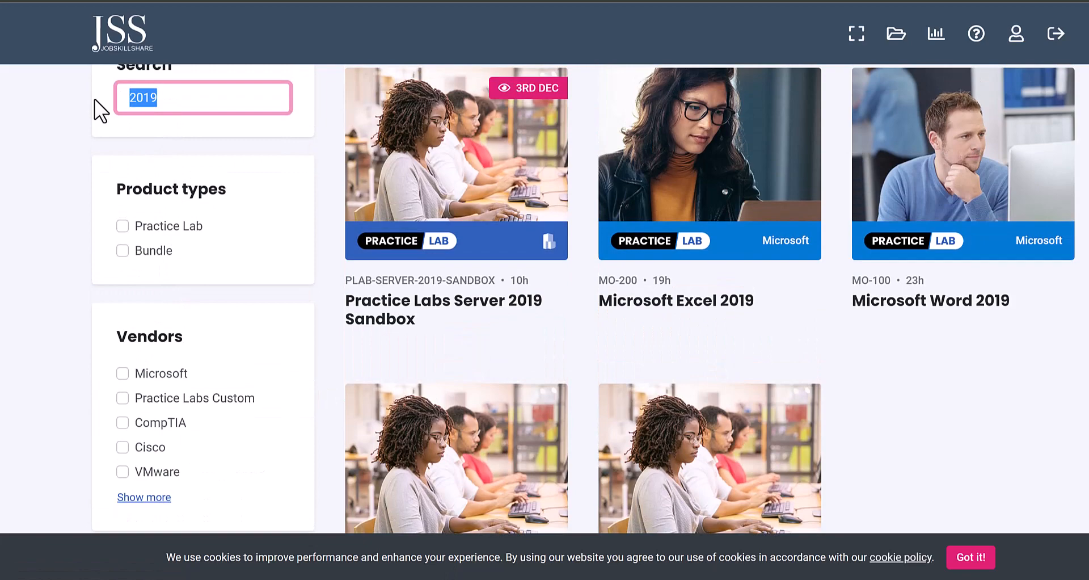
type("azure")
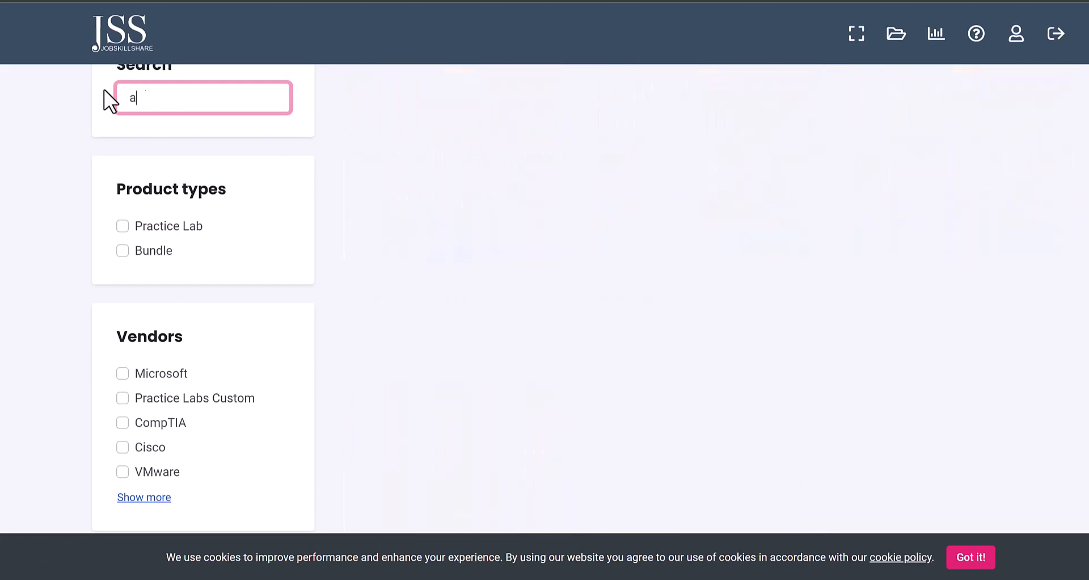
type("ws")
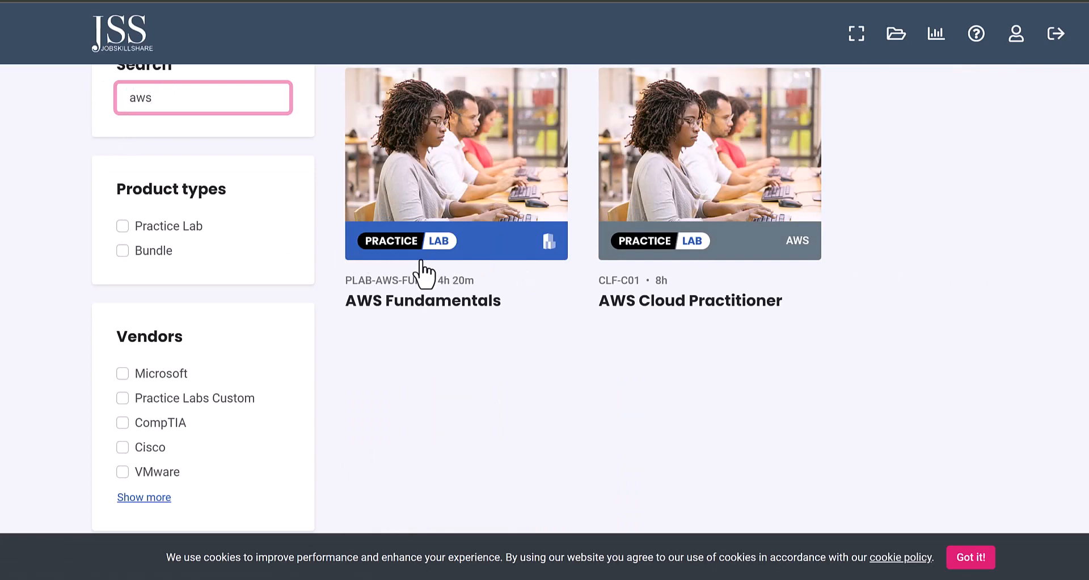
mouse_move(405, 361)
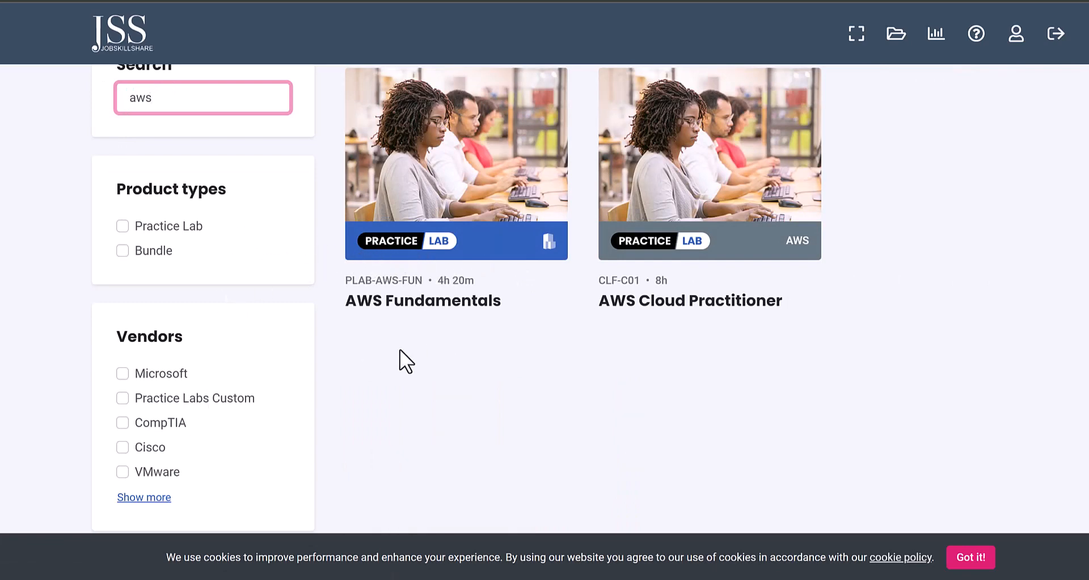
mouse_move(723, 226)
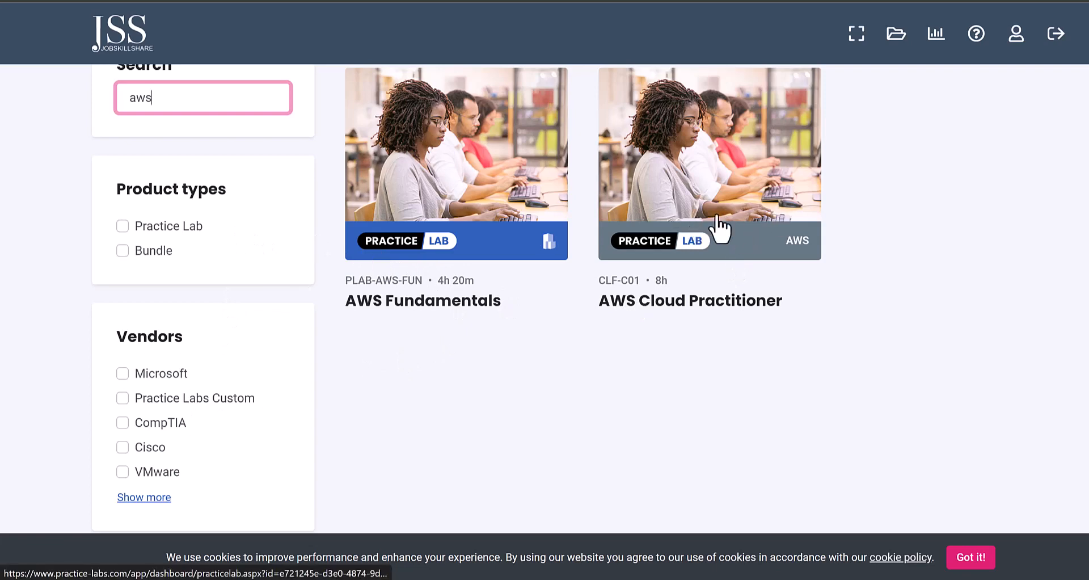
Step: Launch the AWS Fundamentals module from the AWS Cloud Practitioner lab page
left_click(709, 163)
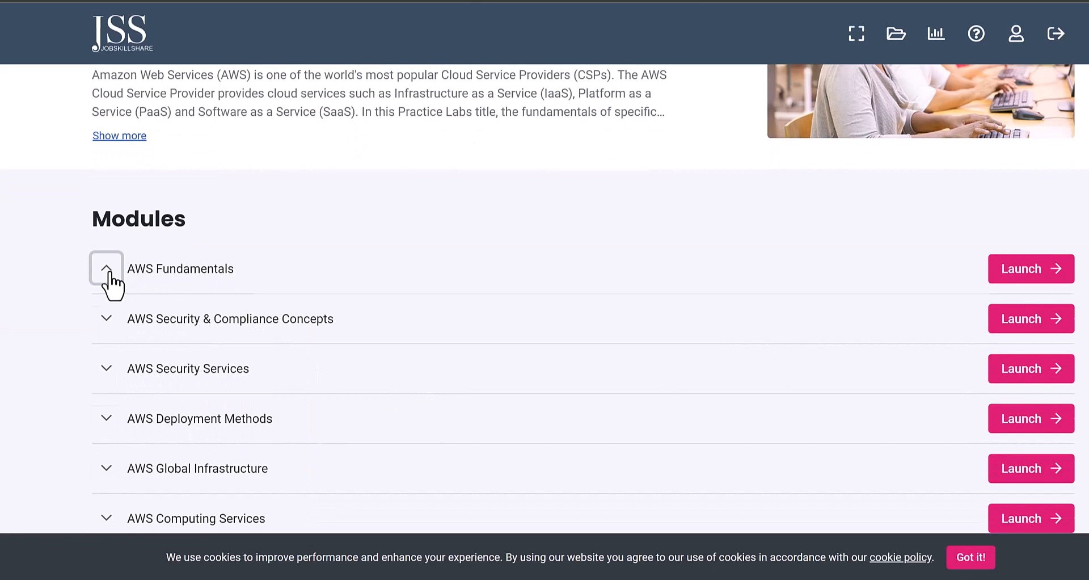
left_click(107, 269)
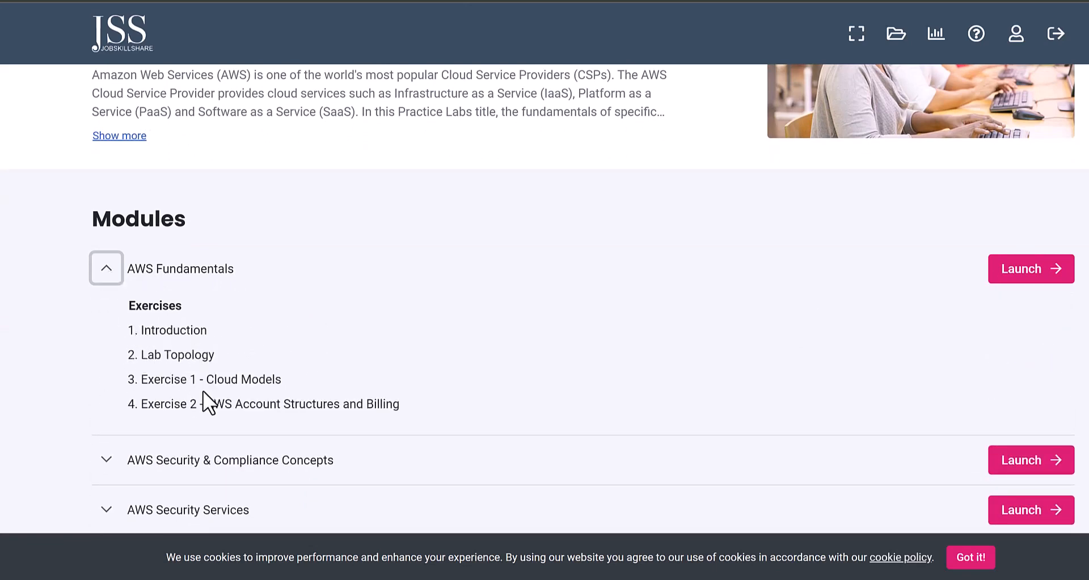
left_click(1031, 269)
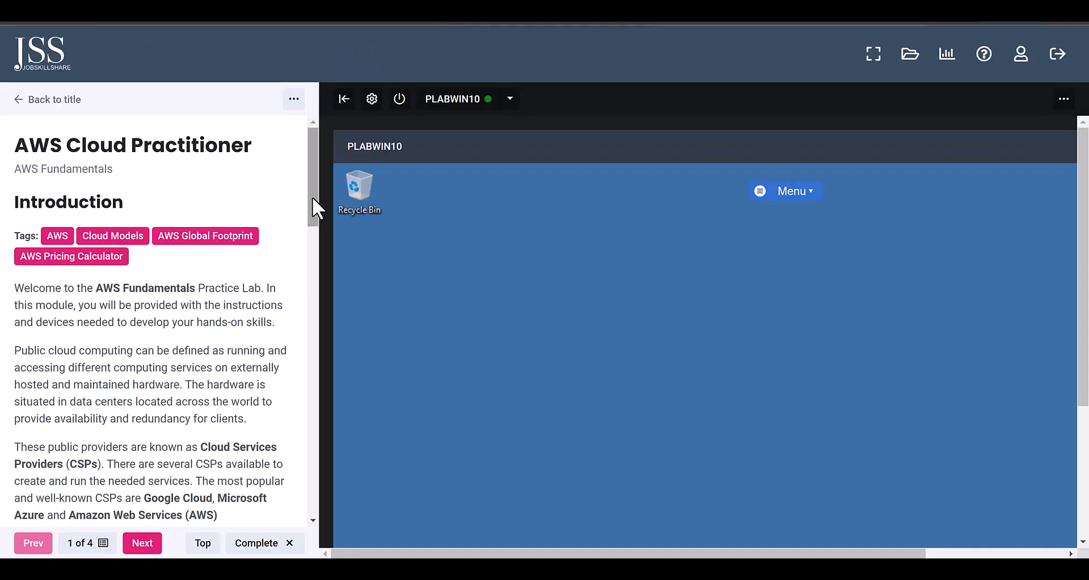
Step: Read through the Introduction, then collapse the instructions panel so PLABWIN10 fills the workspace
scroll("down", 3)
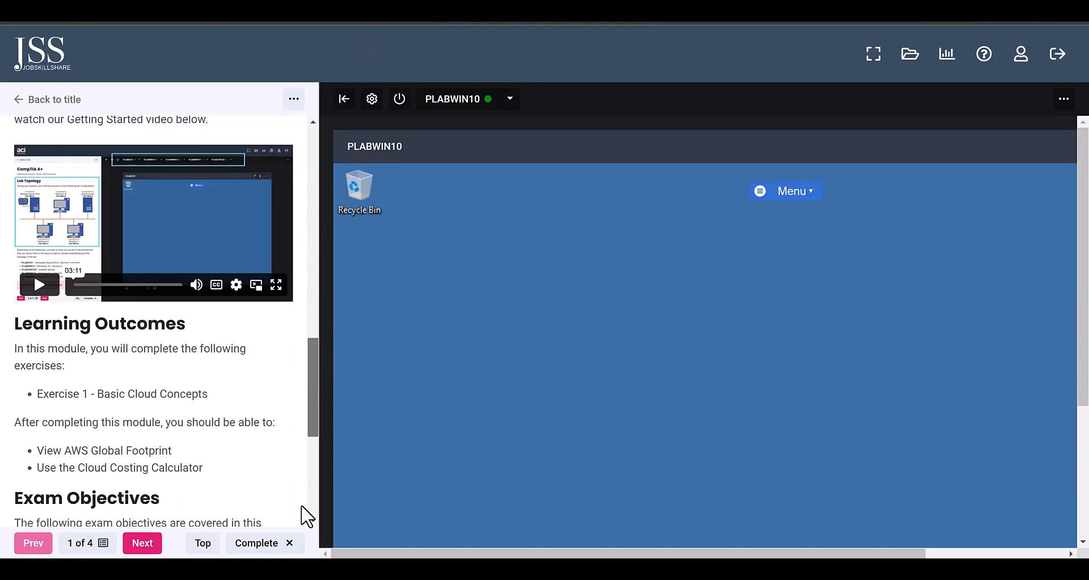
left_click(87, 542)
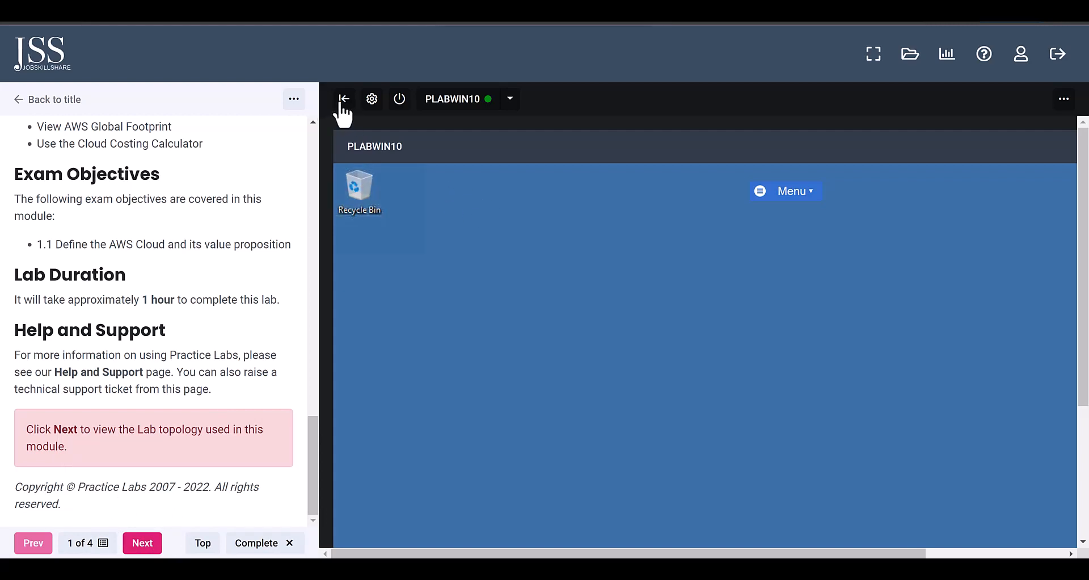
left_click(343, 99)
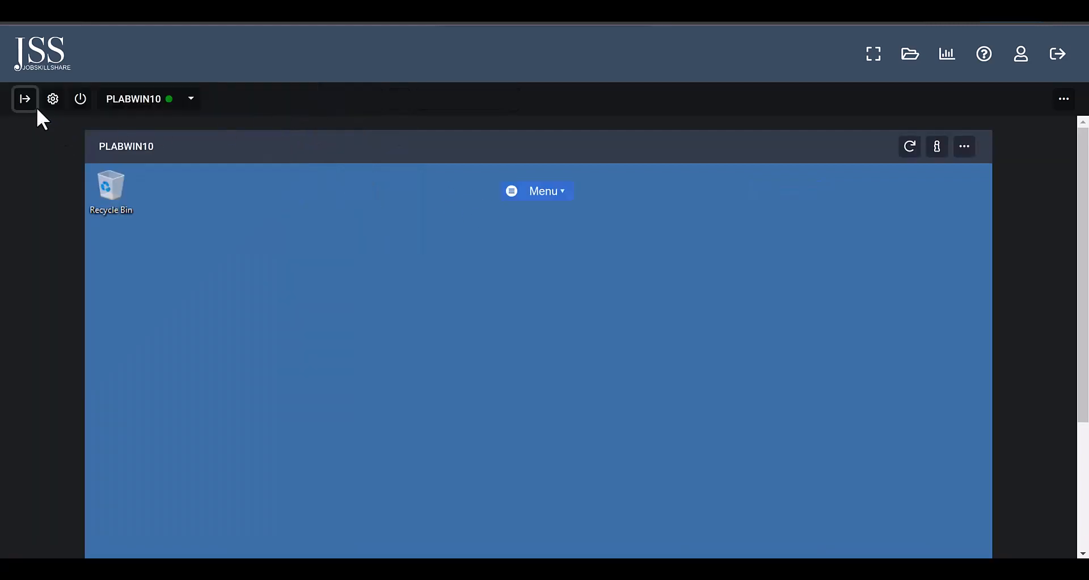
left_click(24, 99)
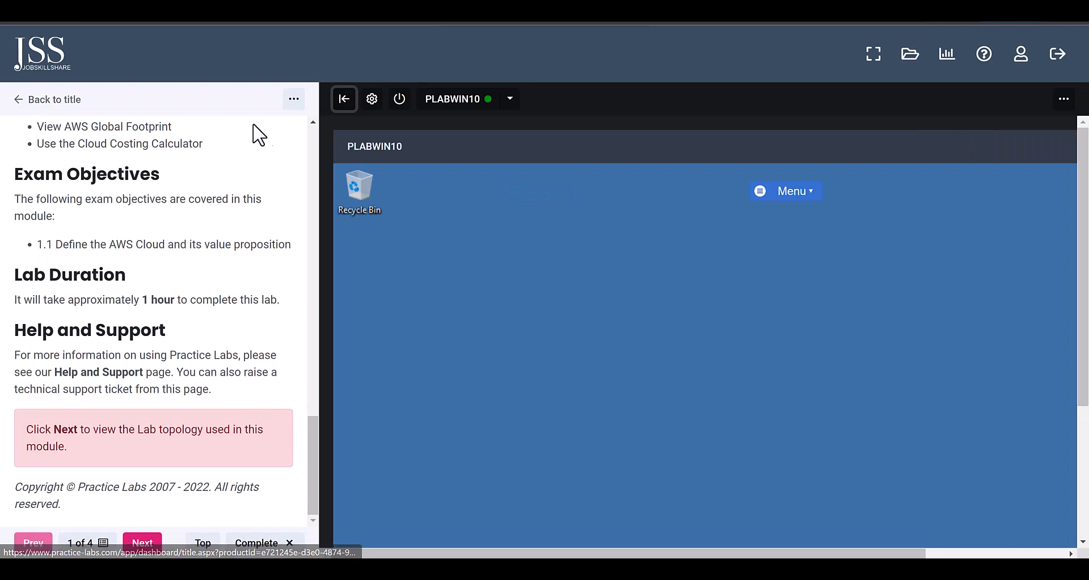
left_click(345, 98)
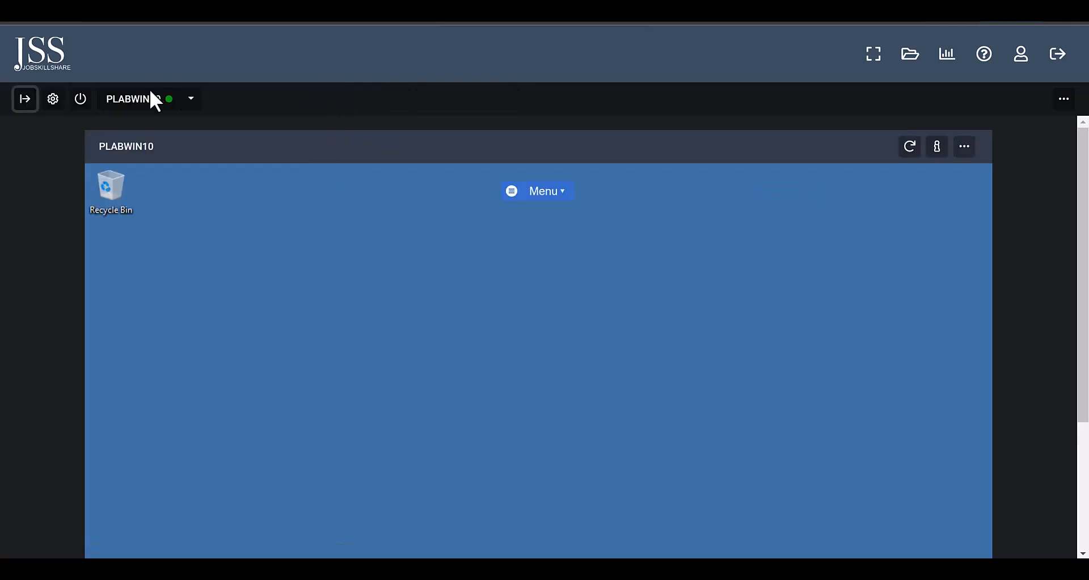
left_click(54, 99)
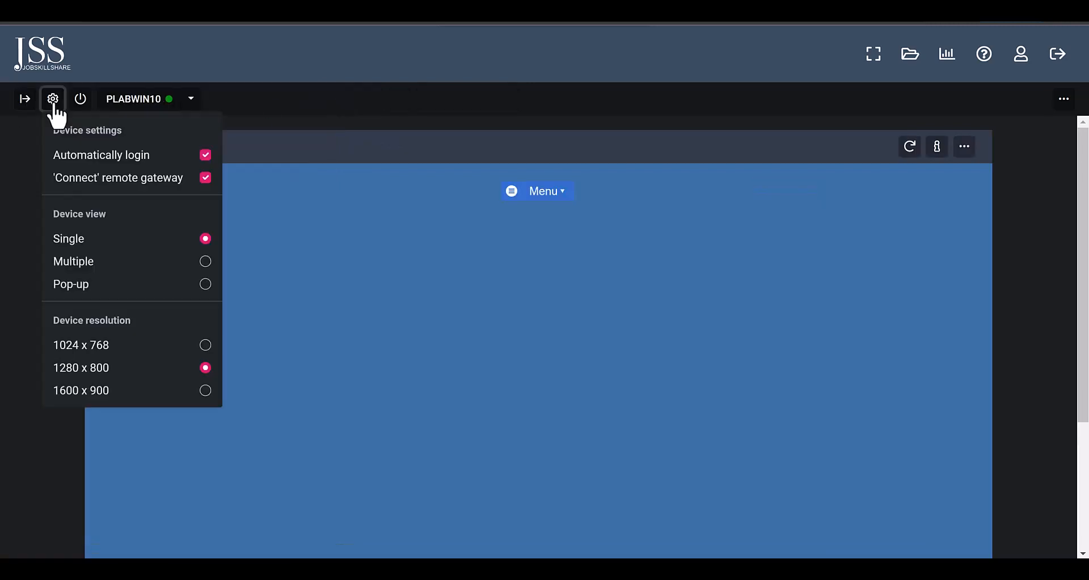
mouse_move(70, 284)
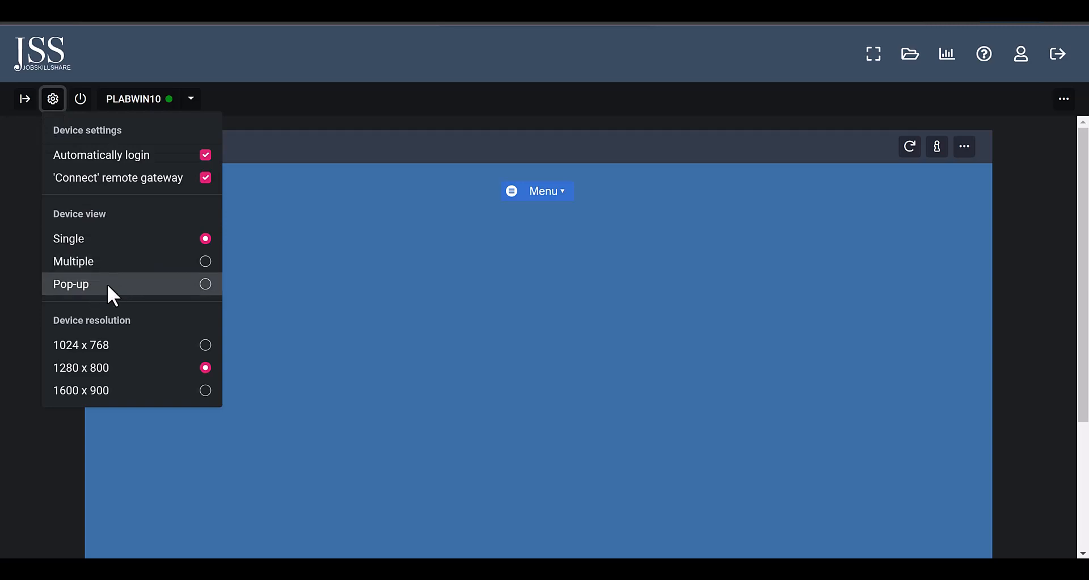
mouse_move(76, 261)
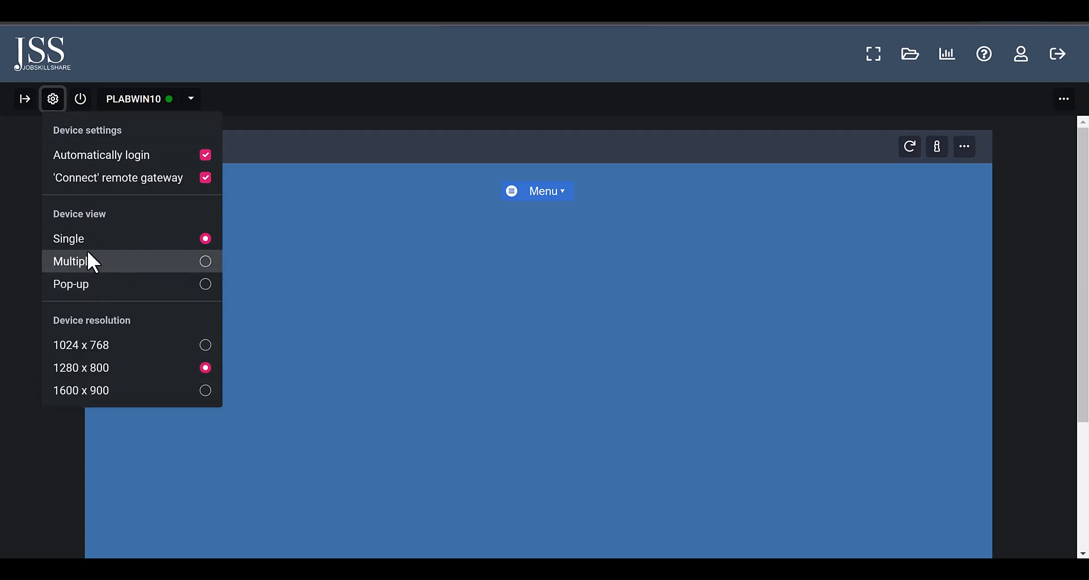
mouse_move(83, 284)
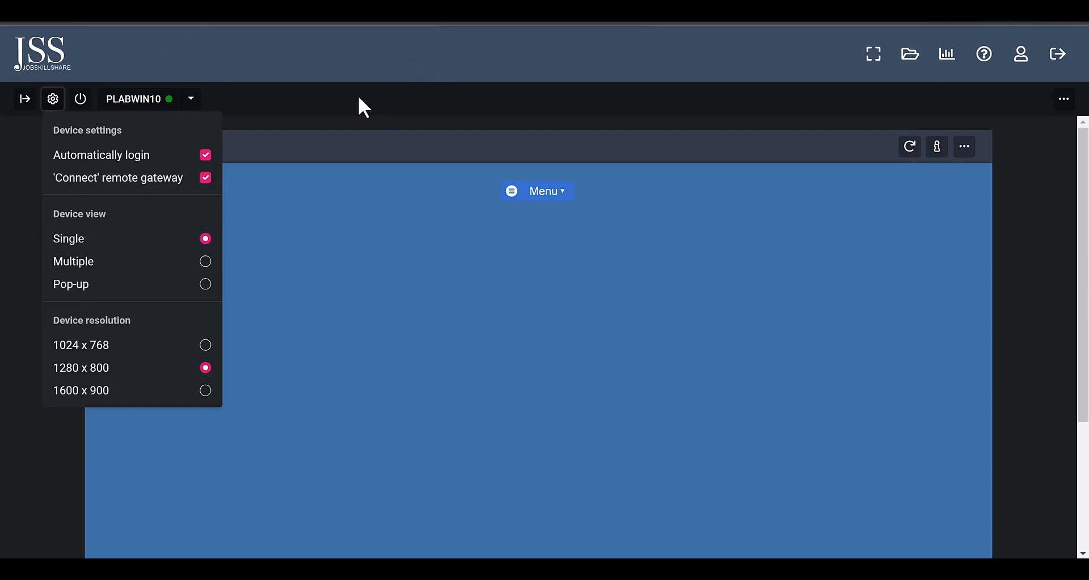
left_click(191, 99)
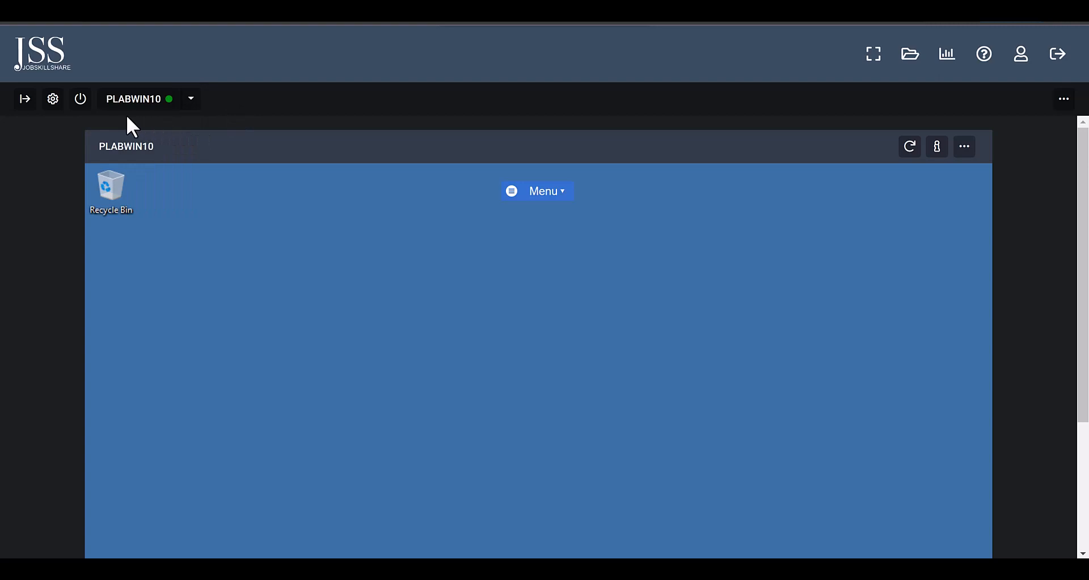
mouse_move(128, 114)
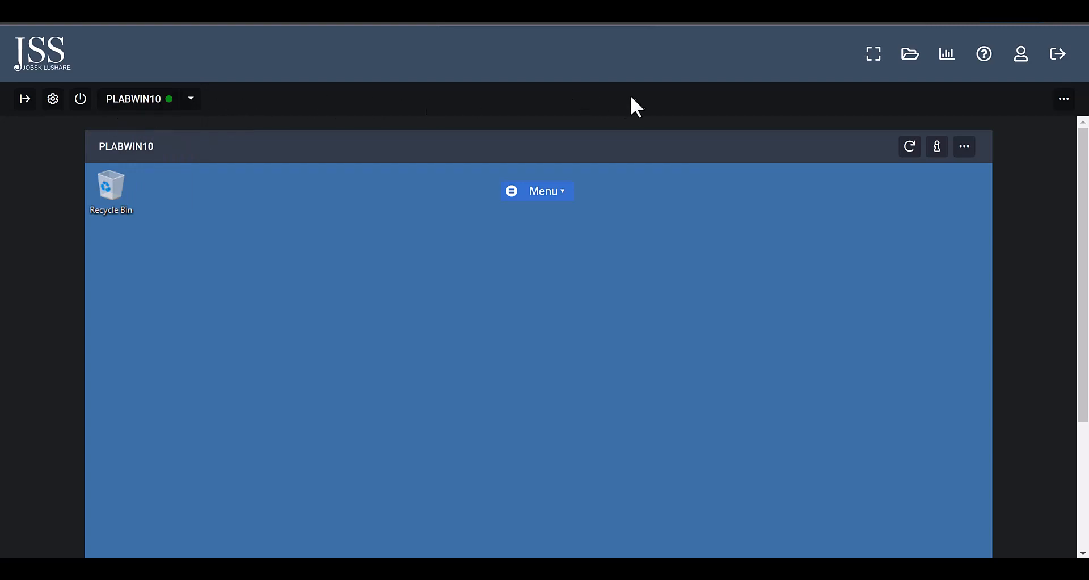
mouse_move(138, 112)
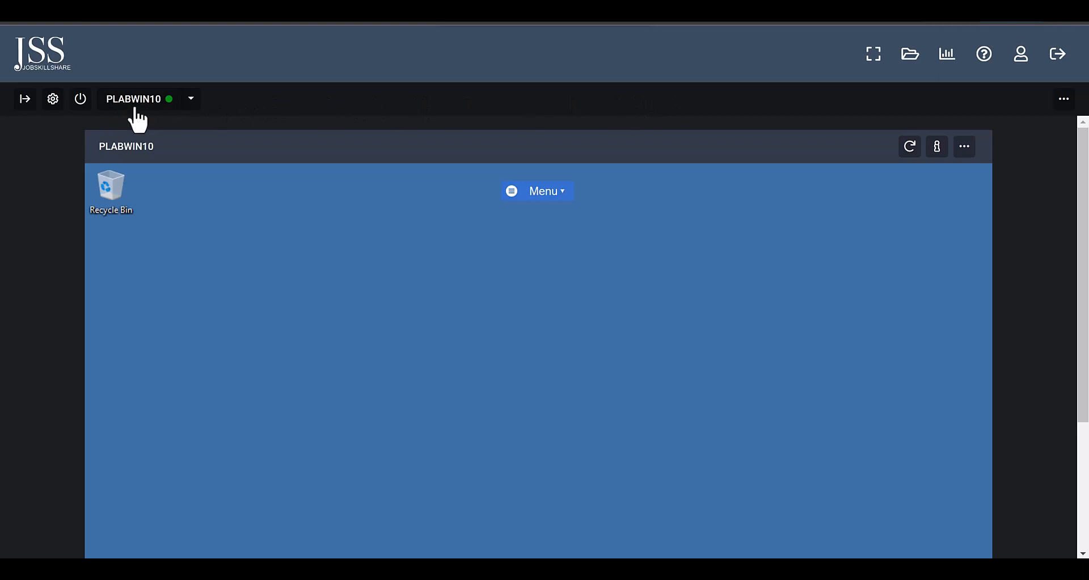
mouse_move(171, 122)
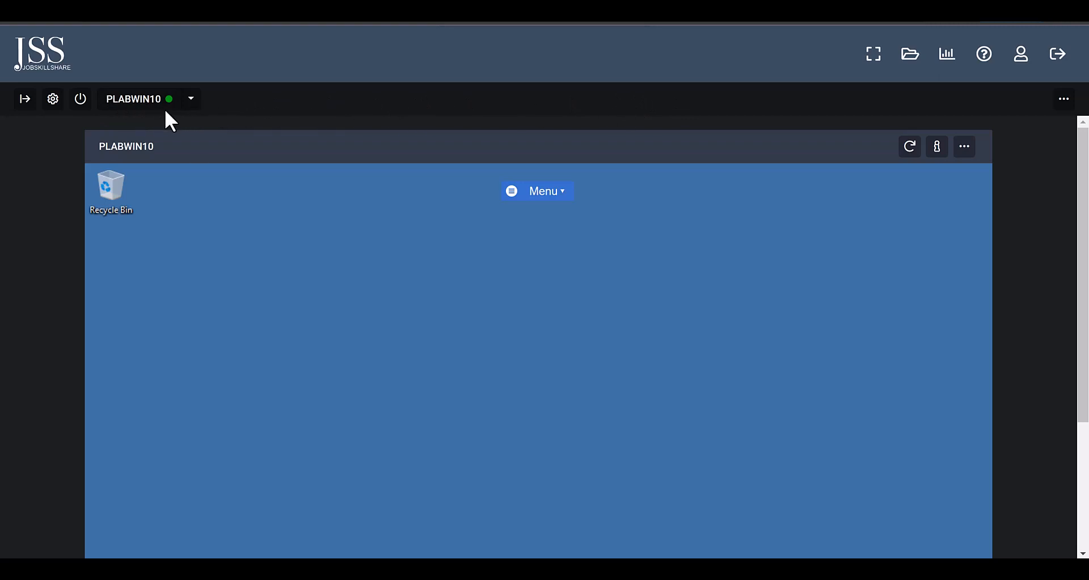
mouse_move(151, 119)
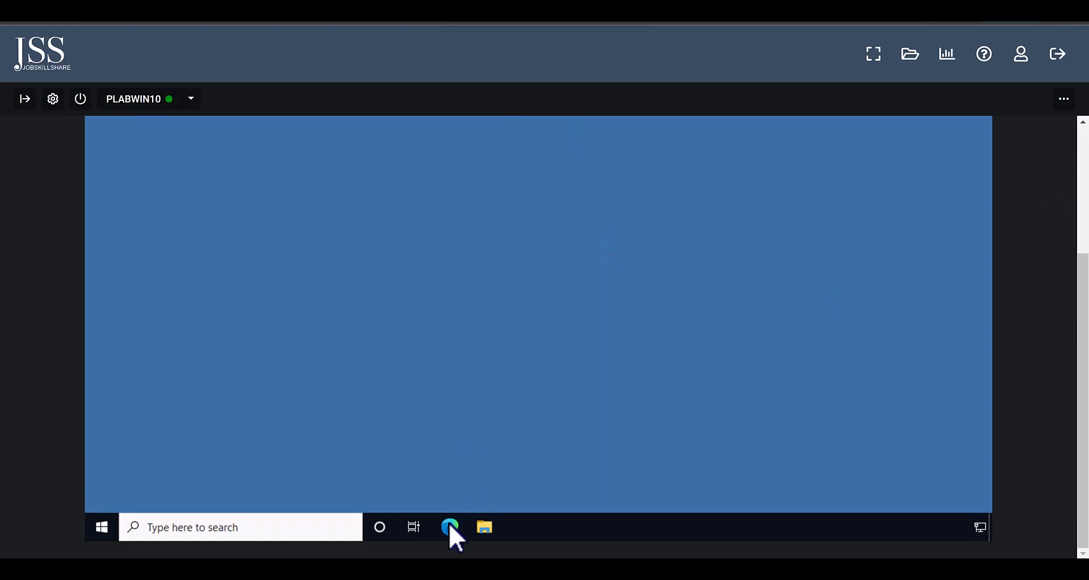
Step: Sign in to the AWS Management Console with the prefilled awsplab lab credentials
left_click(449, 527)
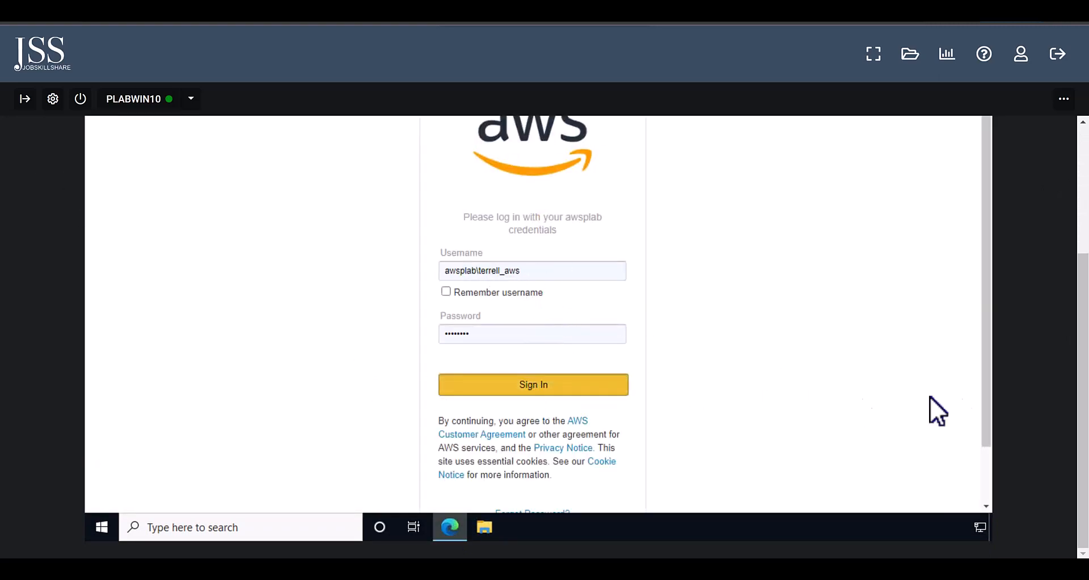
left_click(533, 384)
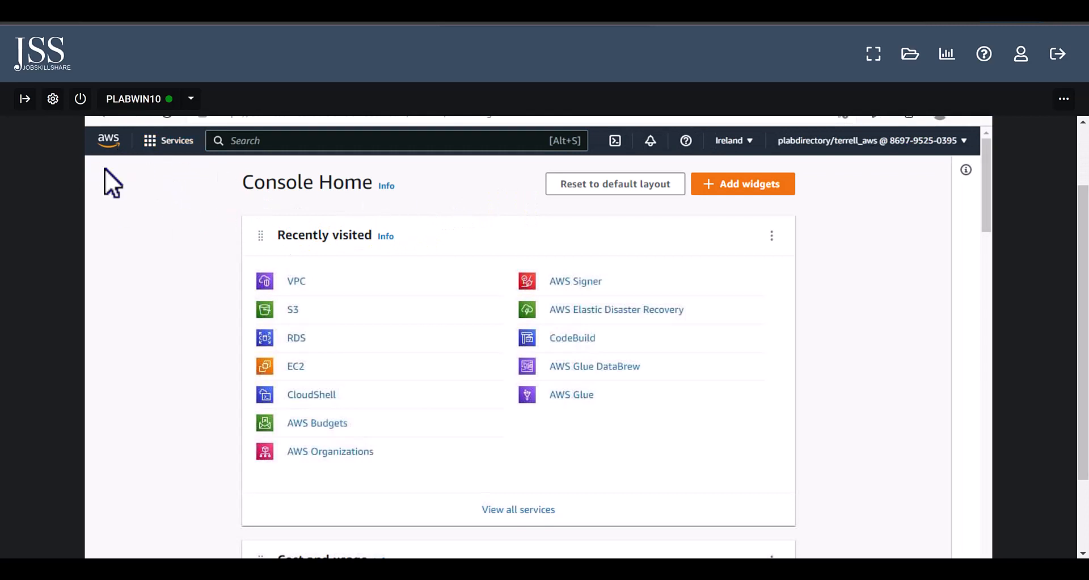
mouse_move(1064, 115)
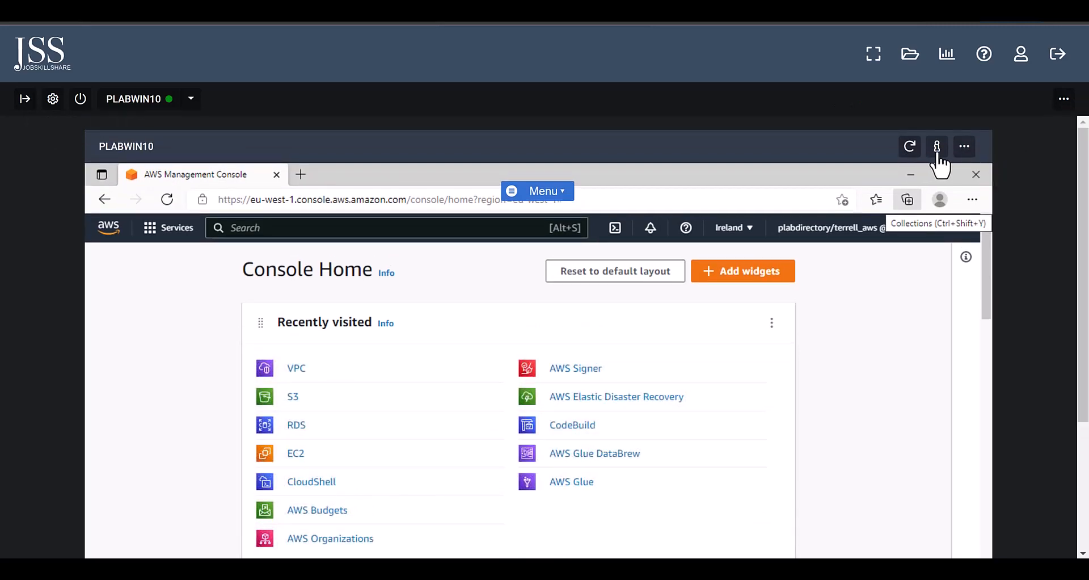
left_click(936, 147)
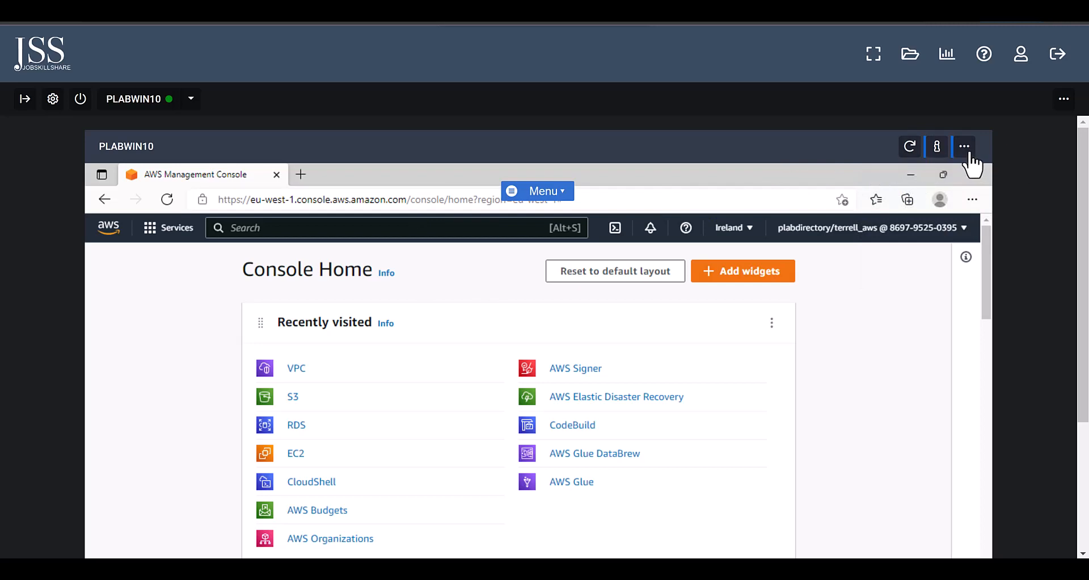
left_click(964, 146)
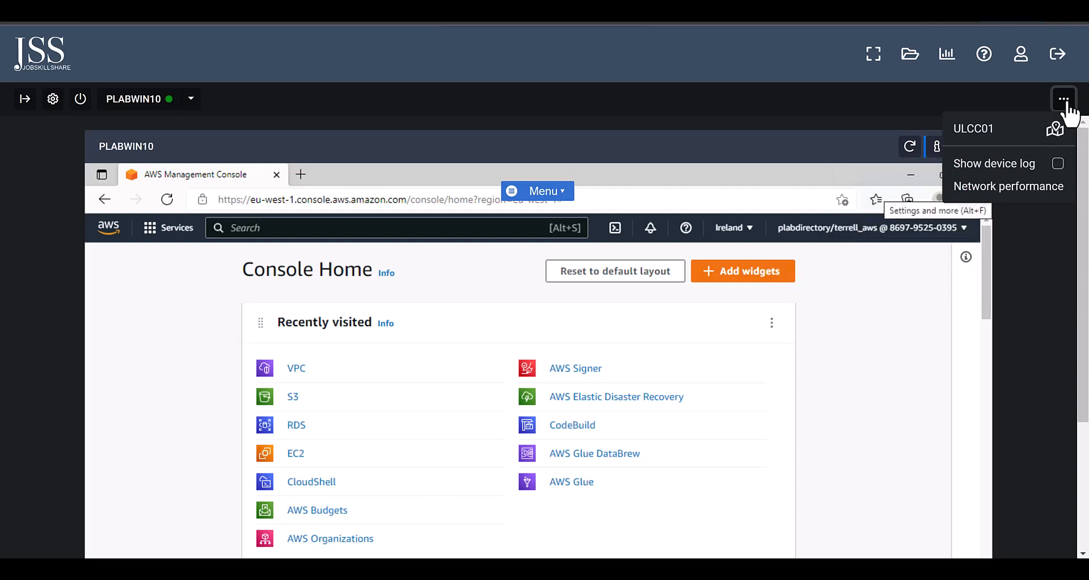
mouse_move(961, 98)
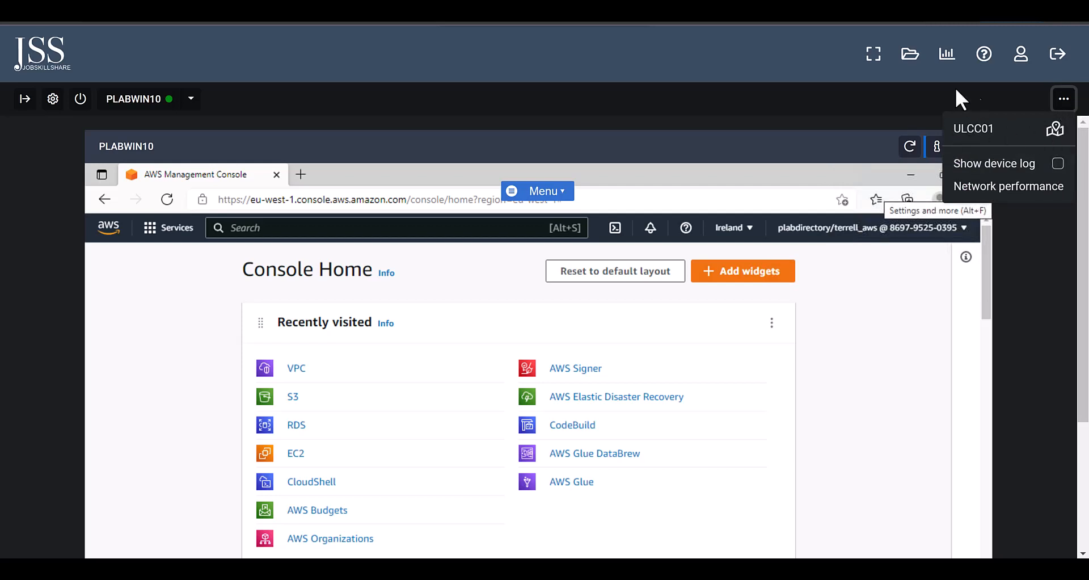
mouse_move(984, 53)
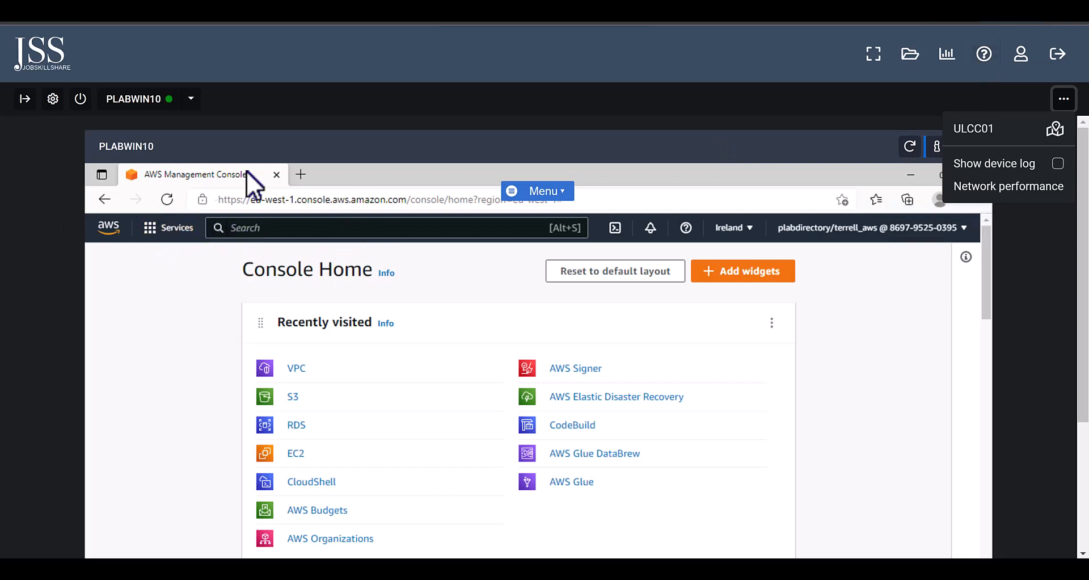
mouse_move(184, 80)
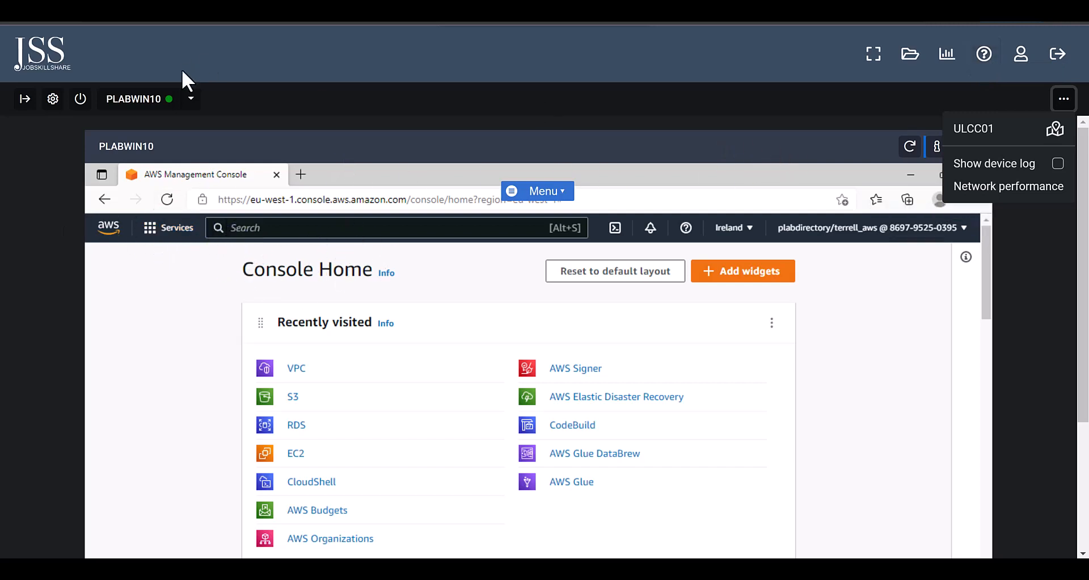
mouse_move(984, 54)
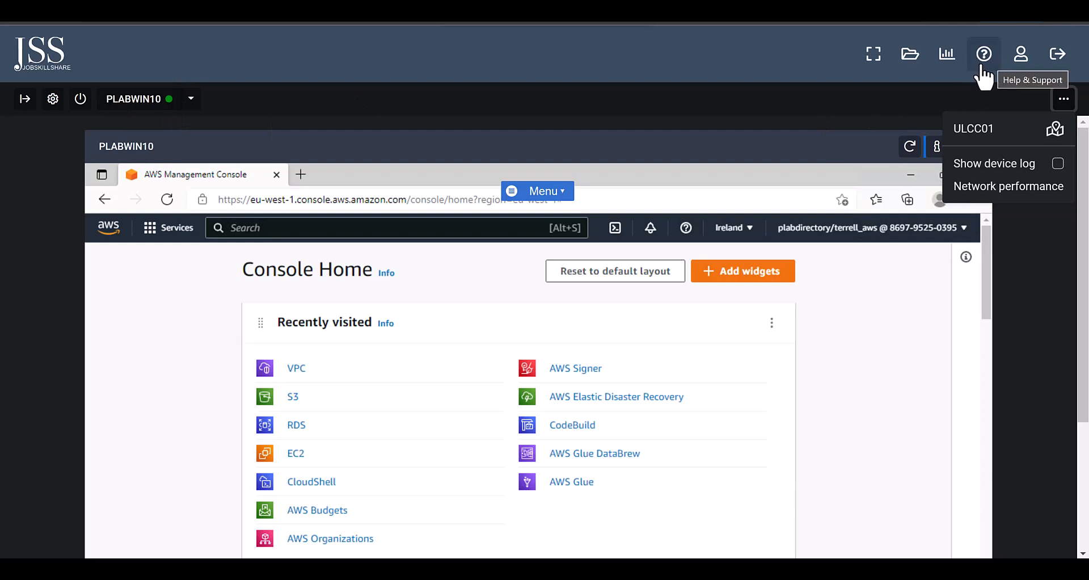
mouse_move(845, 62)
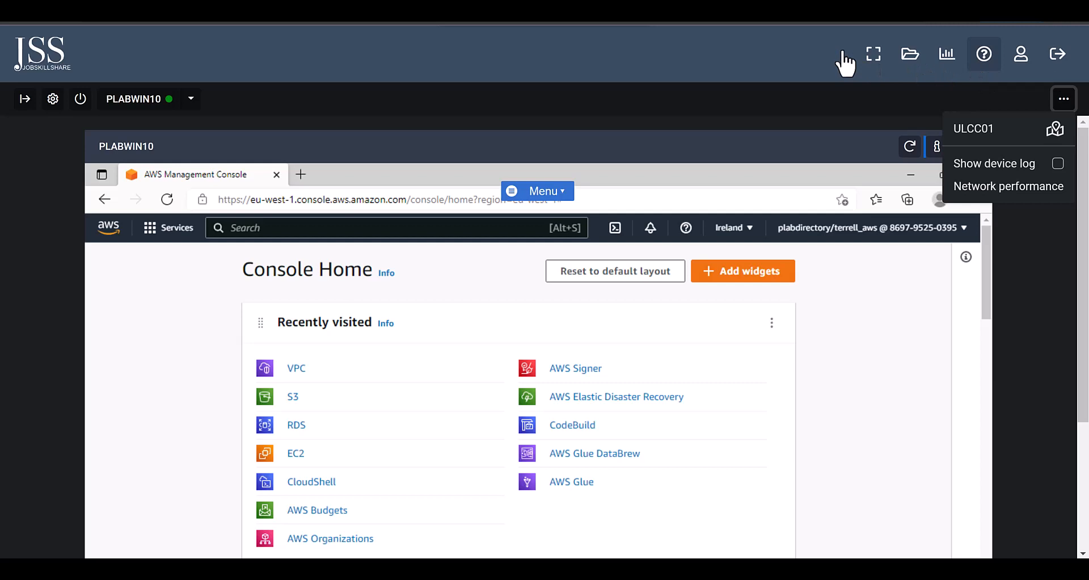
mouse_move(962, 87)
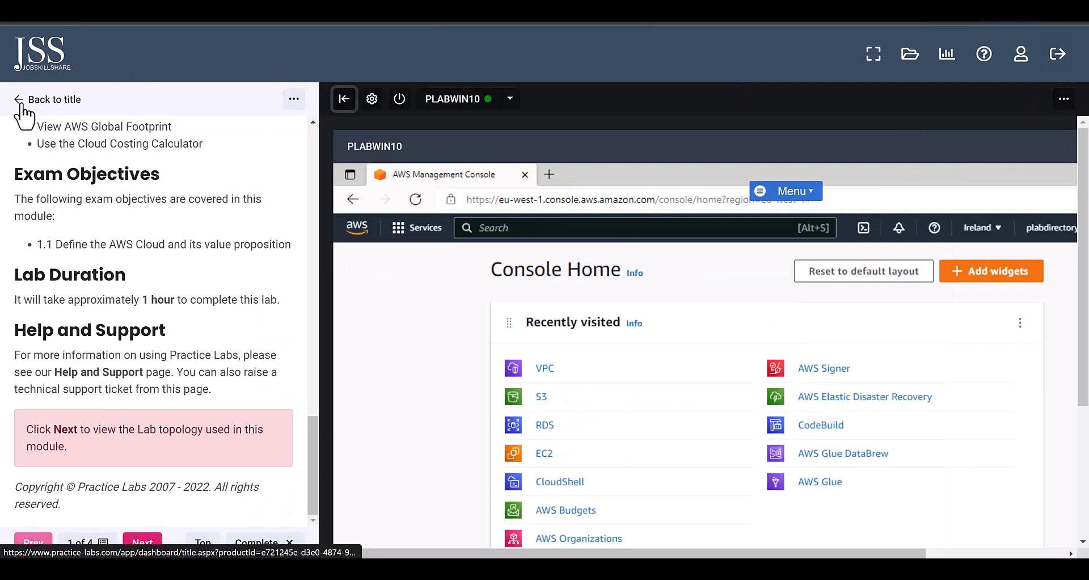
Step: Return from the AWS Cloud Practitioner lab to the Practice Labs dashboard
left_click(54, 100)
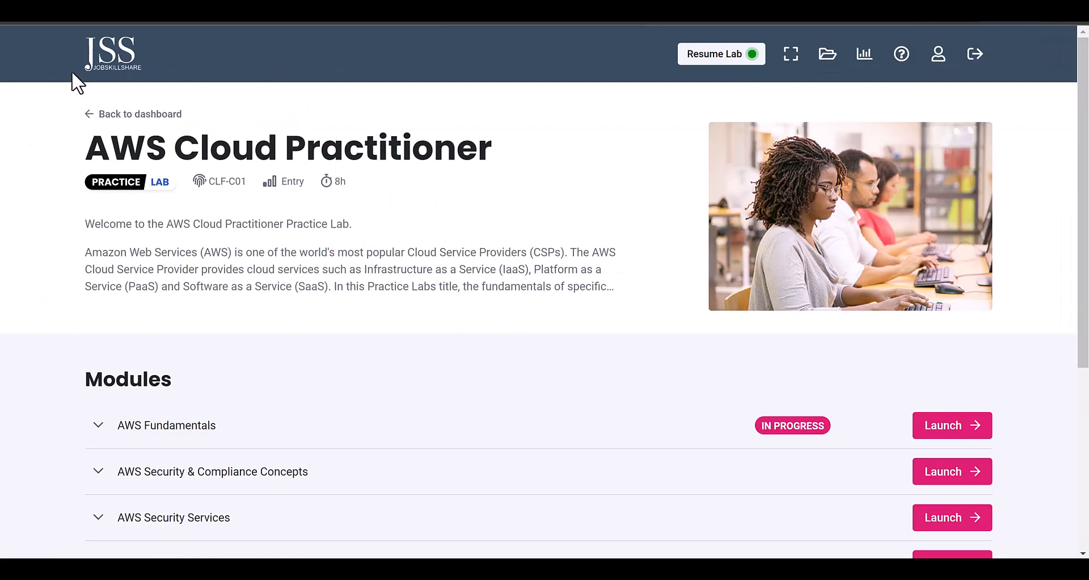
left_click(140, 113)
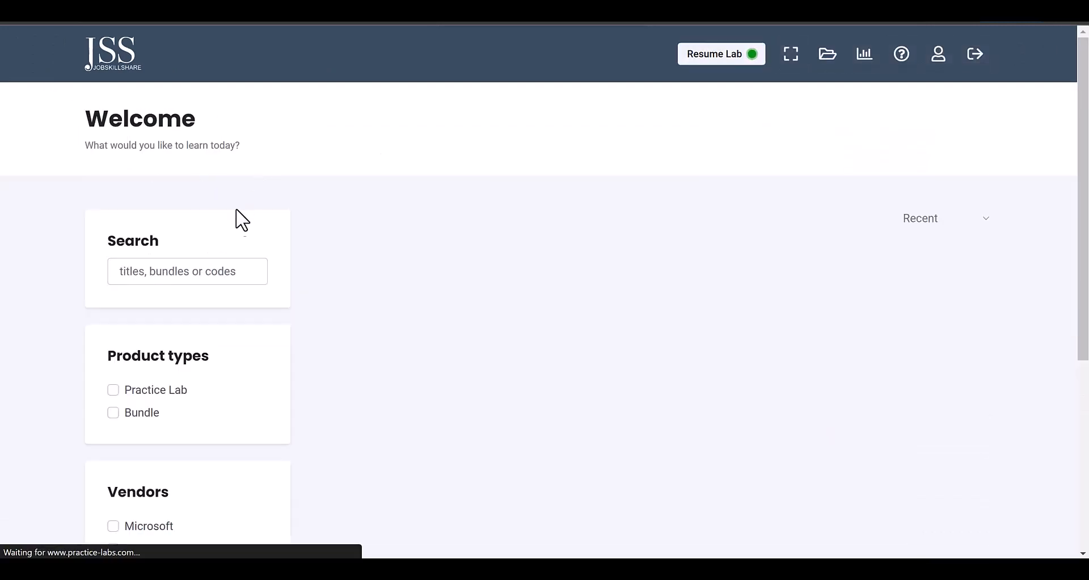
type("aws201")
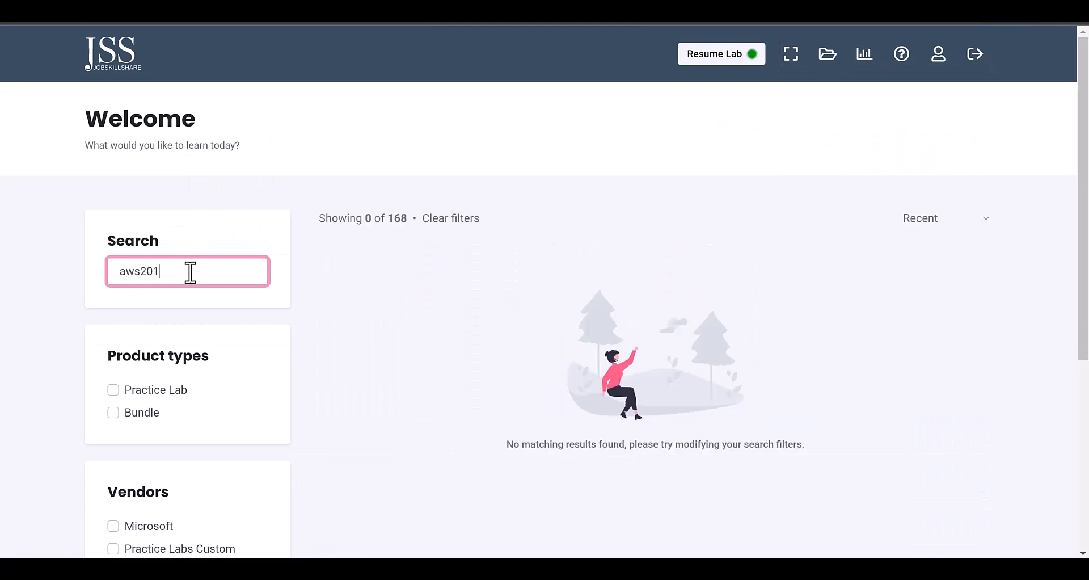
key("Backspace")
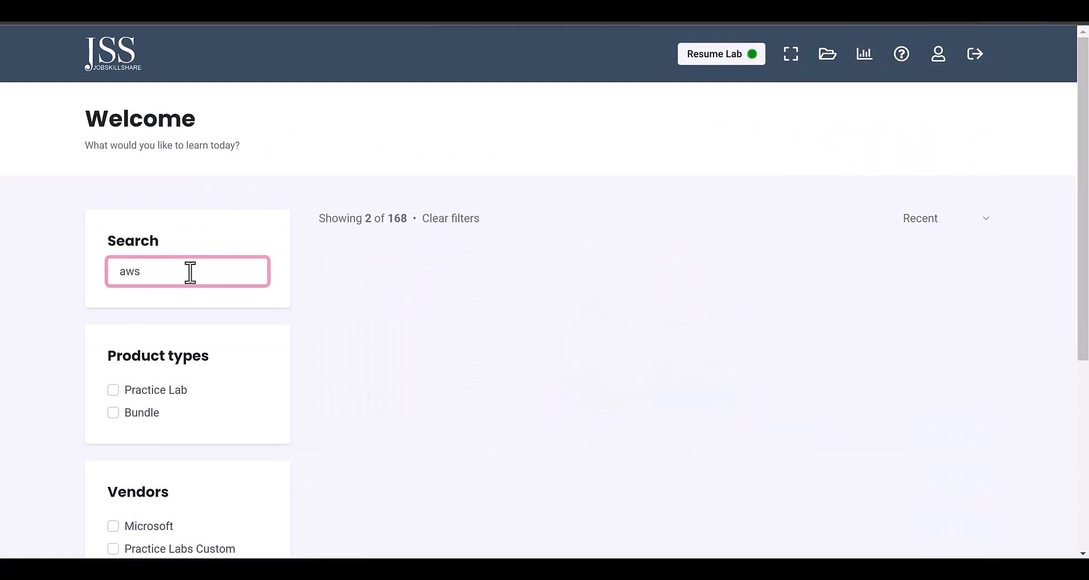
Step: Search the catalog for 2019 and locate Windows Server 2019 - Administration Concepts
type("2019")
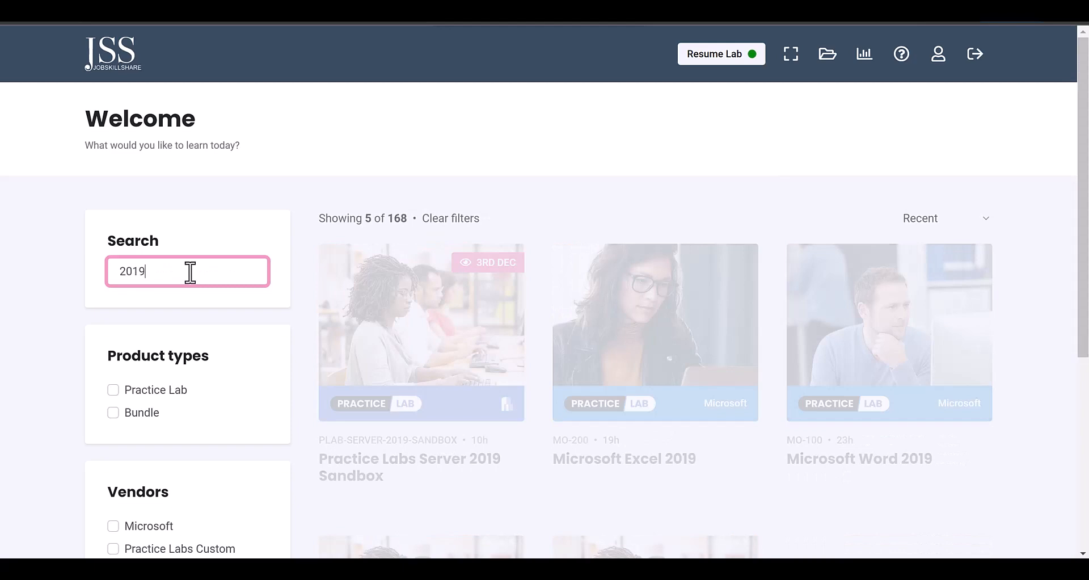
scroll("down", 3)
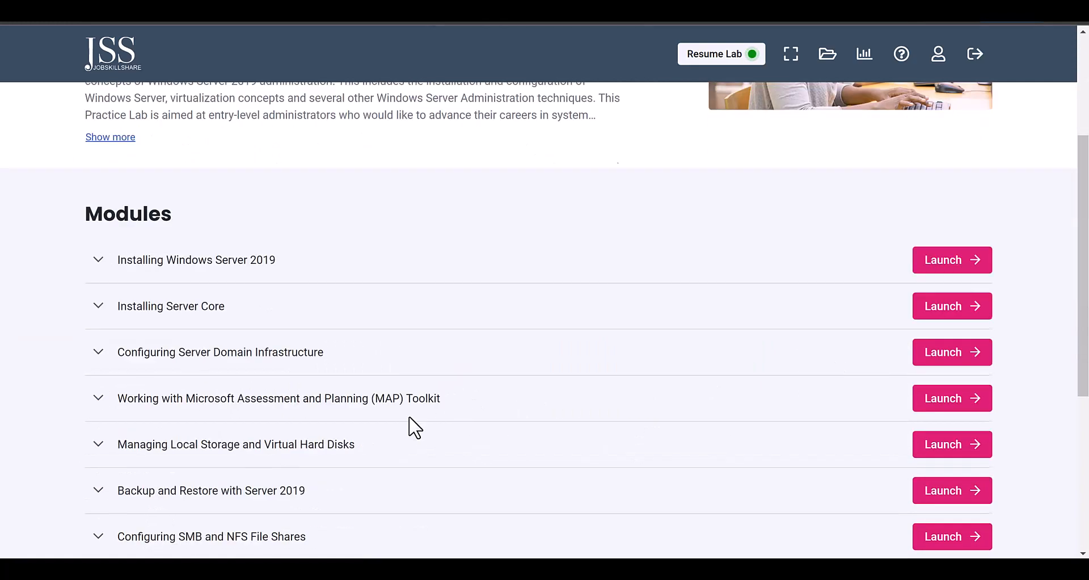
scroll("down", 3)
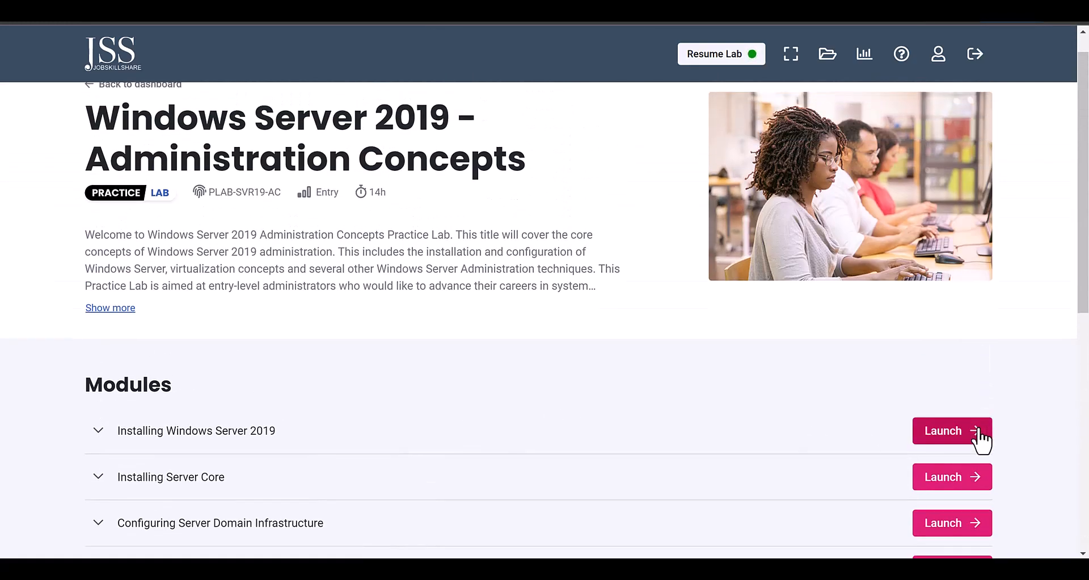
Step: Launch Installing Windows Server 2019 and advance to its Lab Topology page listing five devices
left_click(952, 430)
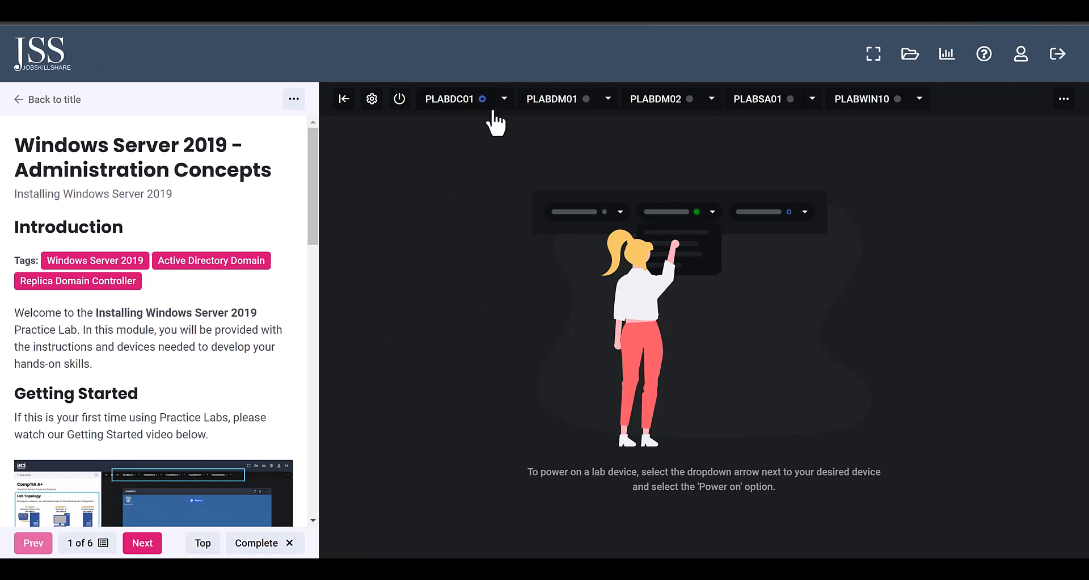
mouse_move(356, 176)
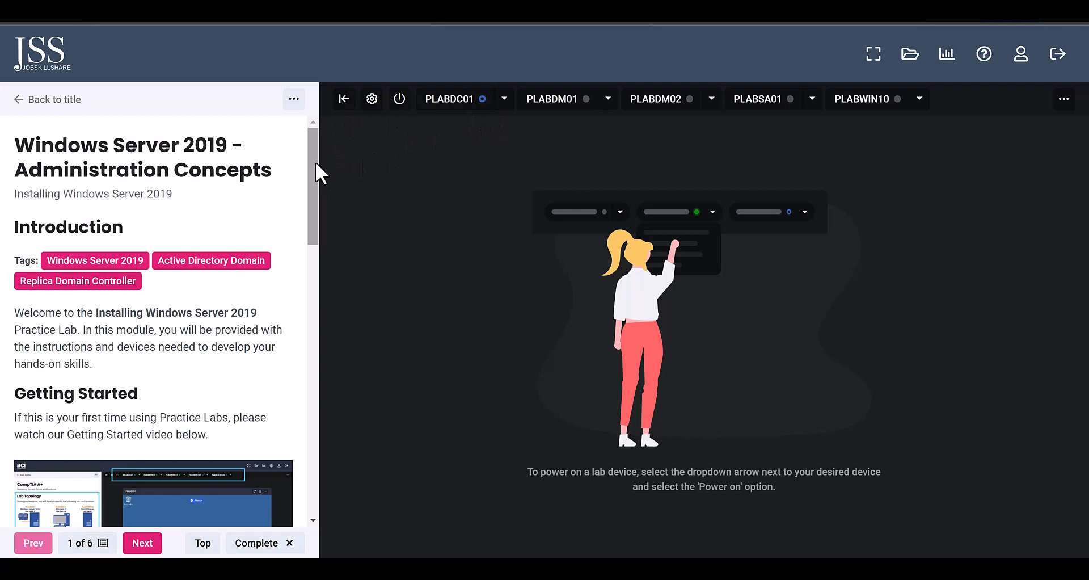
scroll("down", 3)
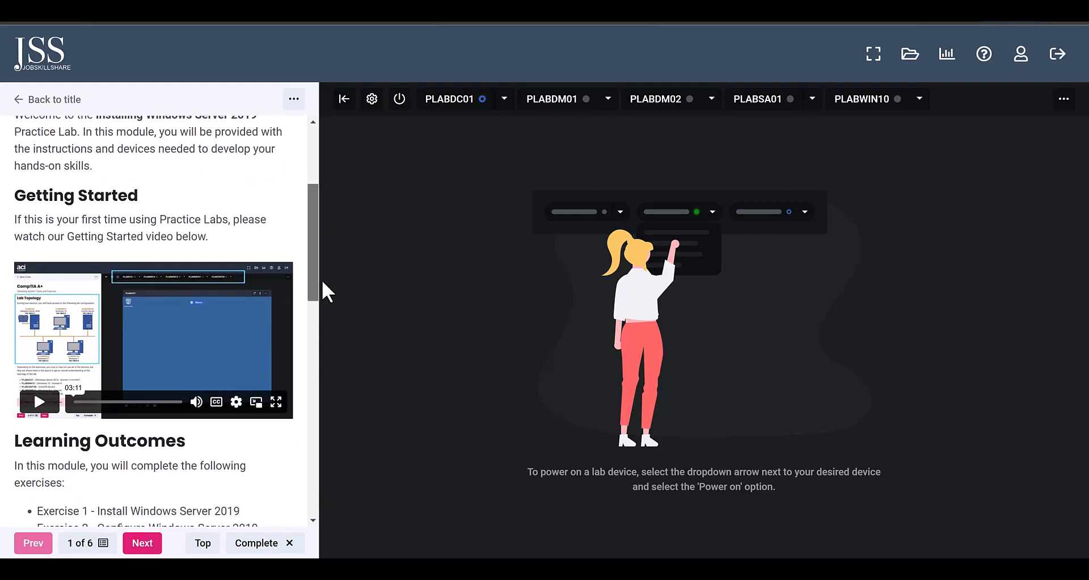
scroll("down", 3)
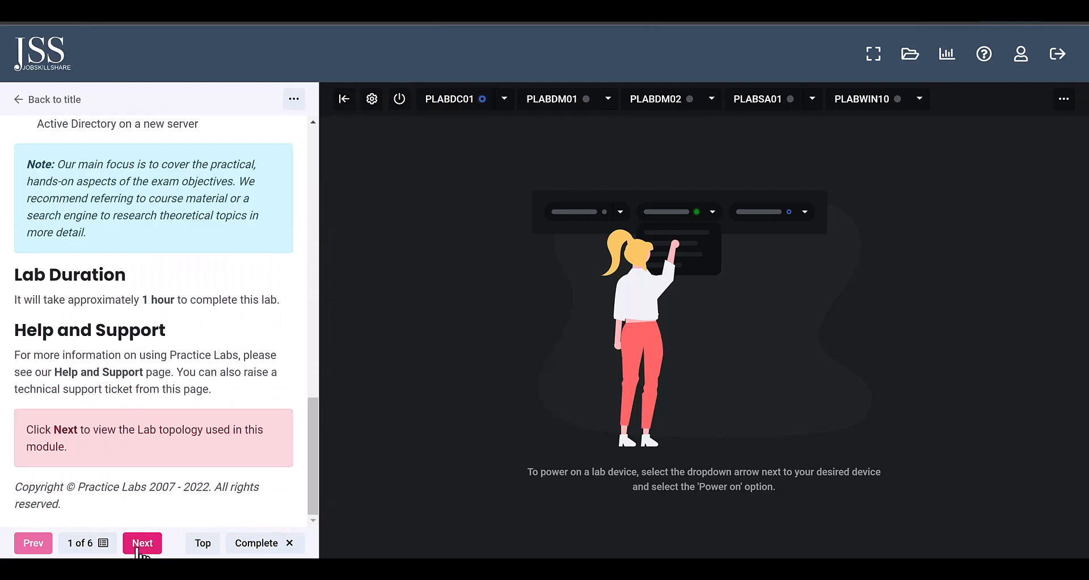
left_click(142, 543)
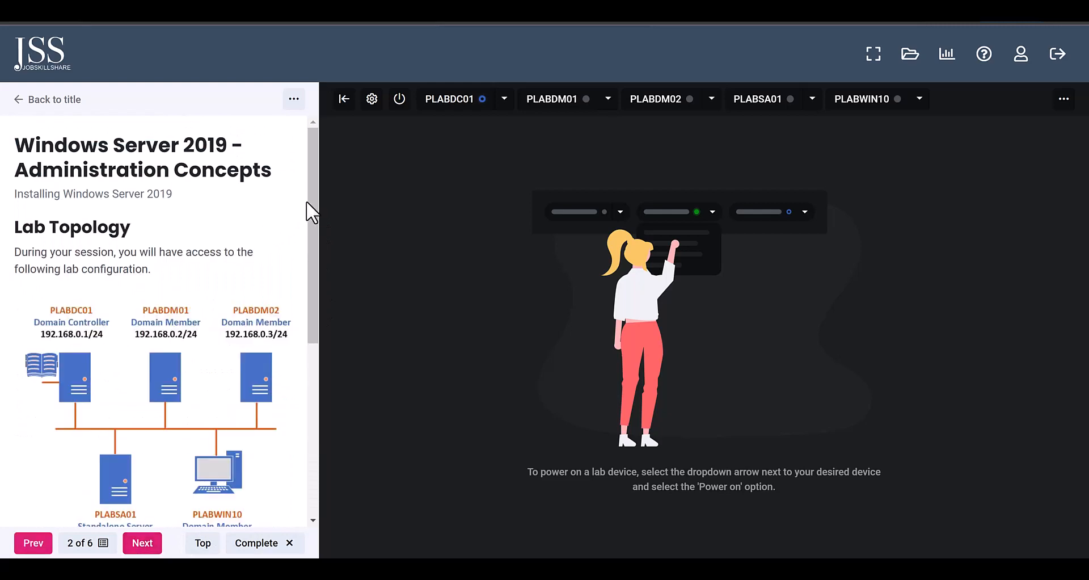
scroll("down", 3)
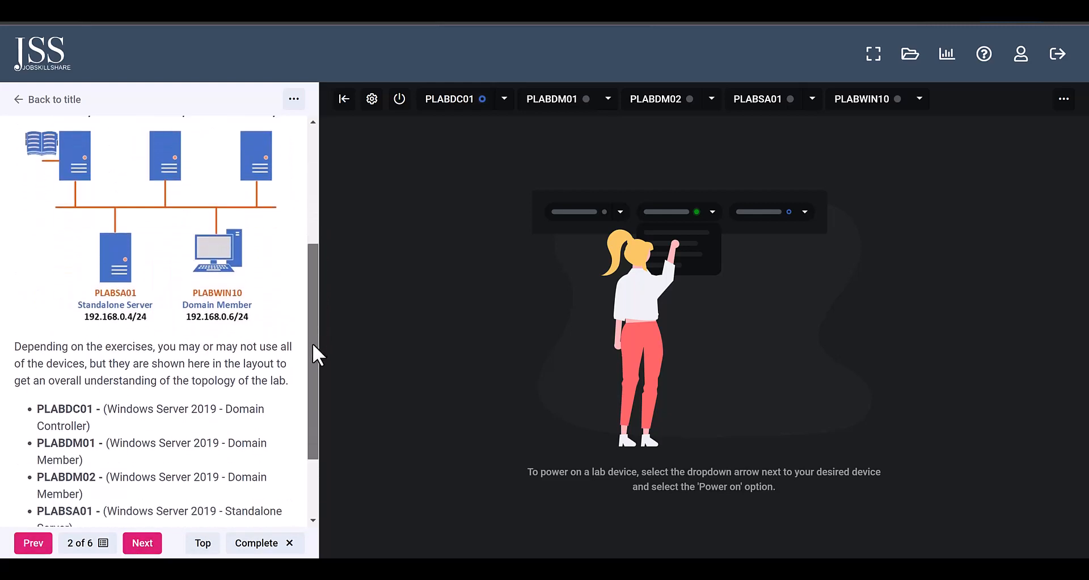
scroll("down", 3)
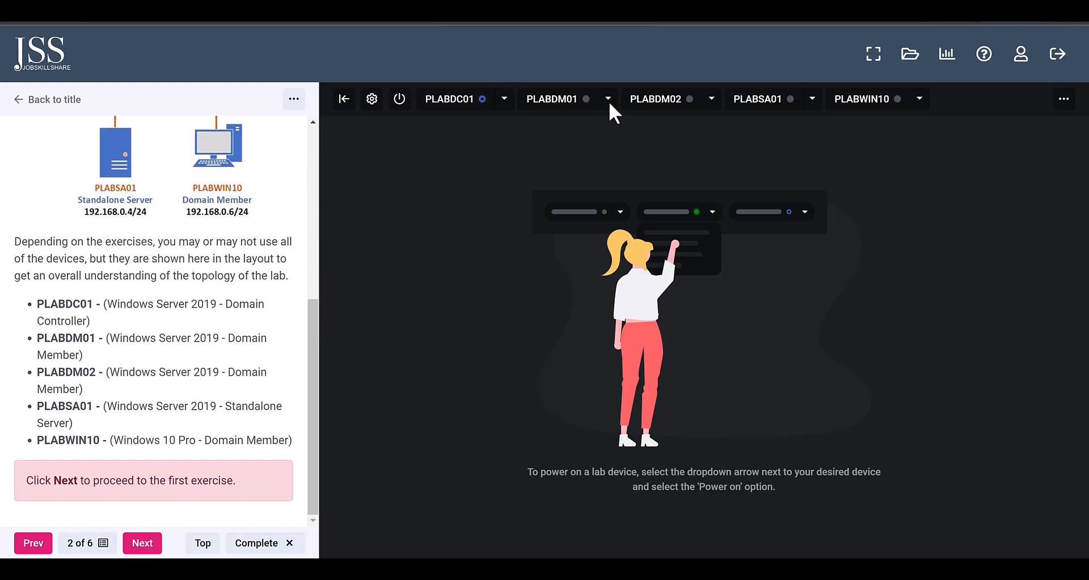
mouse_move(717, 117)
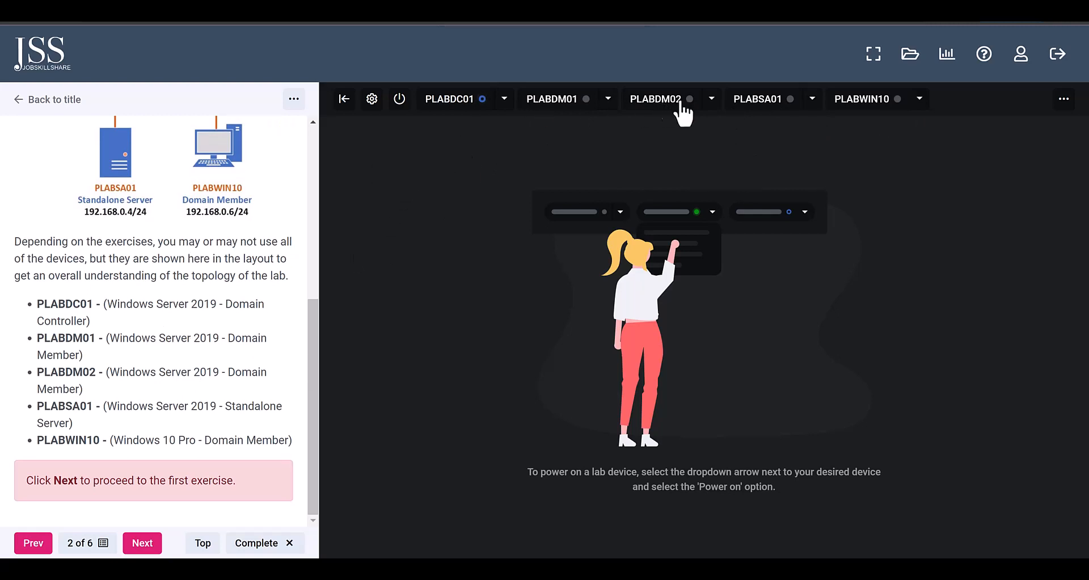
mouse_move(415, 134)
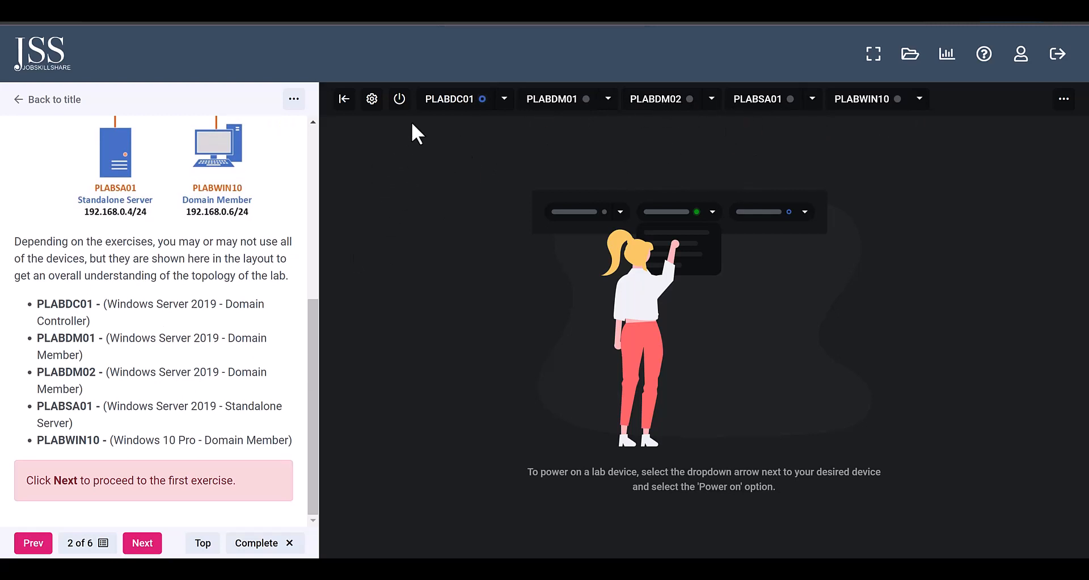
mouse_move(333, 142)
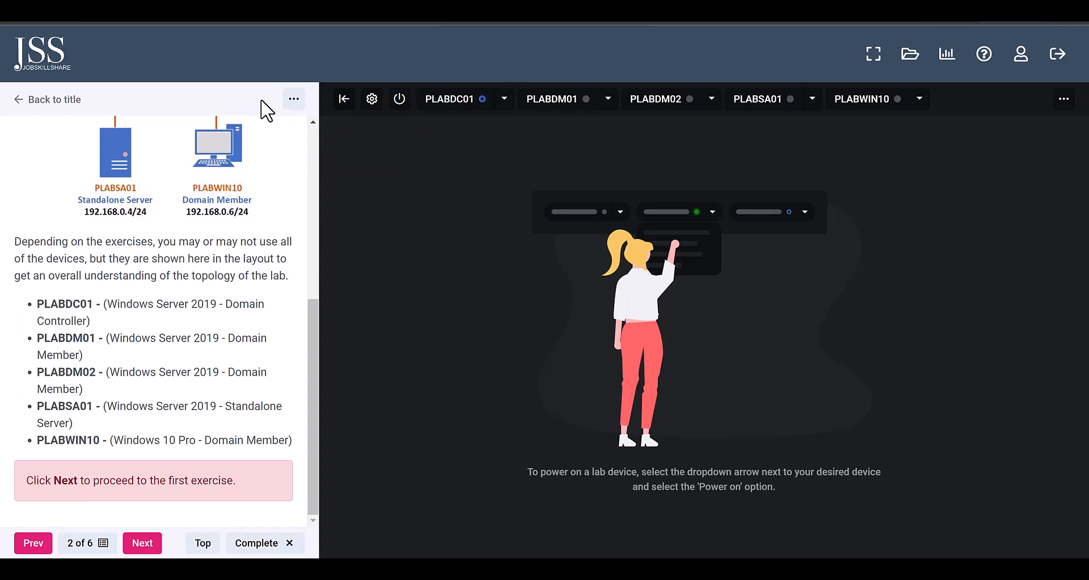
mouse_move(143, 228)
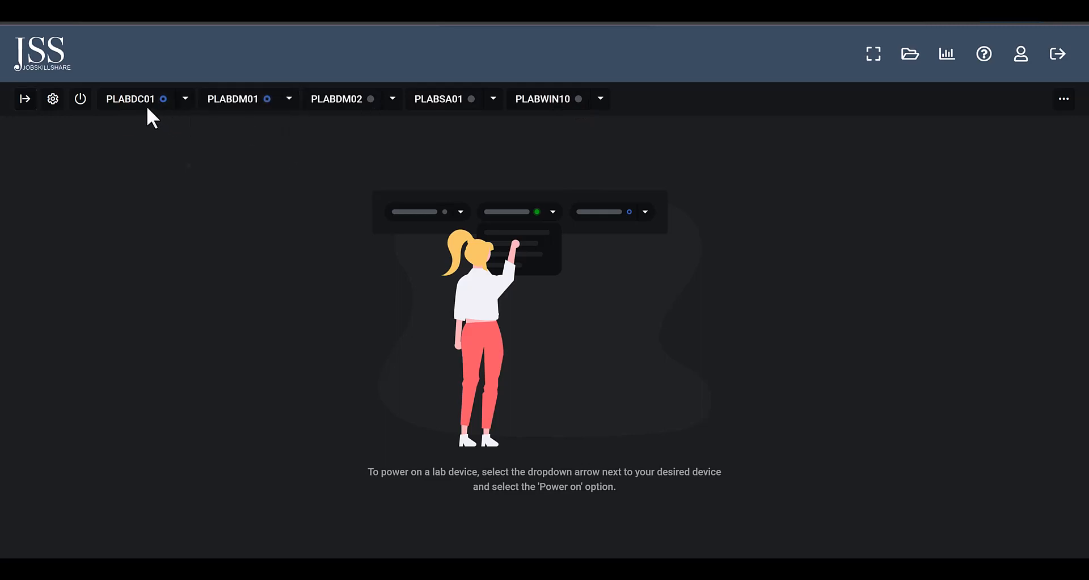
Step: Power on PLABDM02 from its device menu, then toggle the instructions panel
left_click(391, 98)
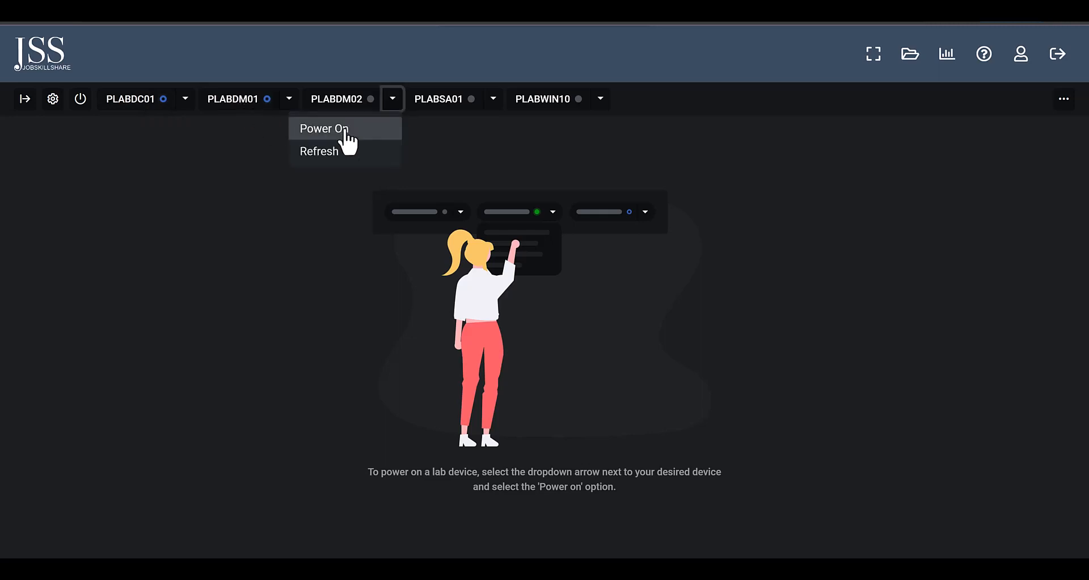
left_click(494, 98)
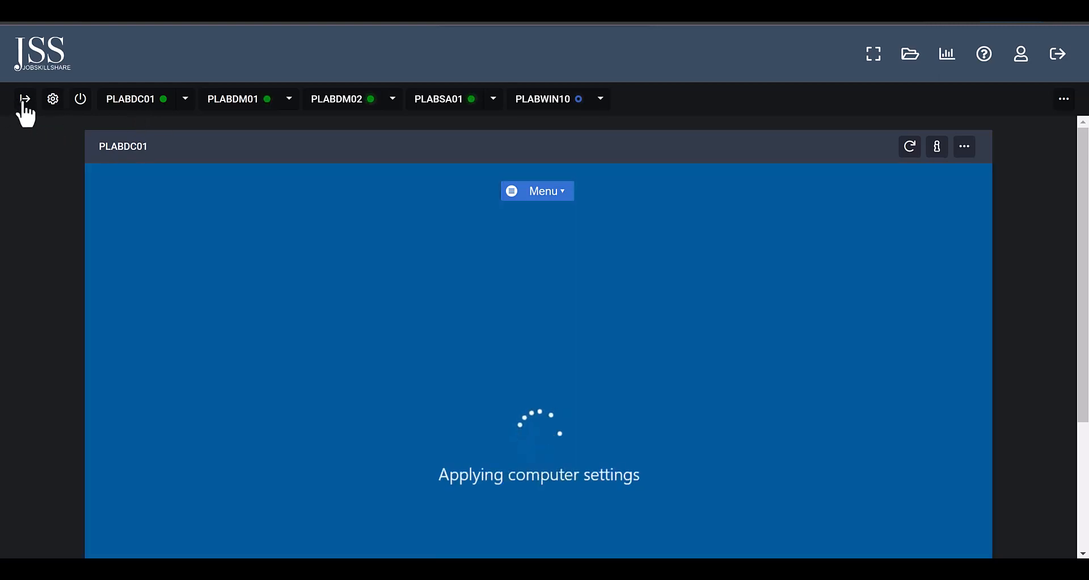
left_click(25, 99)
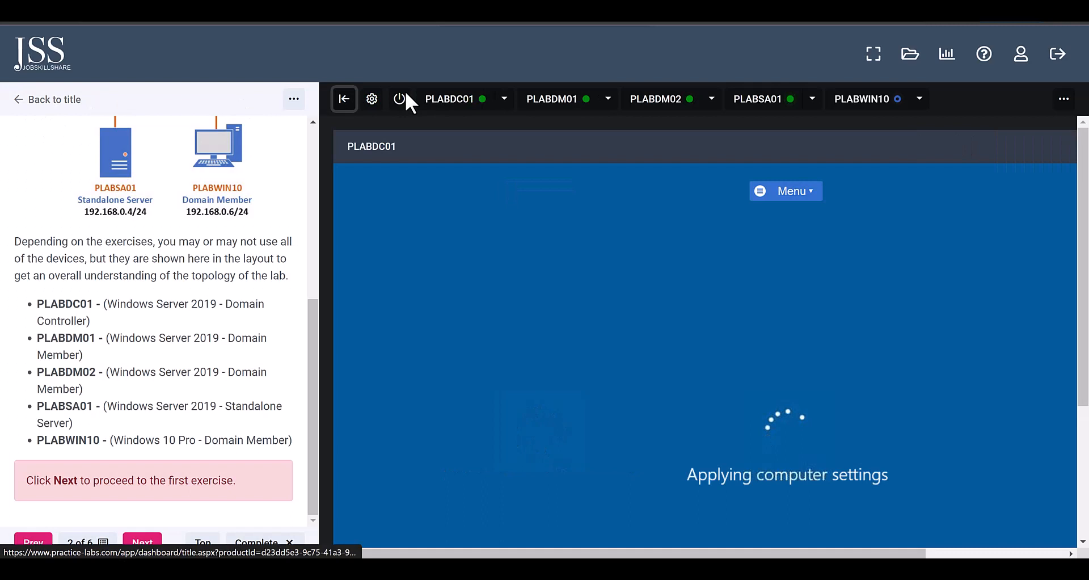
left_click(344, 99)
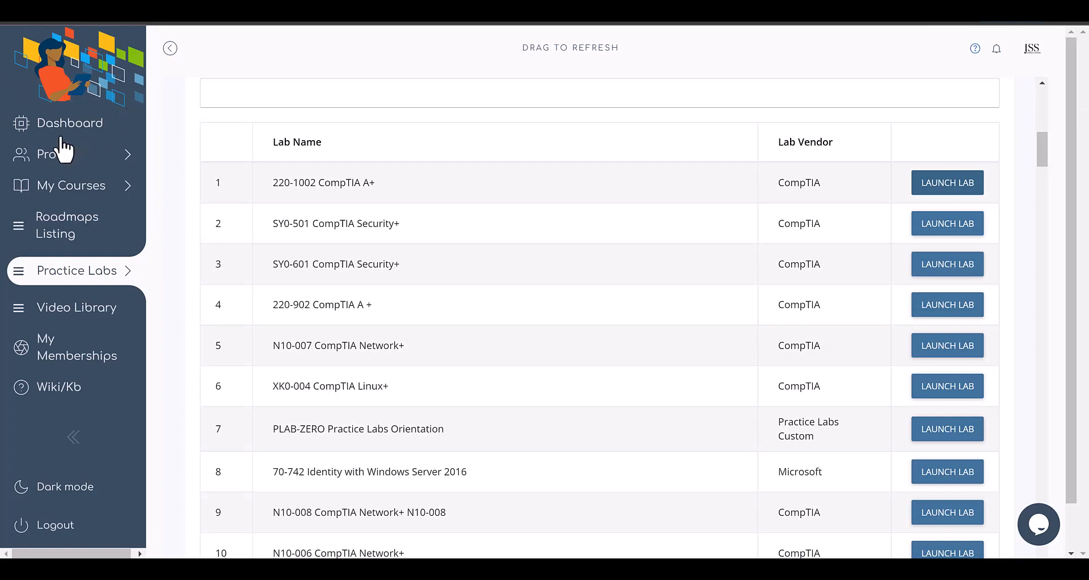
Step: Launch the Windows Server lab from the catalog so its five lab machines start up
left_click(67, 185)
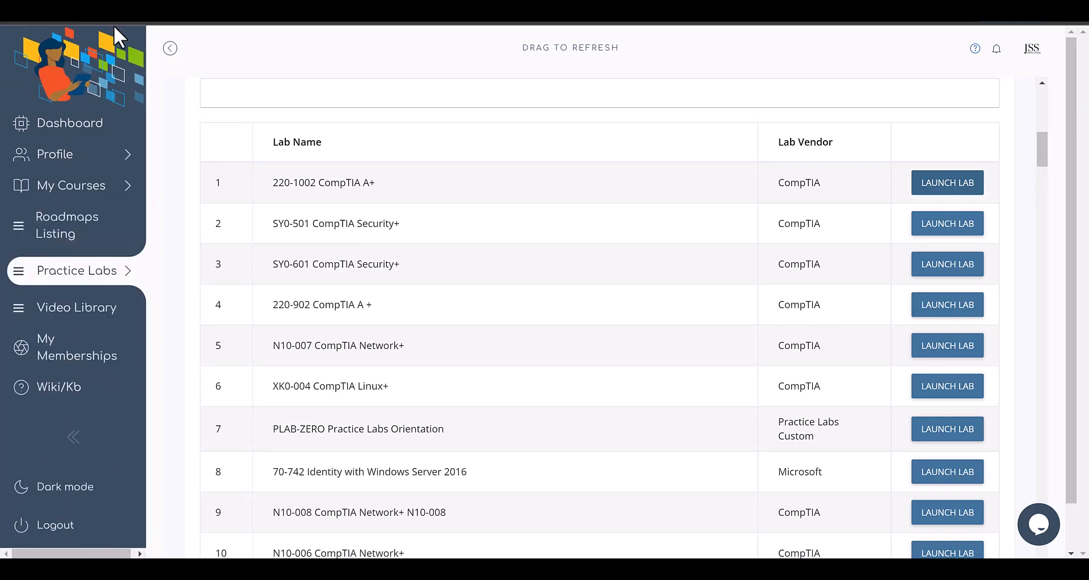
left_click(55, 154)
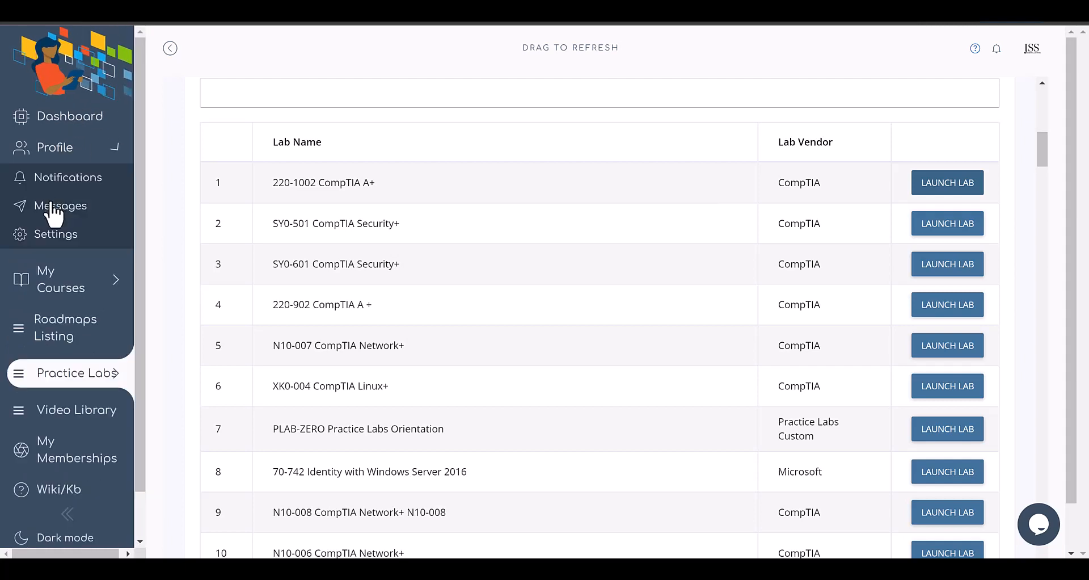
left_click(946, 182)
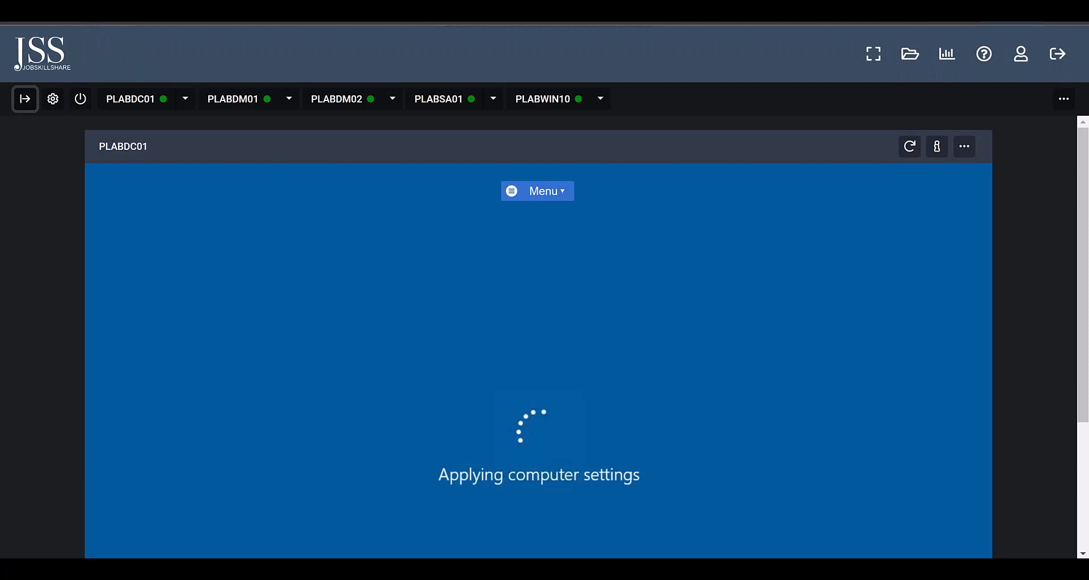
mouse_move(189, 256)
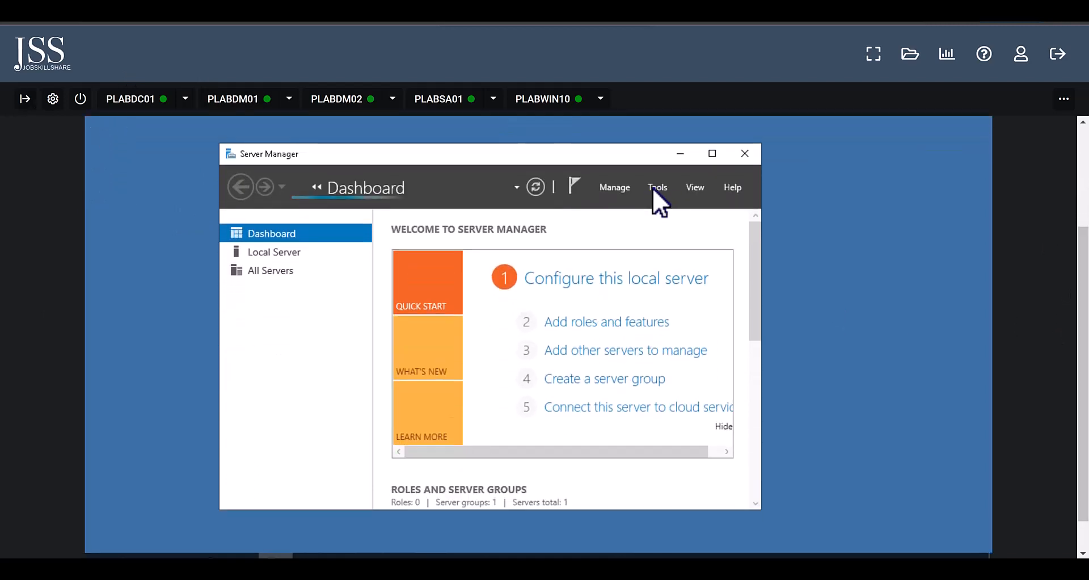
Step: Bring up Server Manager's Tools menu on PLABDC01 and show the instructions beside it
left_click(657, 187)
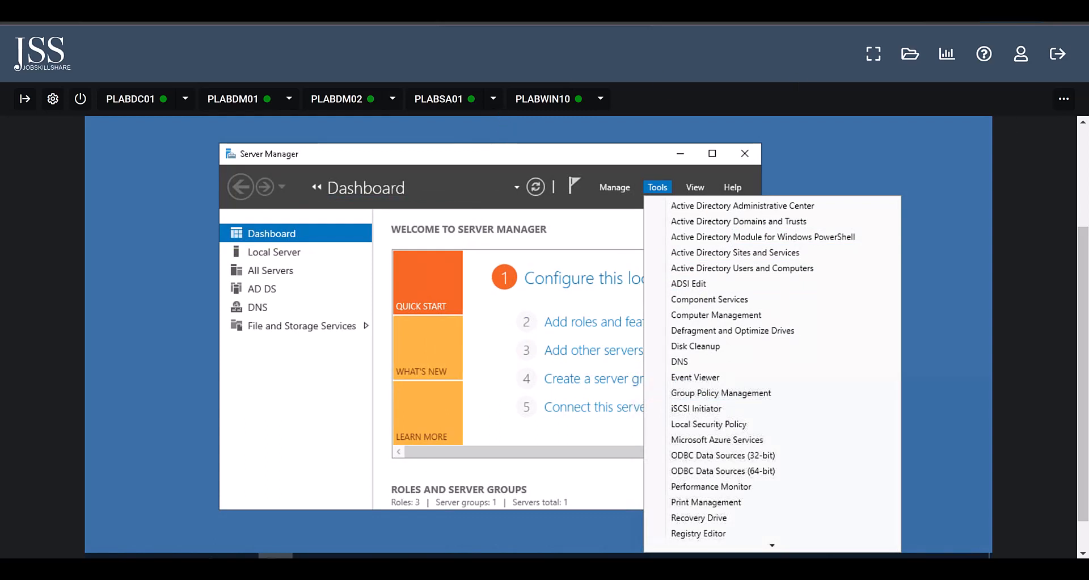
mouse_move(336, 107)
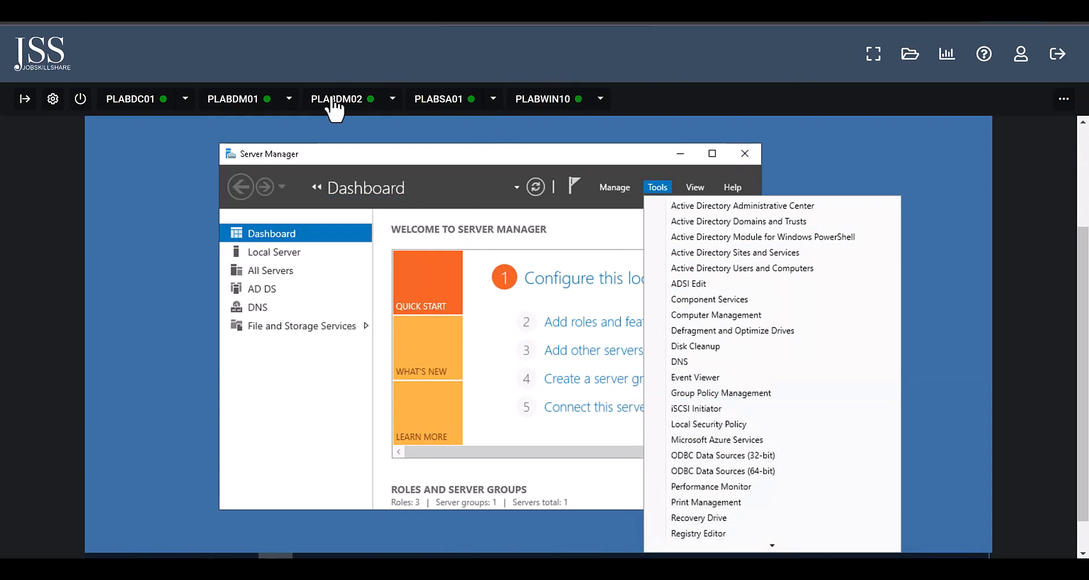
mouse_move(984, 55)
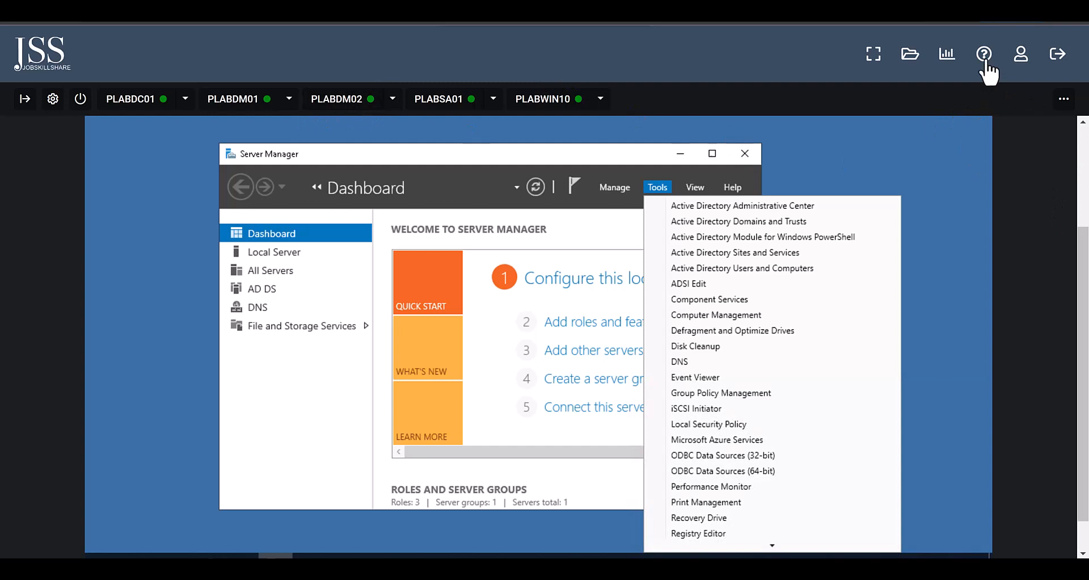
mouse_move(382, 104)
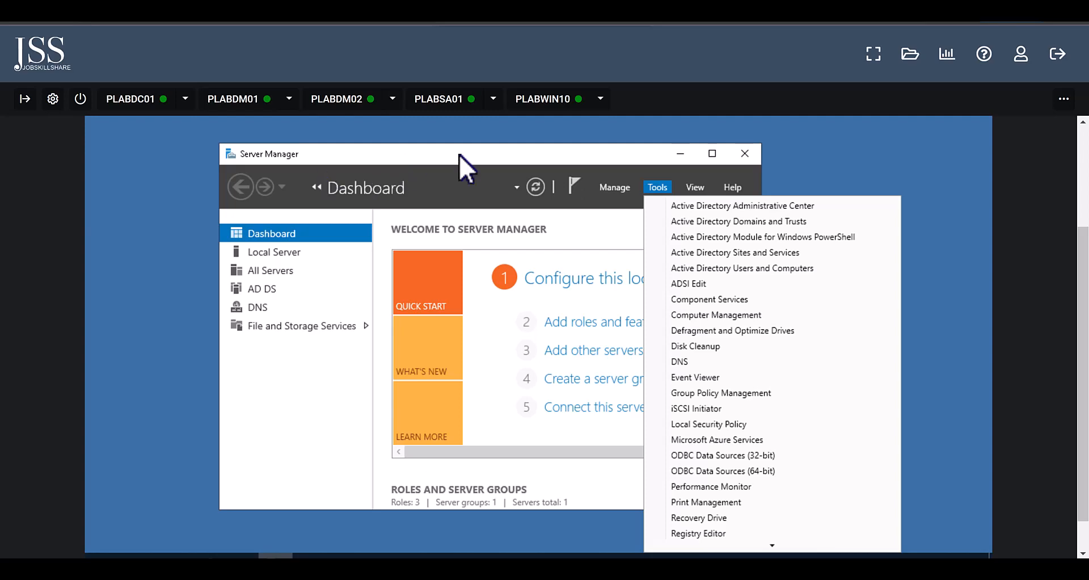
mouse_move(23, 98)
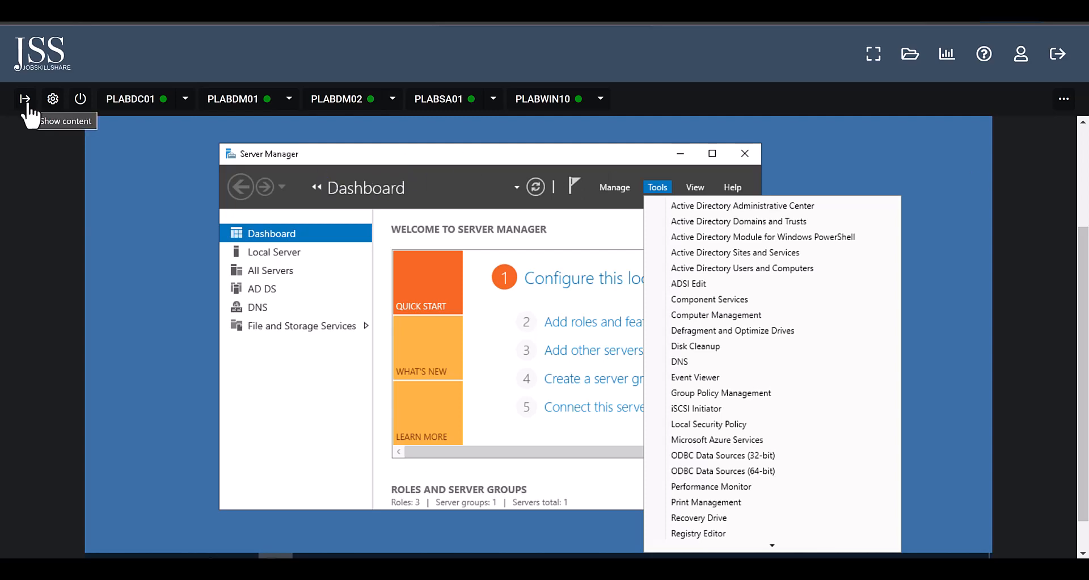
left_click(24, 98)
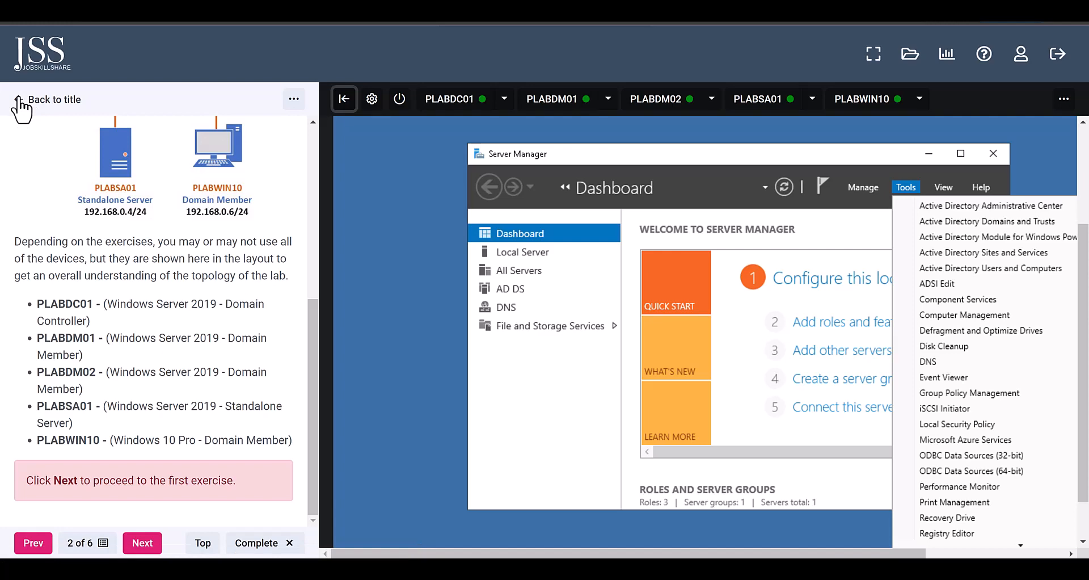
Step: Return to the lab catalog and scroll the results while searching 2019 and 10
left_click(53, 100)
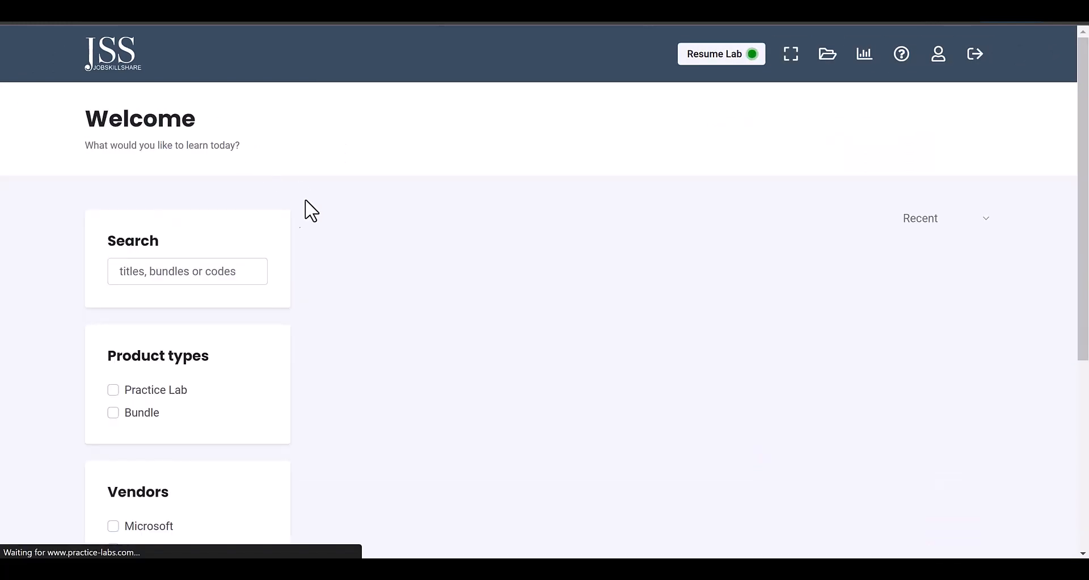
type("2019")
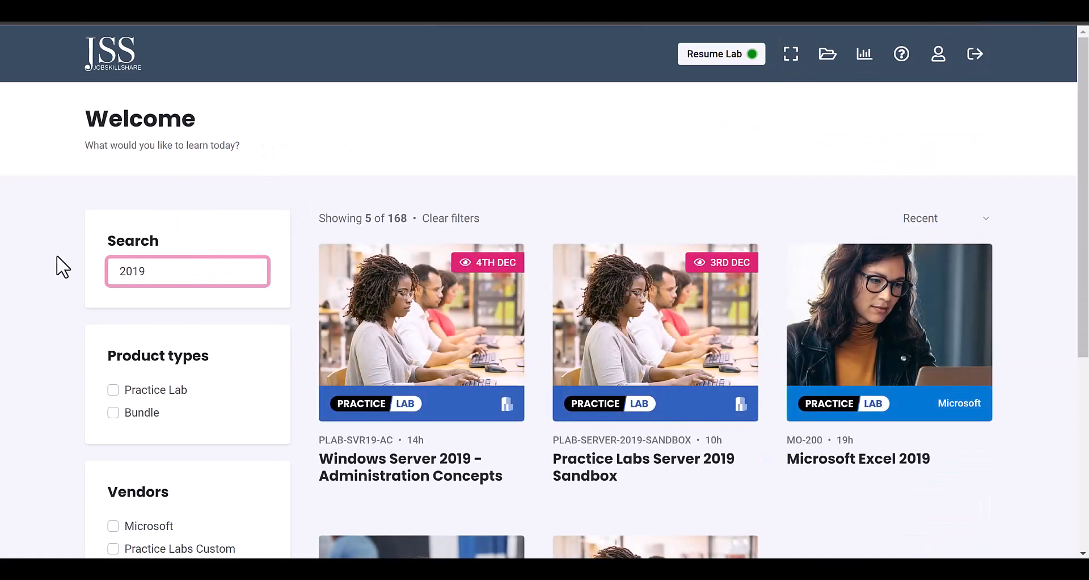
type("10")
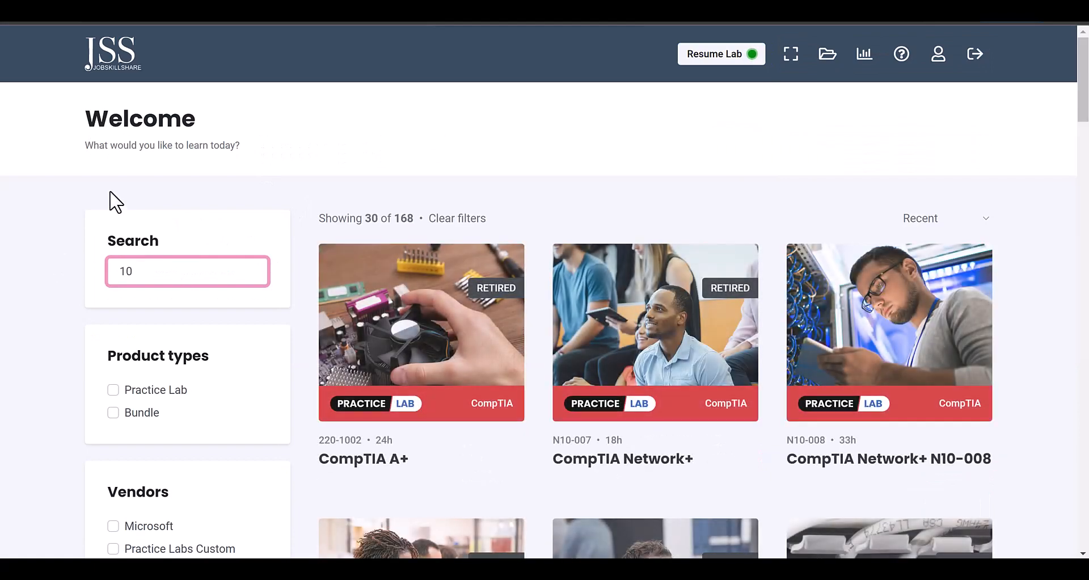
scroll("down", 3)
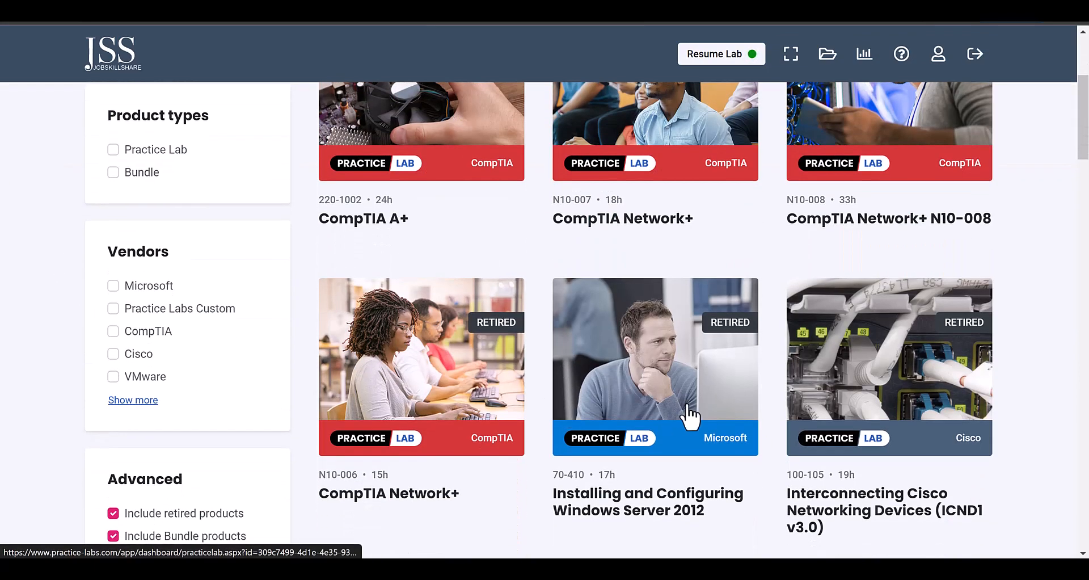
scroll("down", 3)
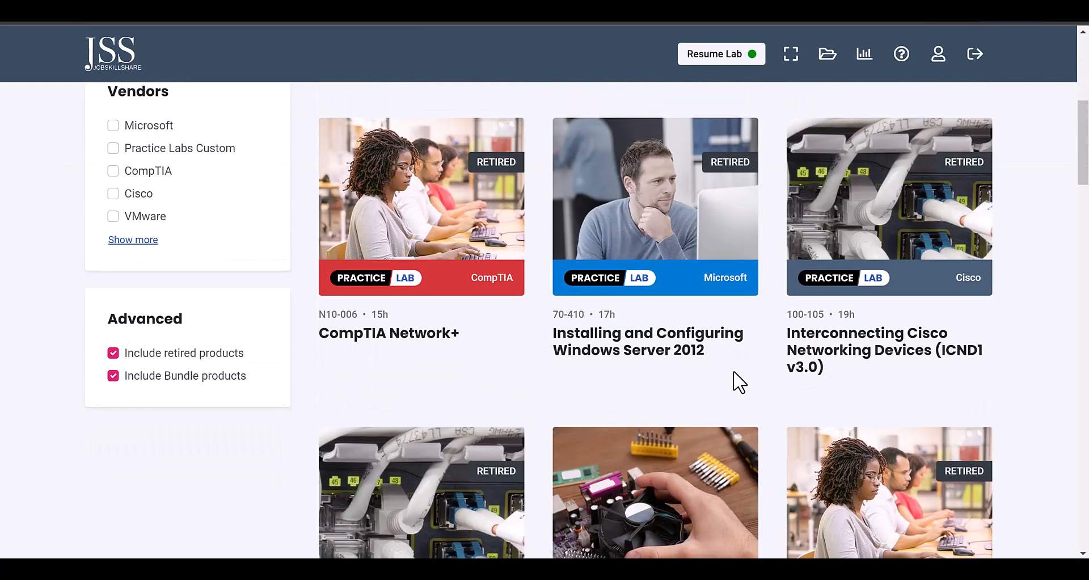
scroll("down", 3)
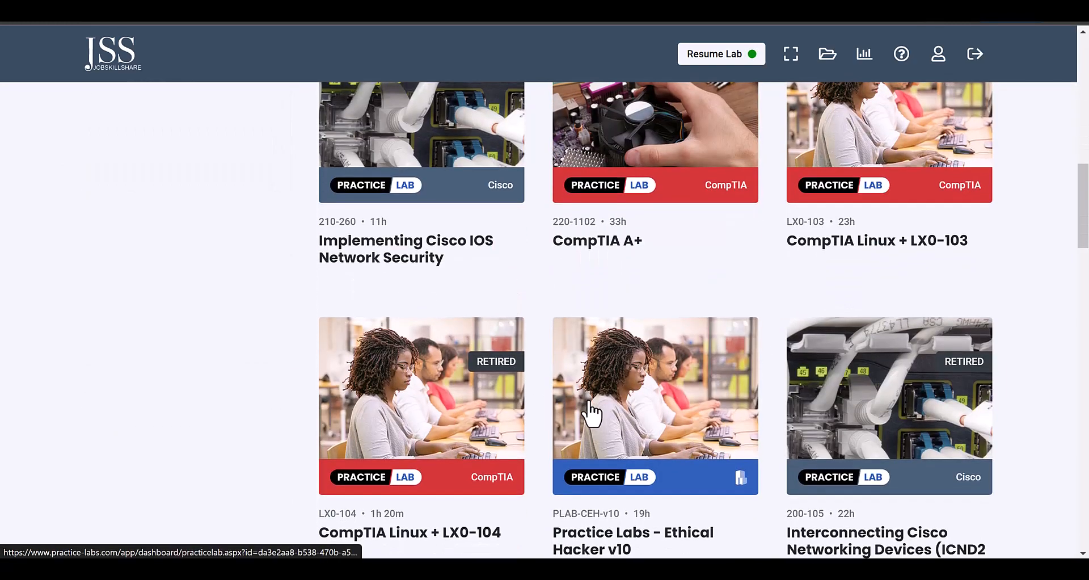
scroll("down", 3)
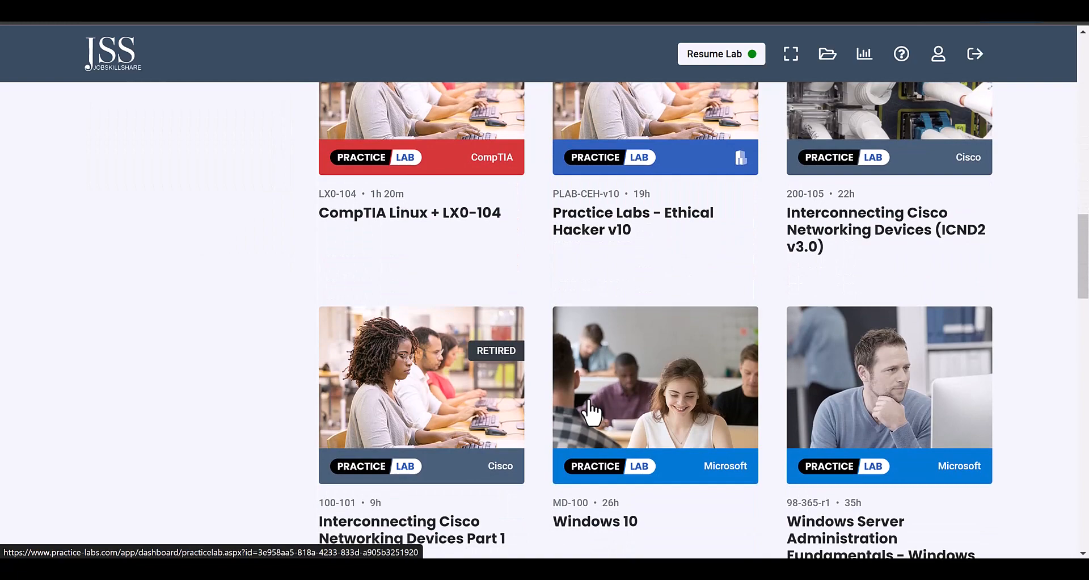
mouse_move(566, 486)
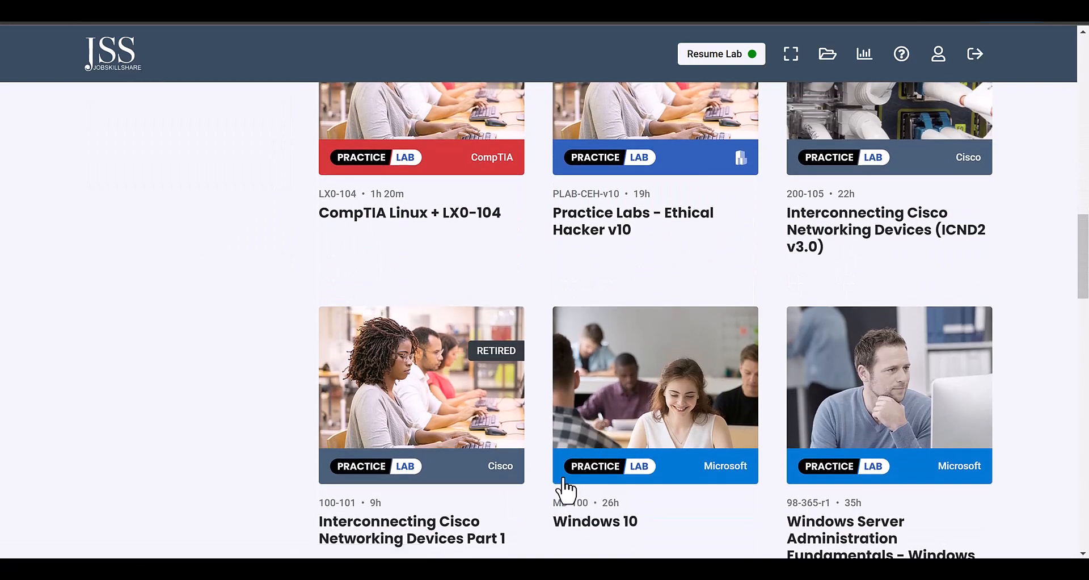
scroll("down", 3)
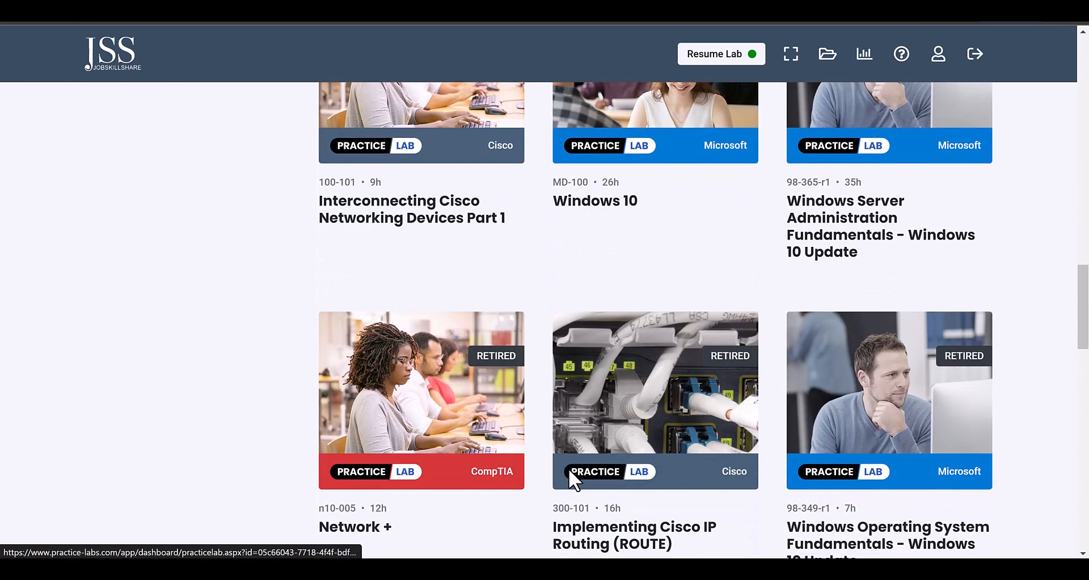
scroll("down", 3)
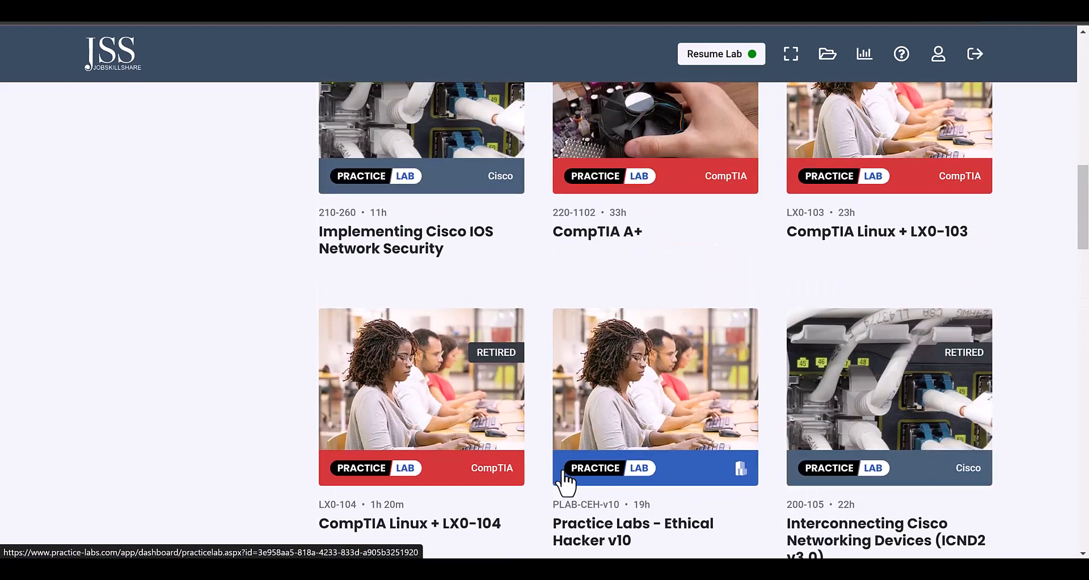
scroll("down", 3)
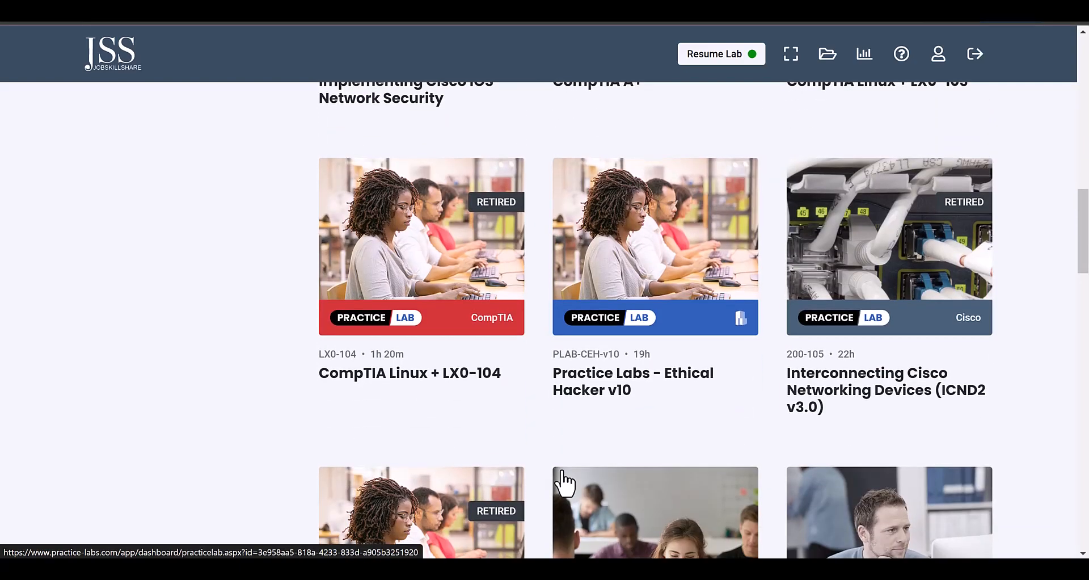
Step: Search the catalog for Cisco and open the Cisco Certified Network Associate (CCNA) lab
type("10")
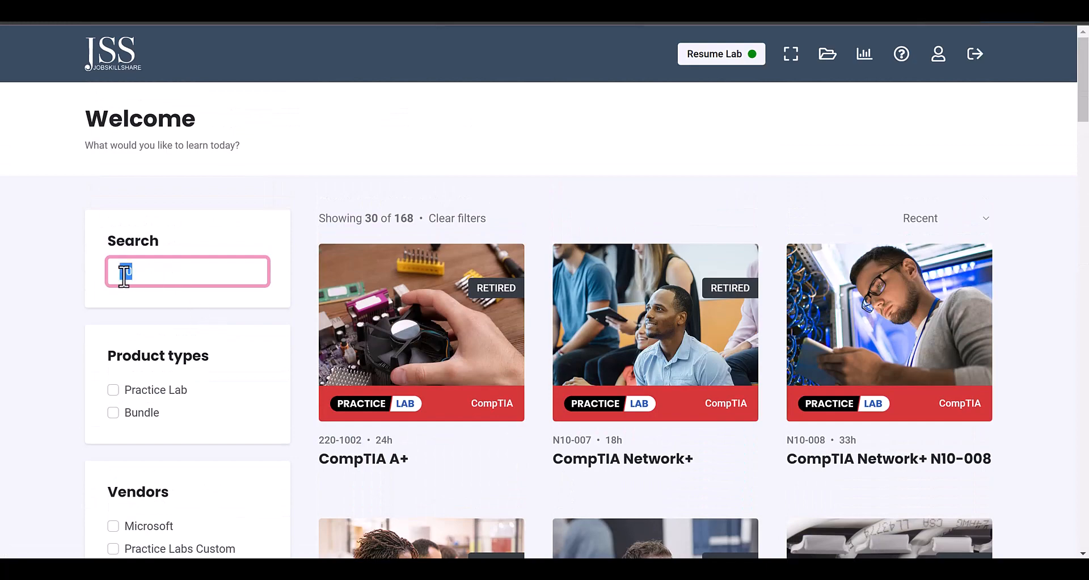
type("Cisco")
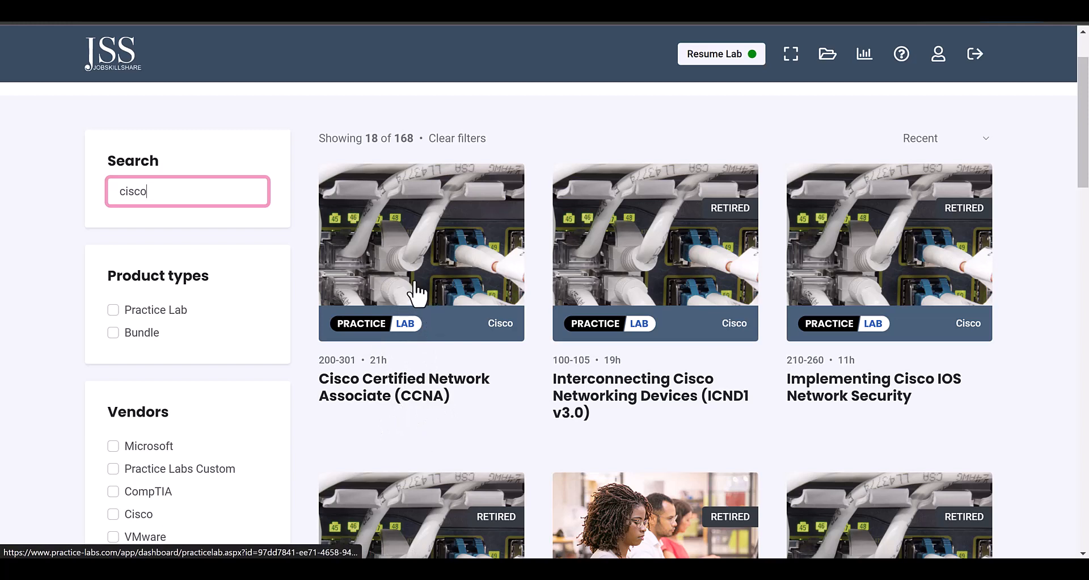
left_click(421, 252)
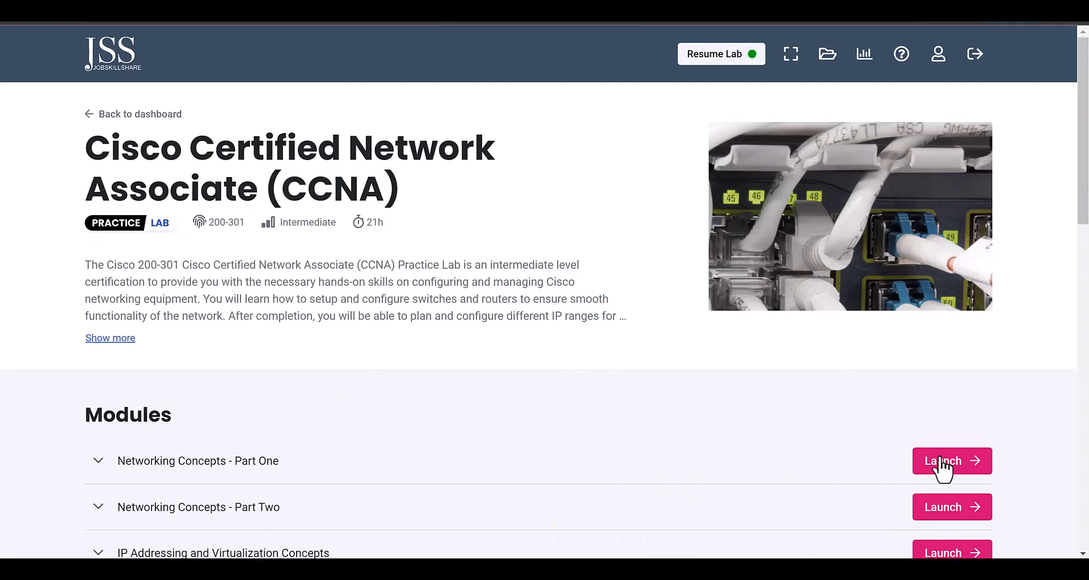
Step: Launch the Networking Concepts - Part One module and read through its Introduction beside the lab devices
left_click(952, 460)
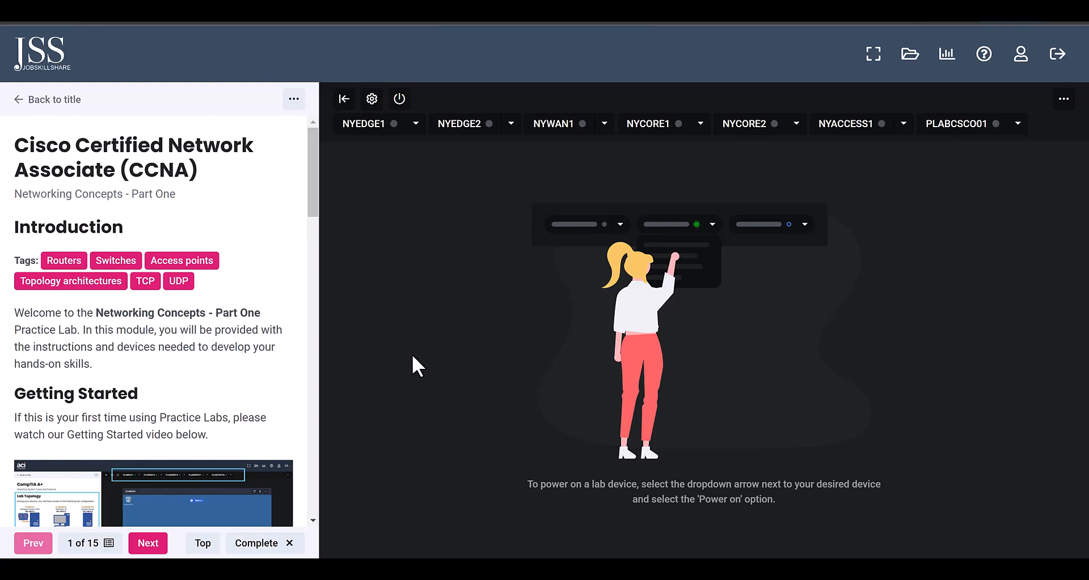
scroll("down", 3)
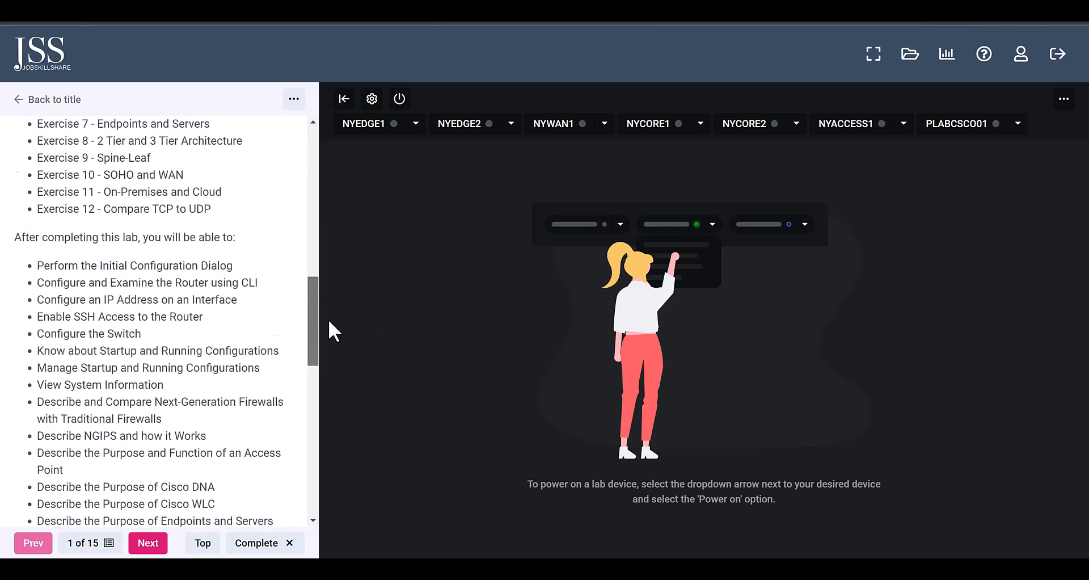
scroll("down", 3)
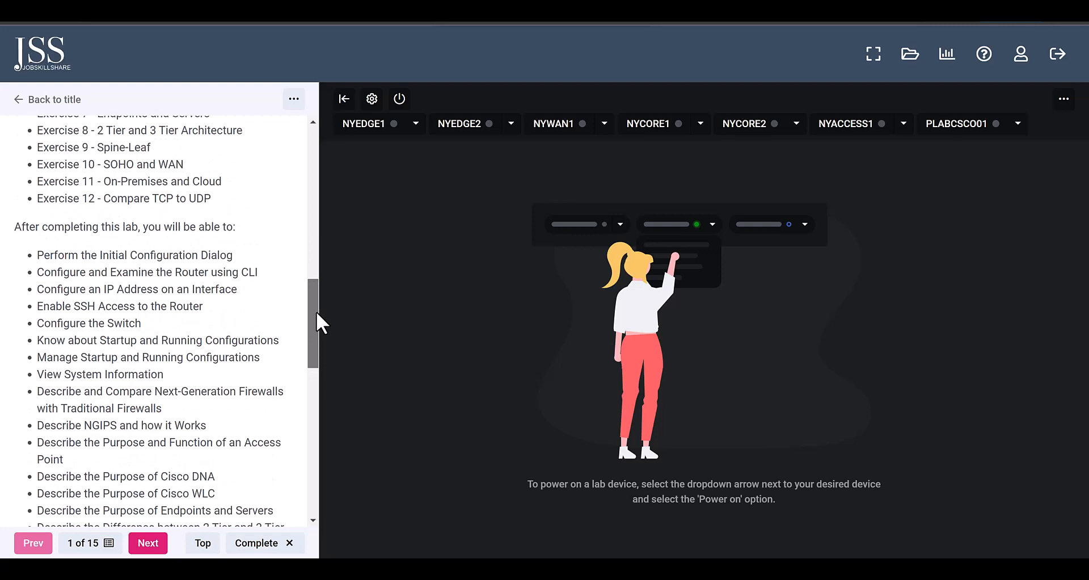
scroll("down", 3)
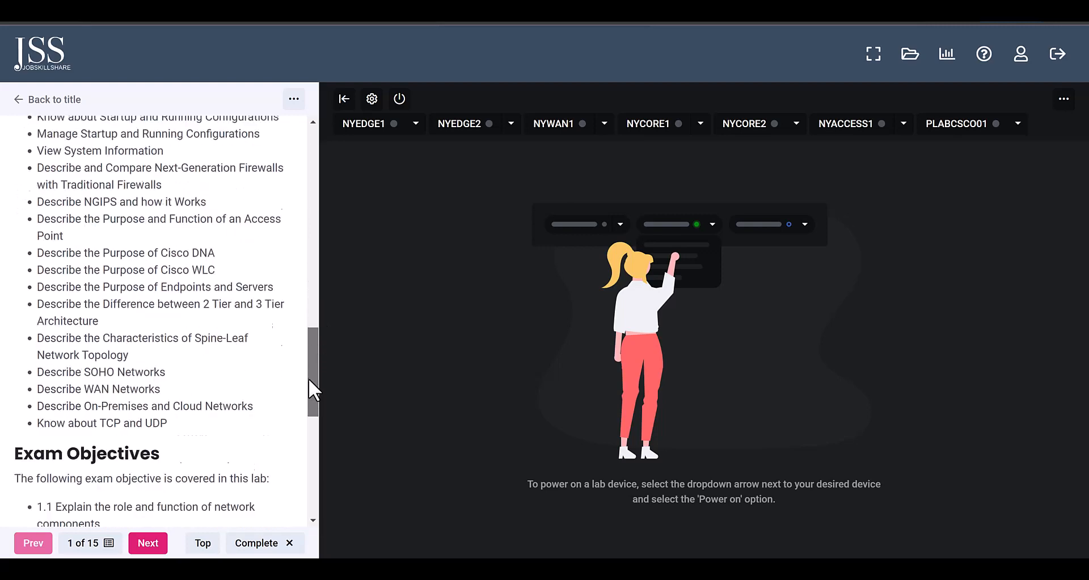
scroll("down", 3)
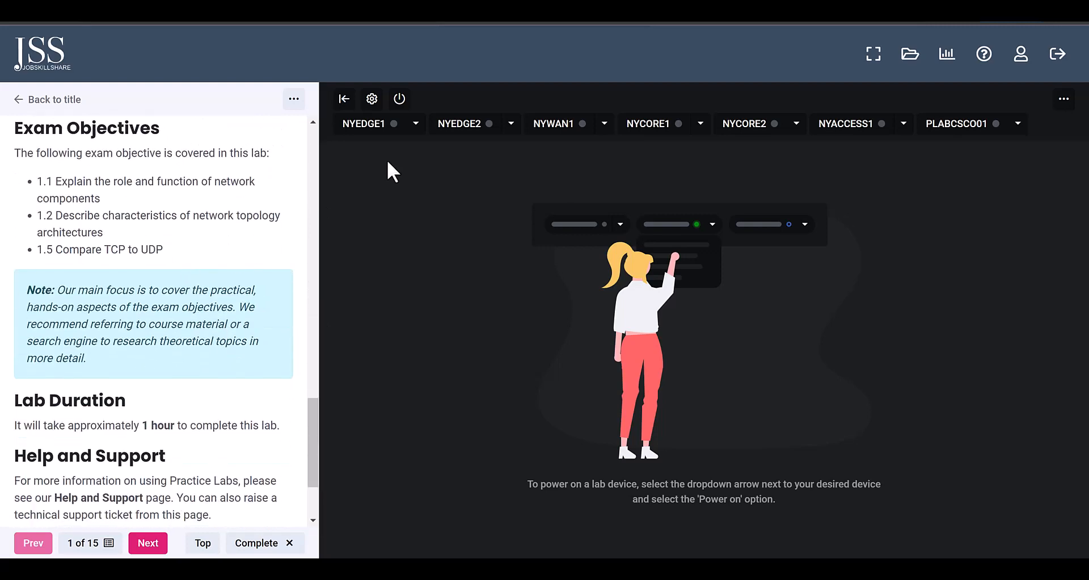
mouse_move(507, 139)
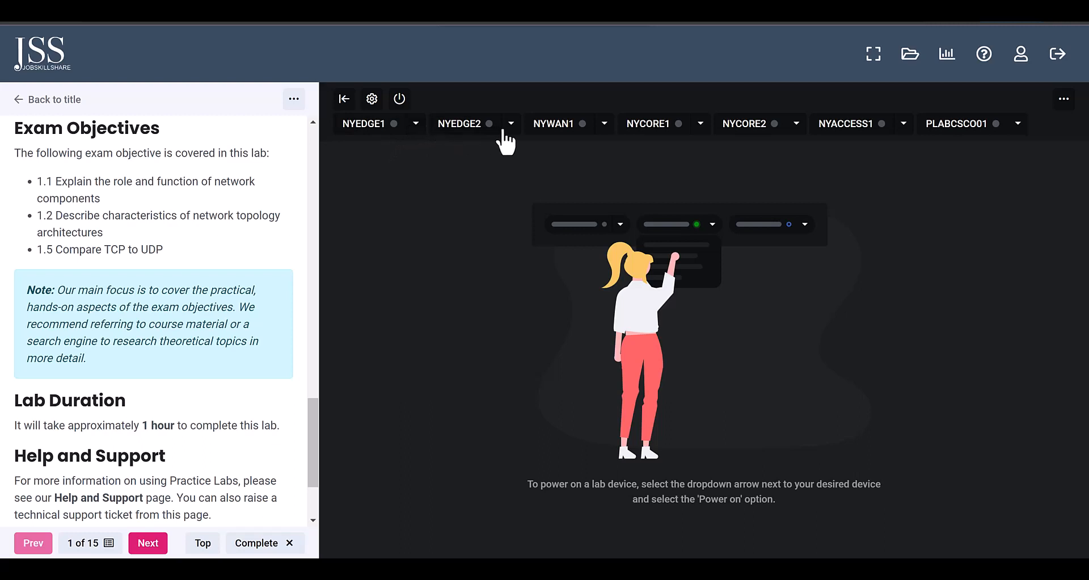
mouse_move(764, 138)
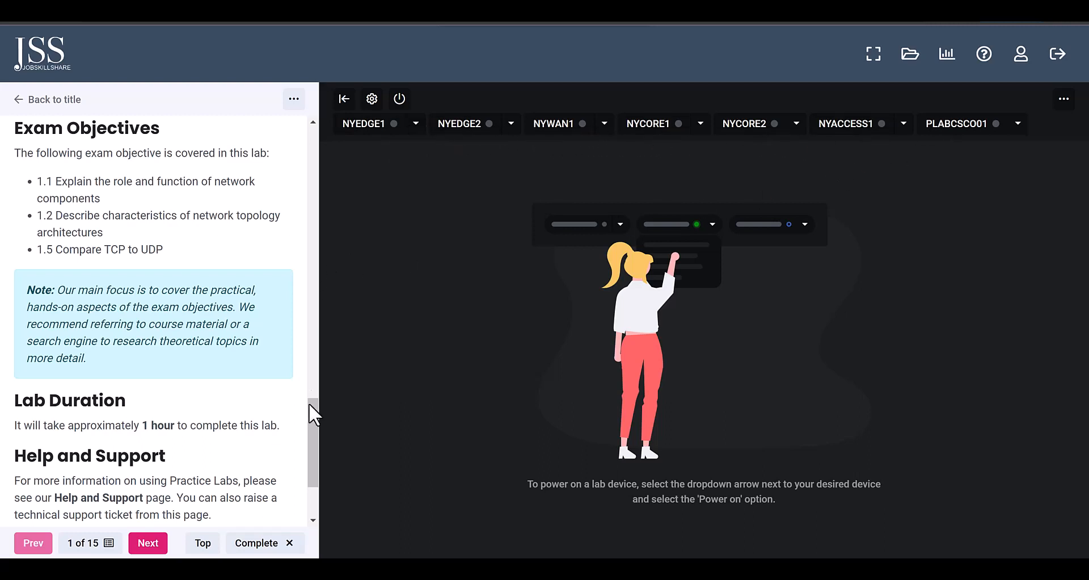
scroll("down", 3)
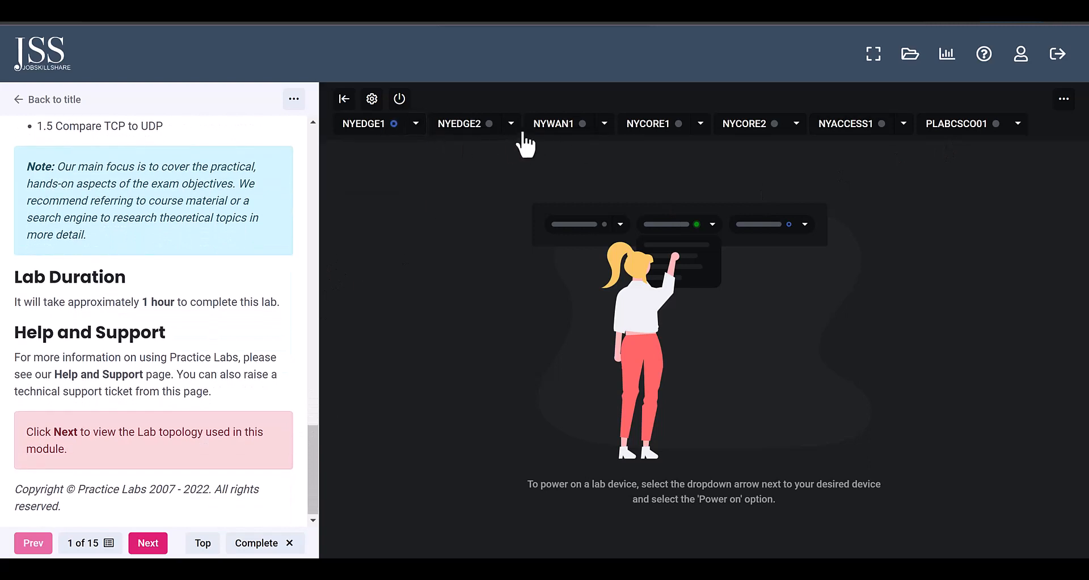
Step: Power on NYEDGE2, check NYWAN1's power options, and focus the NYEDGE1 console to watch it boot
left_click(363, 124)
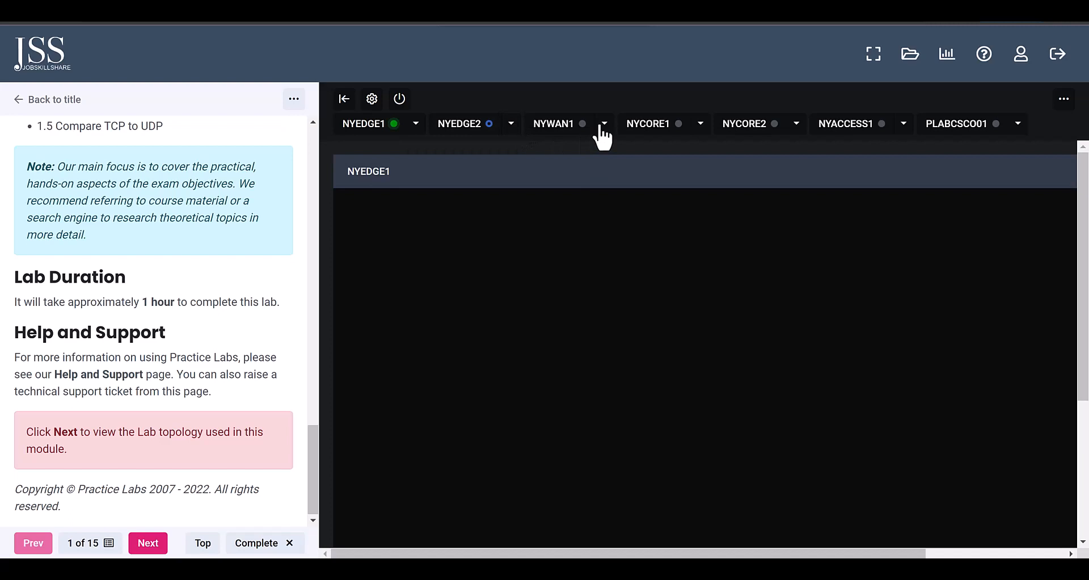
left_click(603, 123)
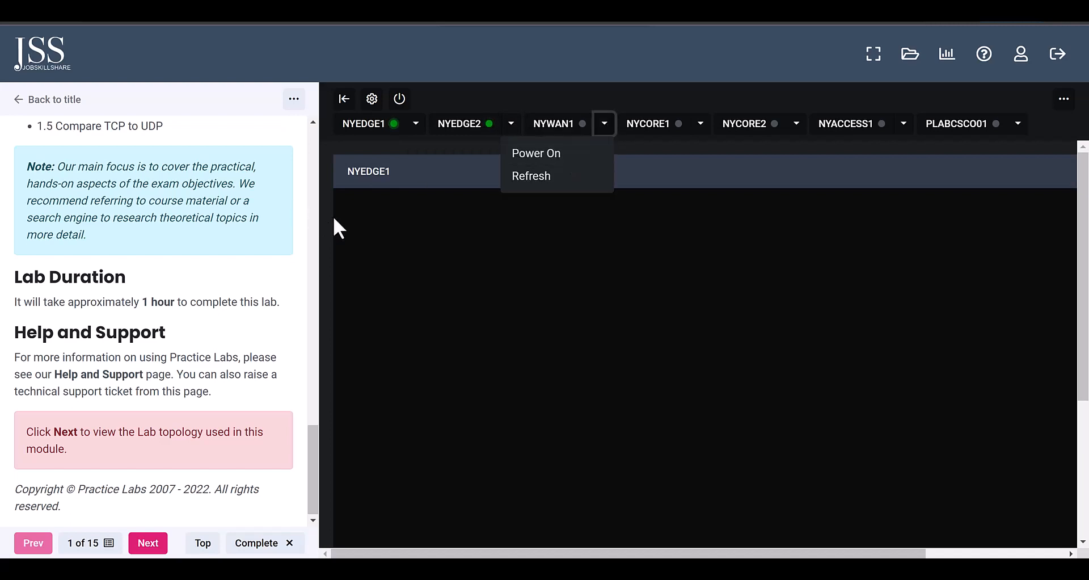
mouse_move(342, 242)
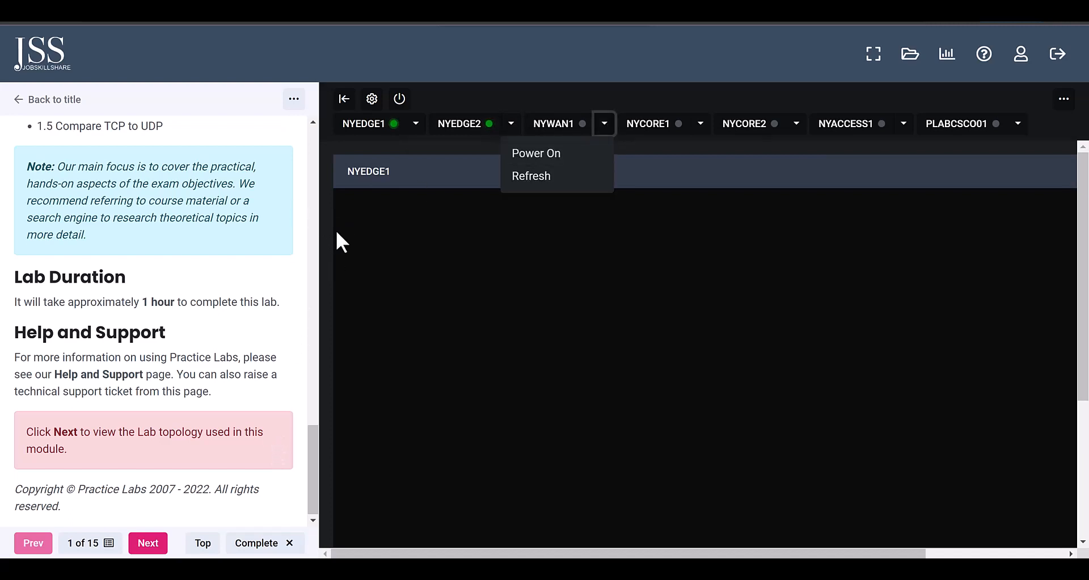
mouse_move(345, 228)
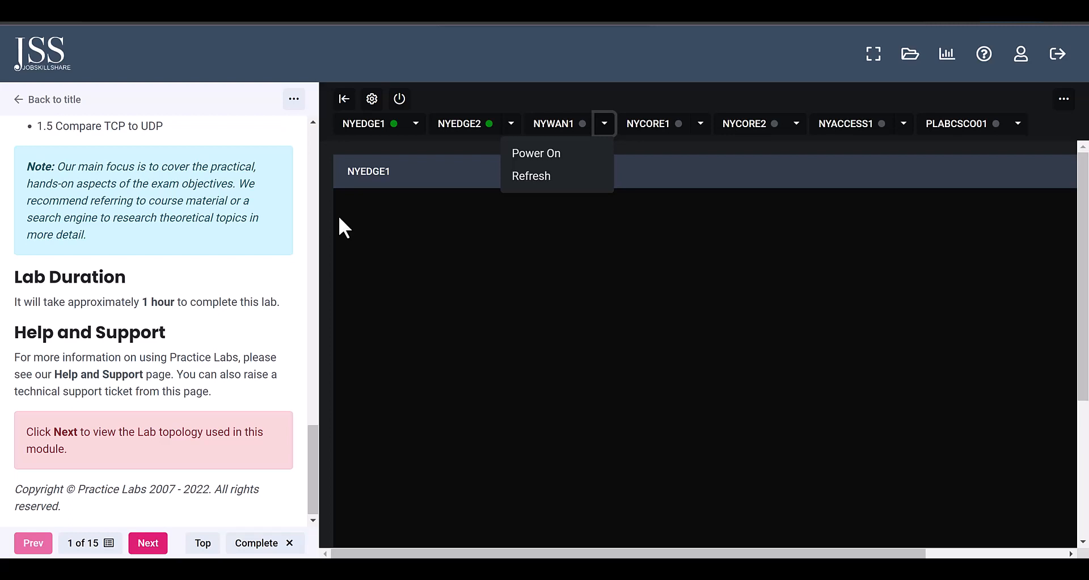
left_click(536, 153)
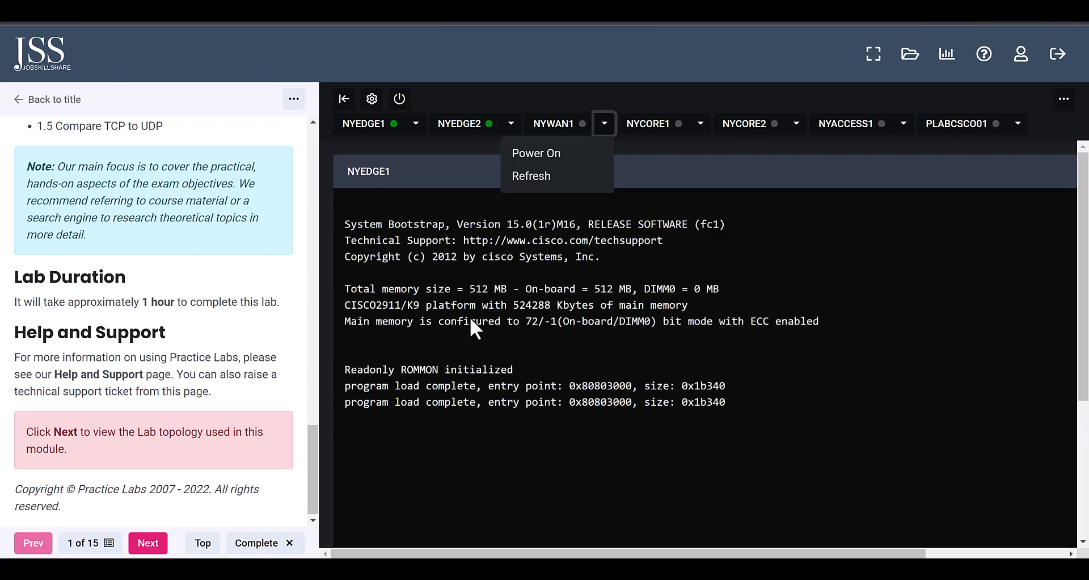
mouse_move(64, 119)
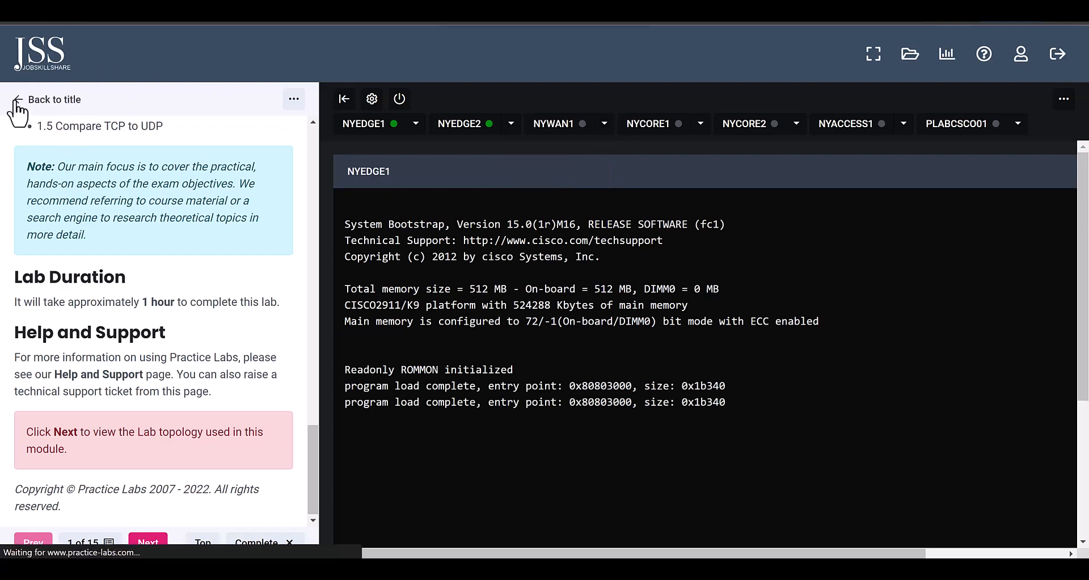
Step: Return to the lab catalogue and replace the cisco search term with security
left_click(47, 100)
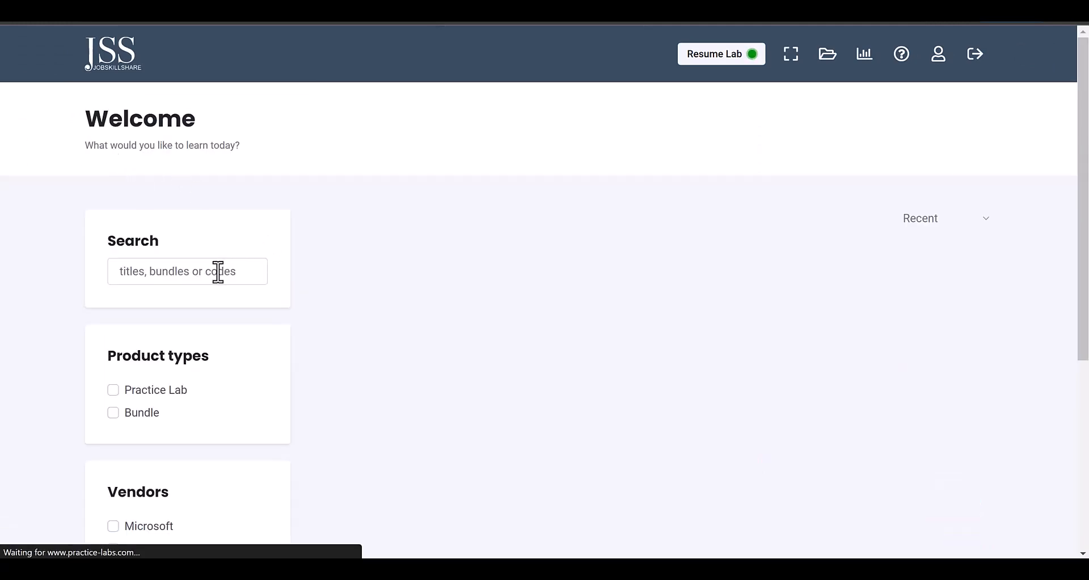
type("cisco")
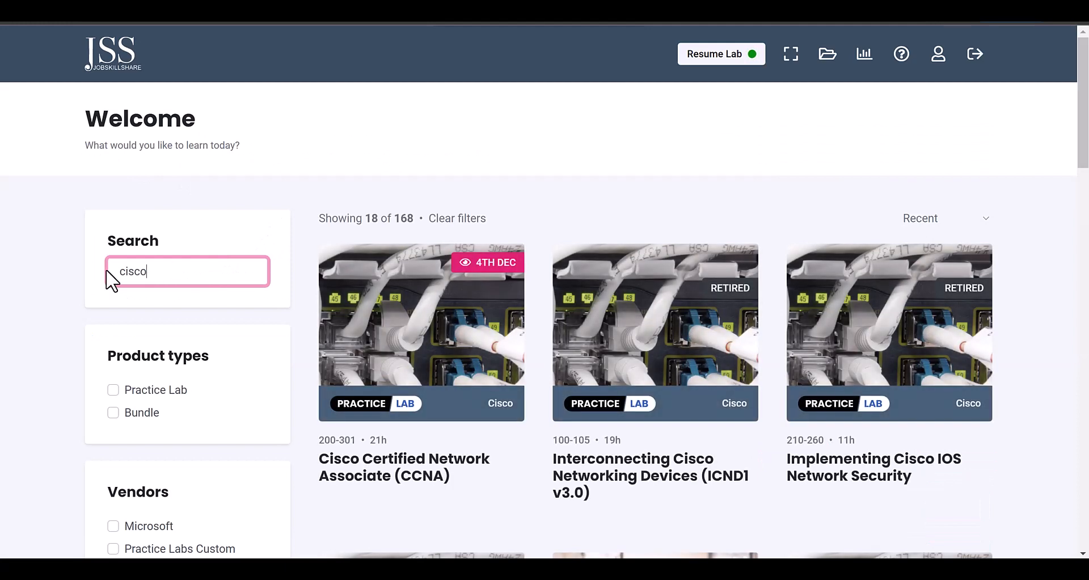
double_click(132, 271)
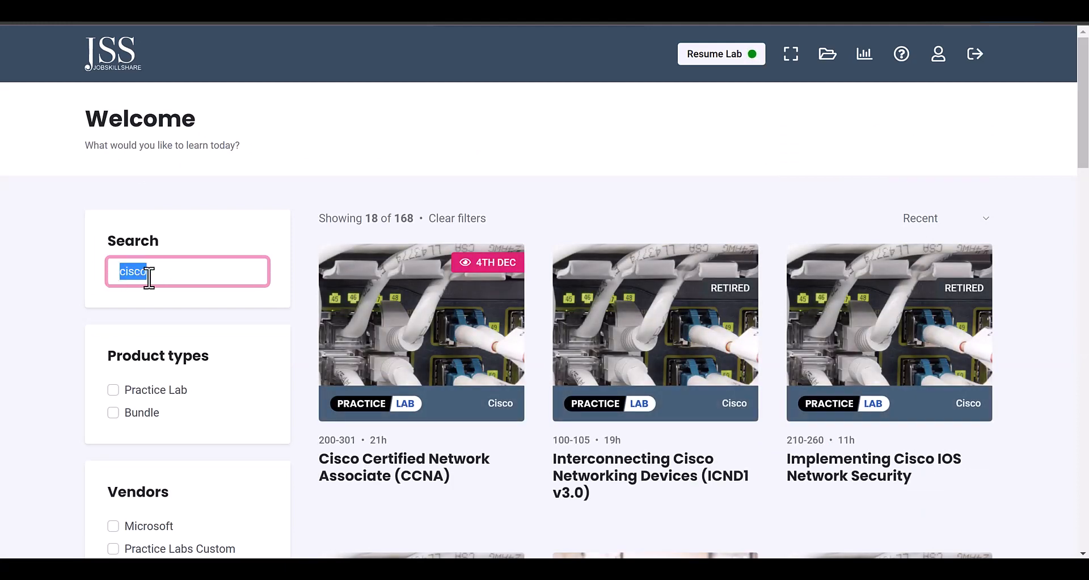
type("security")
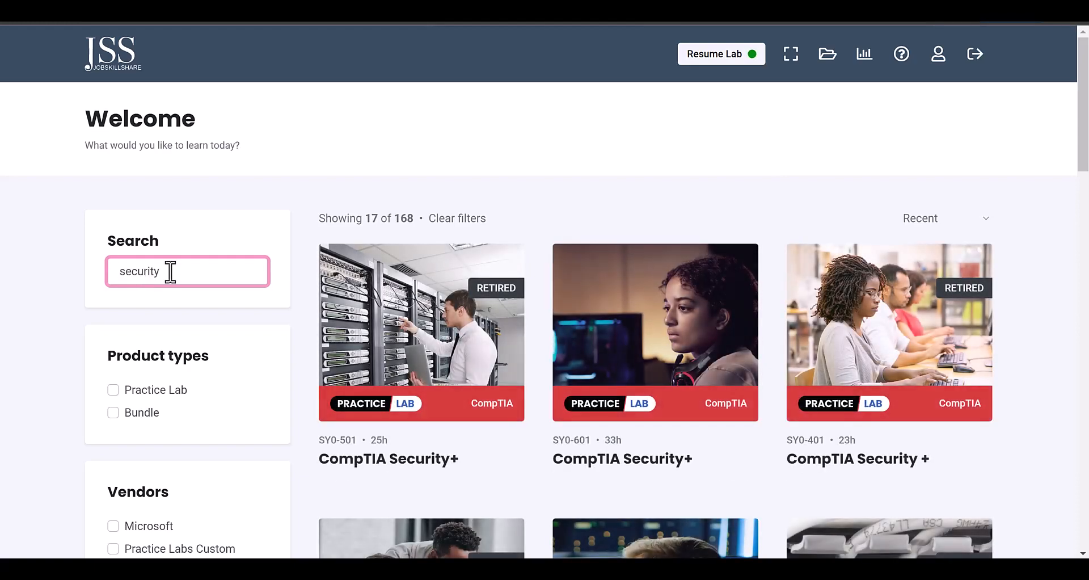
Step: Scroll through the 17 security results, including CompTIA Security+ and CISSP
scroll("down", 3)
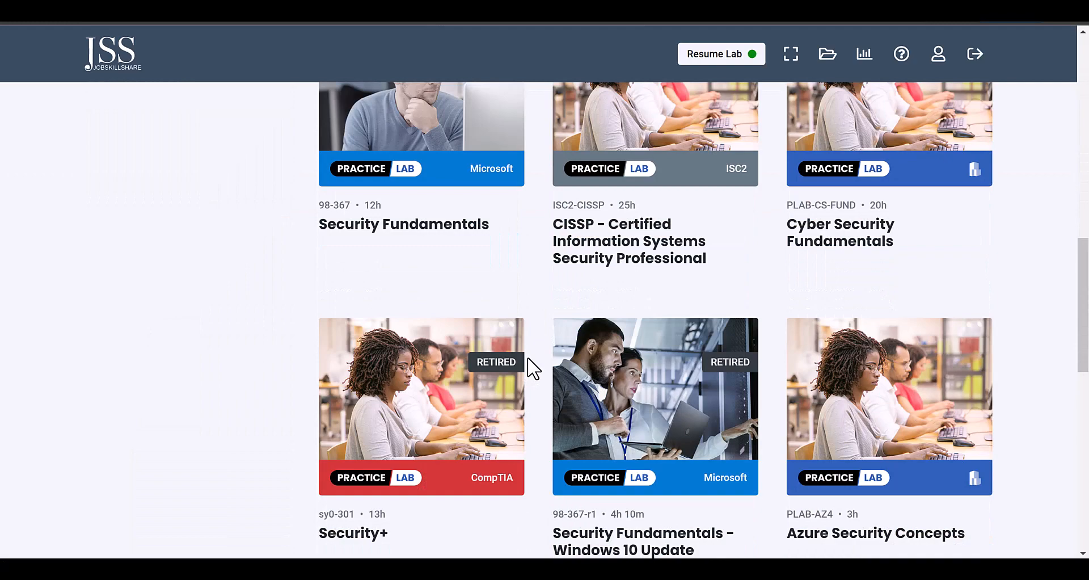
scroll("down", 3)
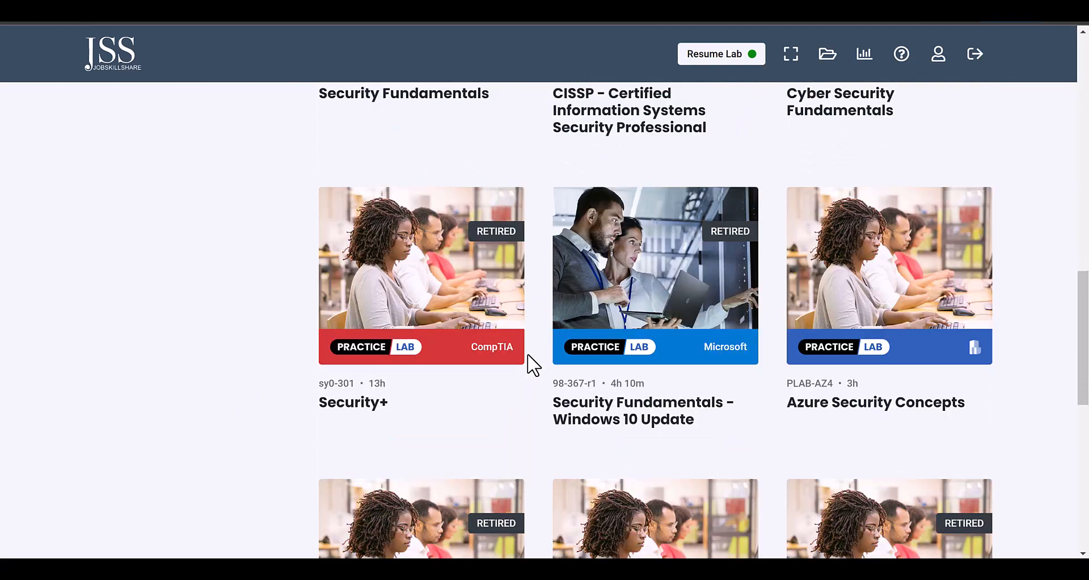
scroll("down", 3)
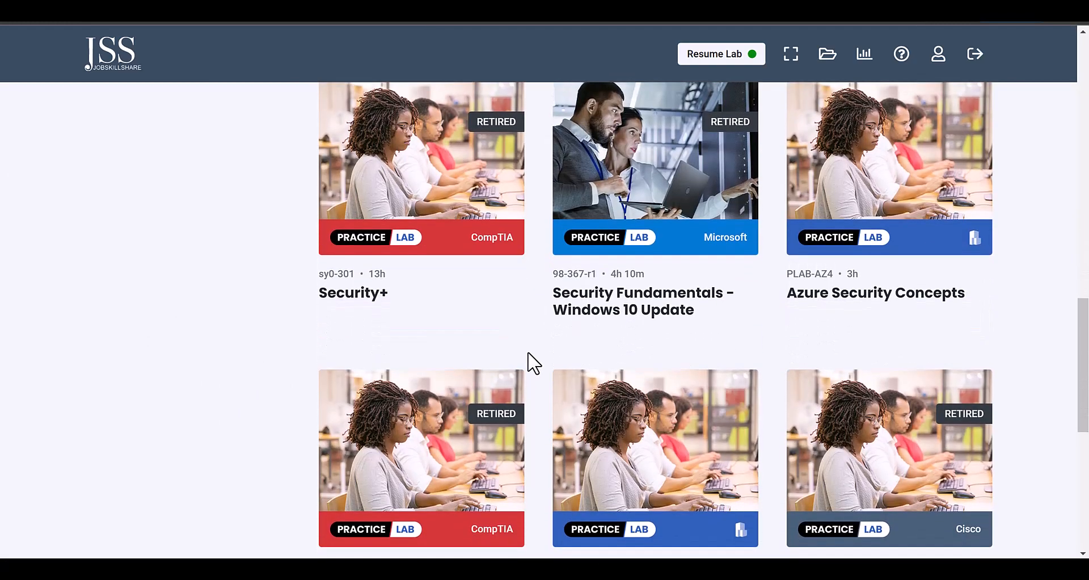
scroll("down", 3)
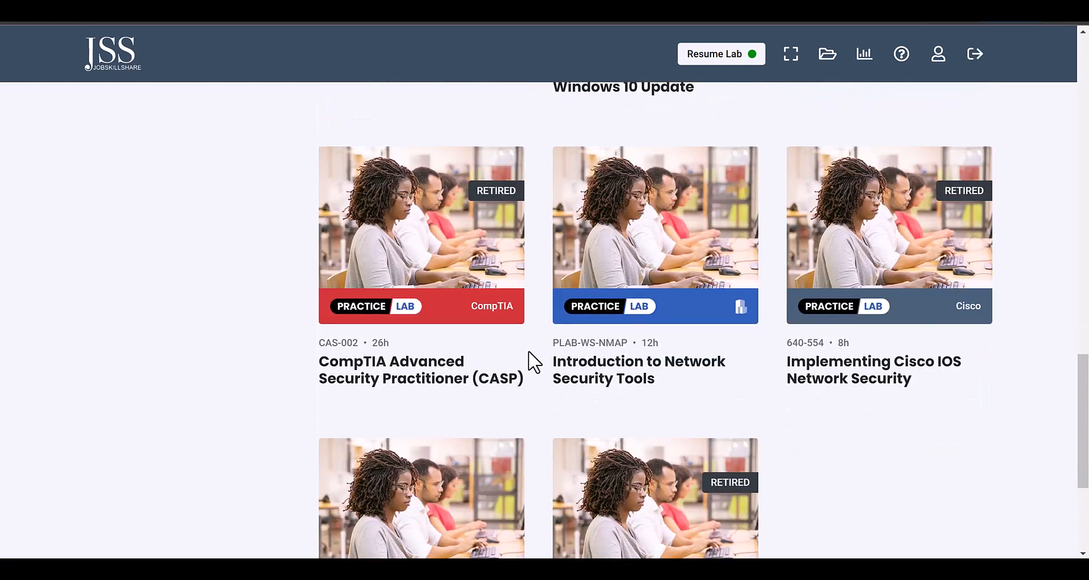
scroll("down", 3)
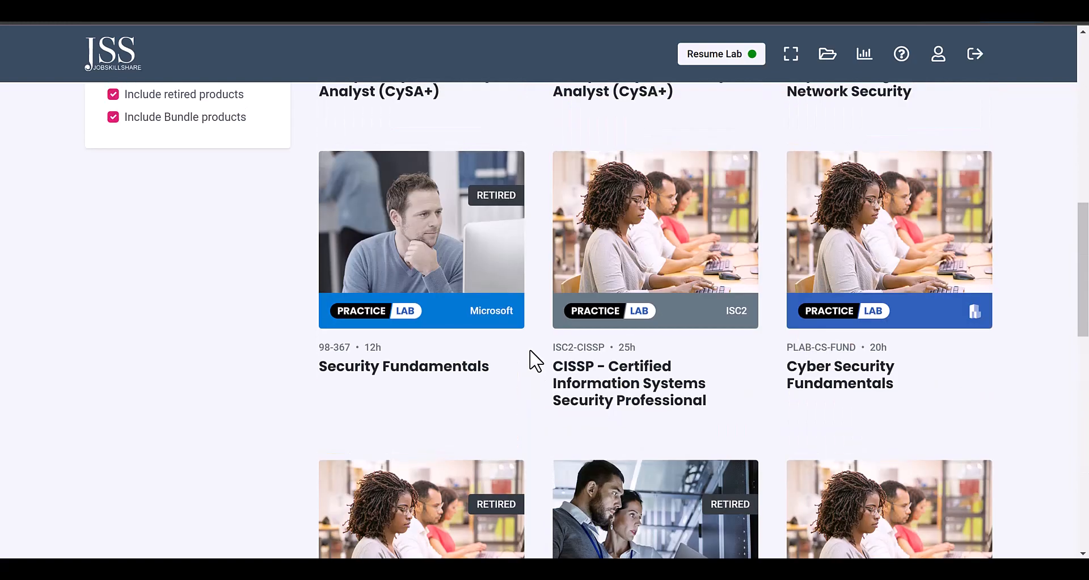
Step: Replace the security search with hack and review the four Ethical Hacker labs
type("security")
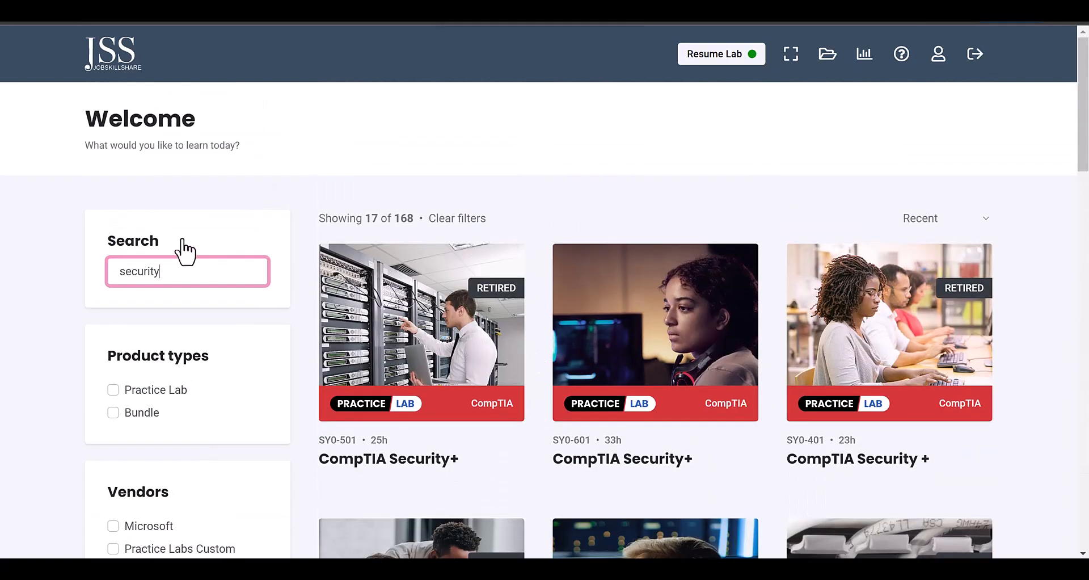
double_click(138, 271)
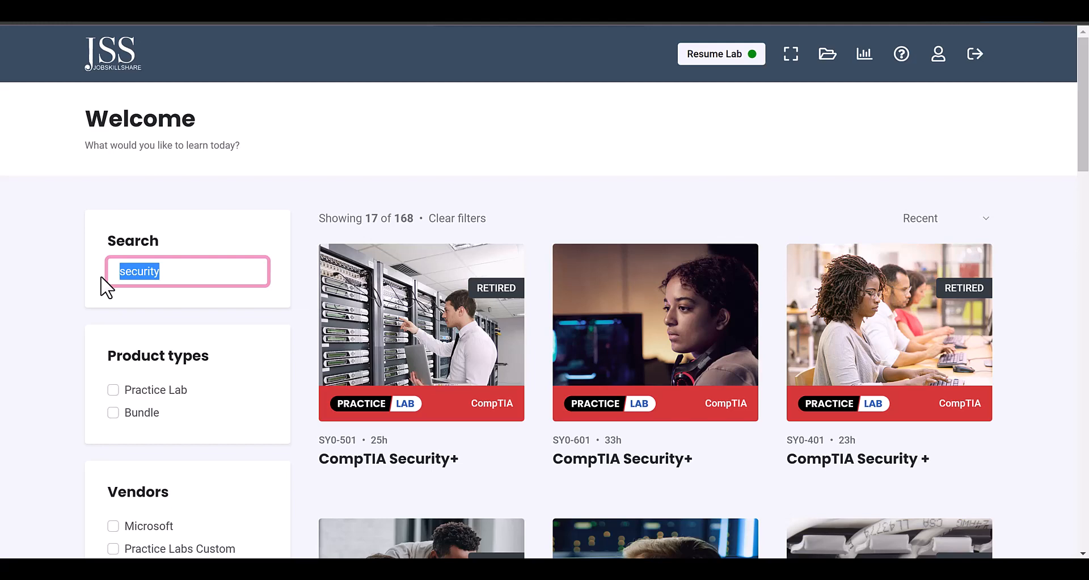
type("hacki")
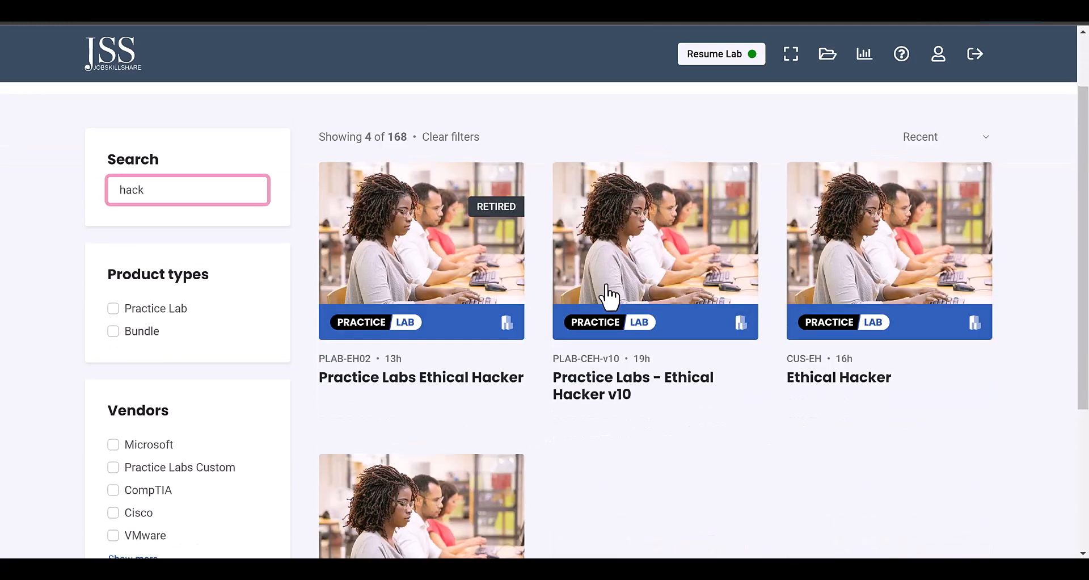
scroll("down", 3)
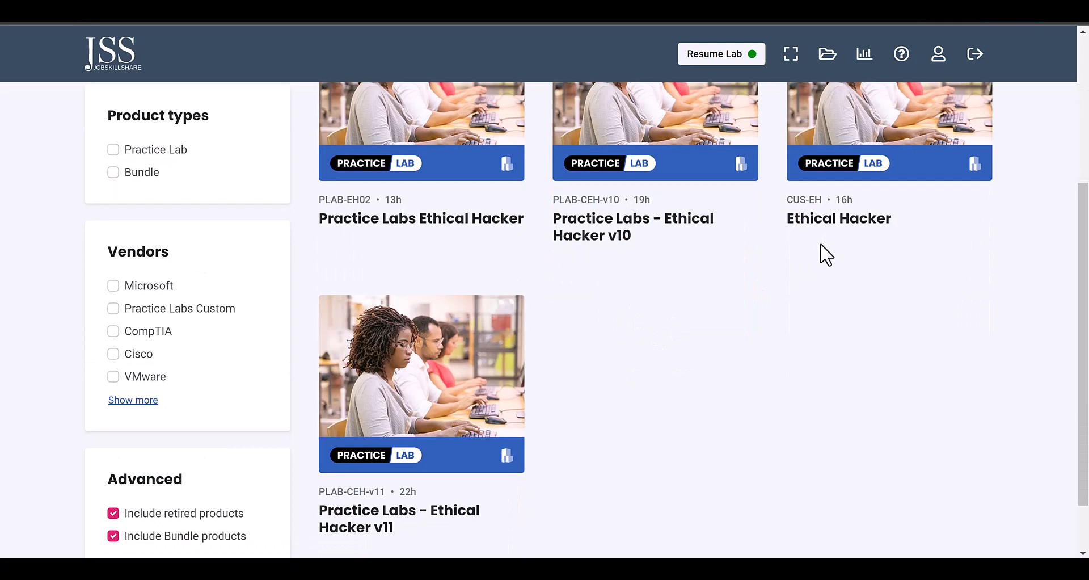
mouse_move(384, 527)
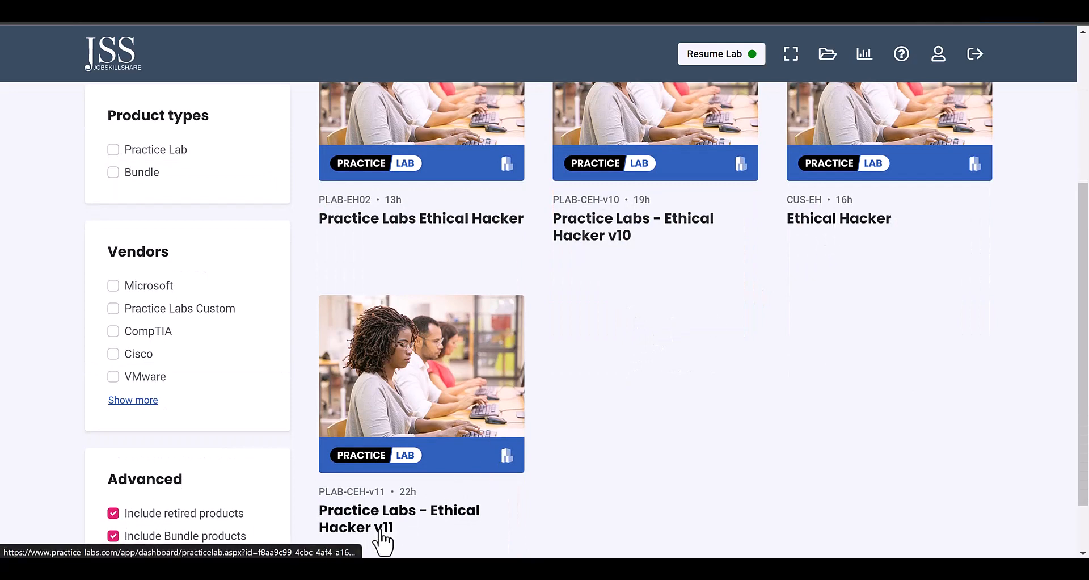
mouse_move(448, 491)
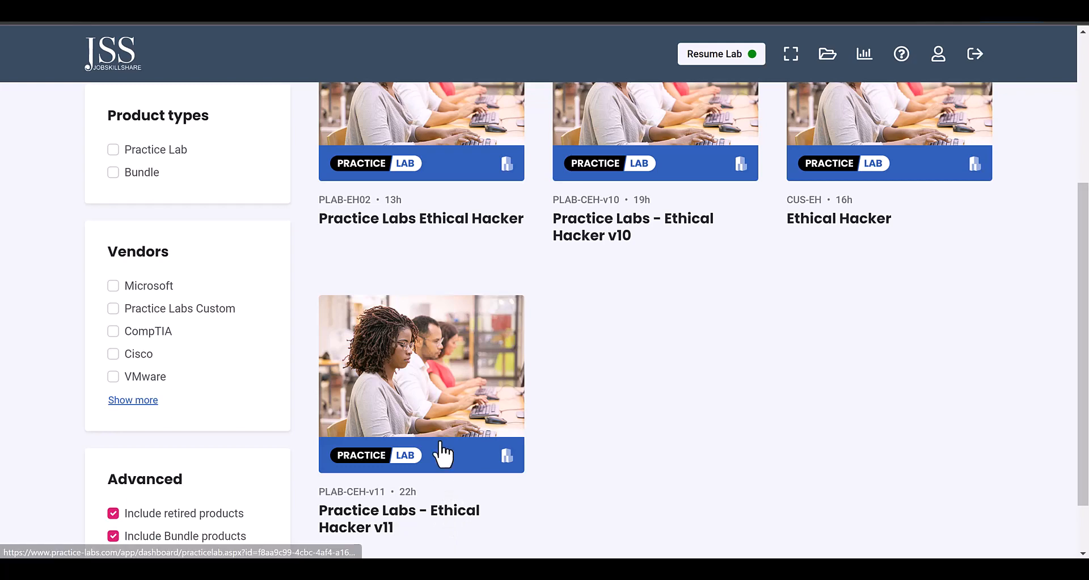
Step: Open the Practice Labs - Ethical Hacker v11 lab and scroll its modules past SQL injection
left_click(421, 384)
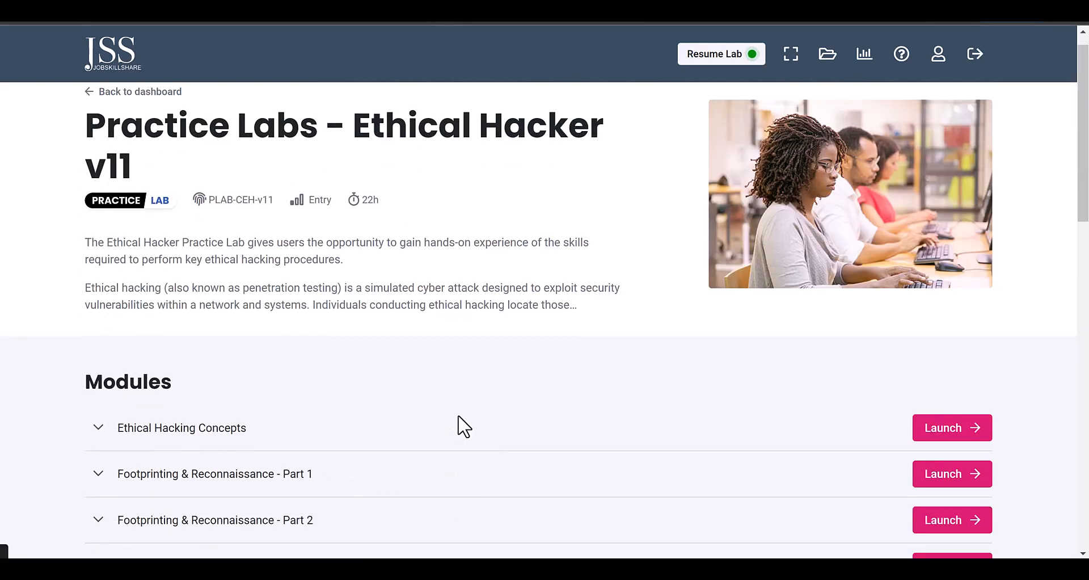
scroll("down", 3)
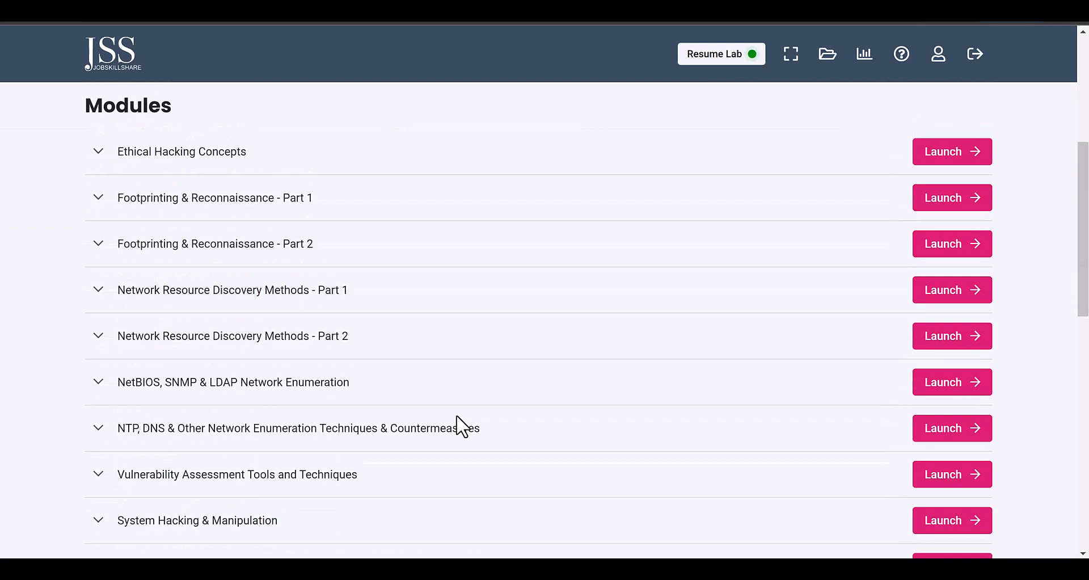
mouse_move(449, 426)
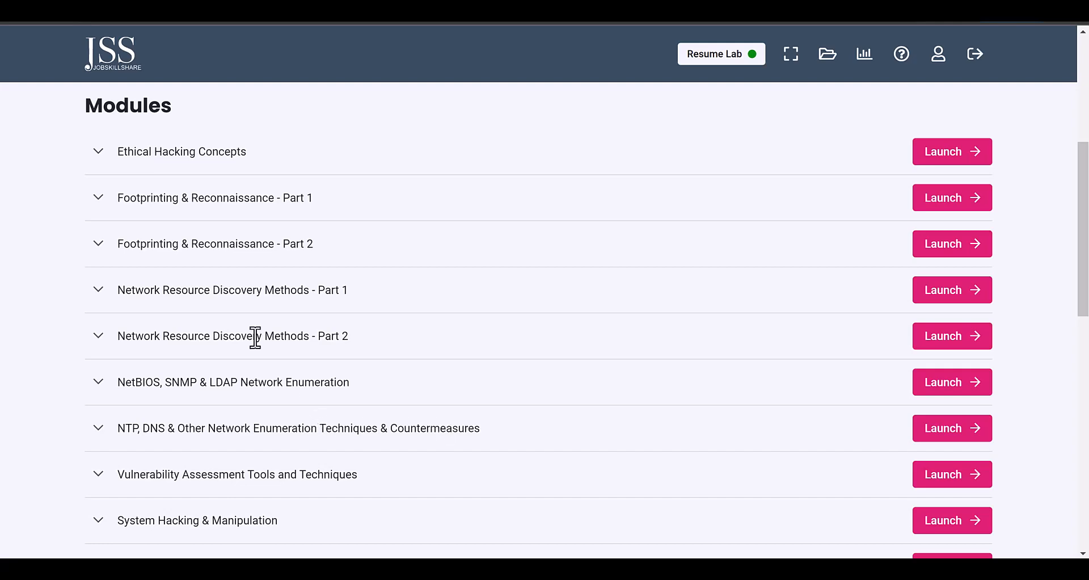
scroll("down", 3)
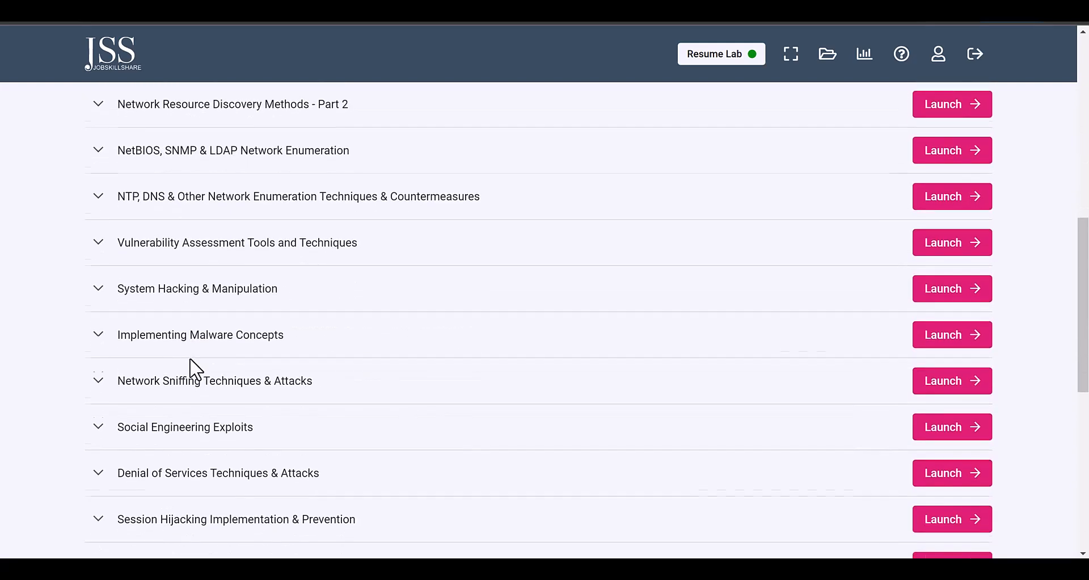
scroll("down", 3)
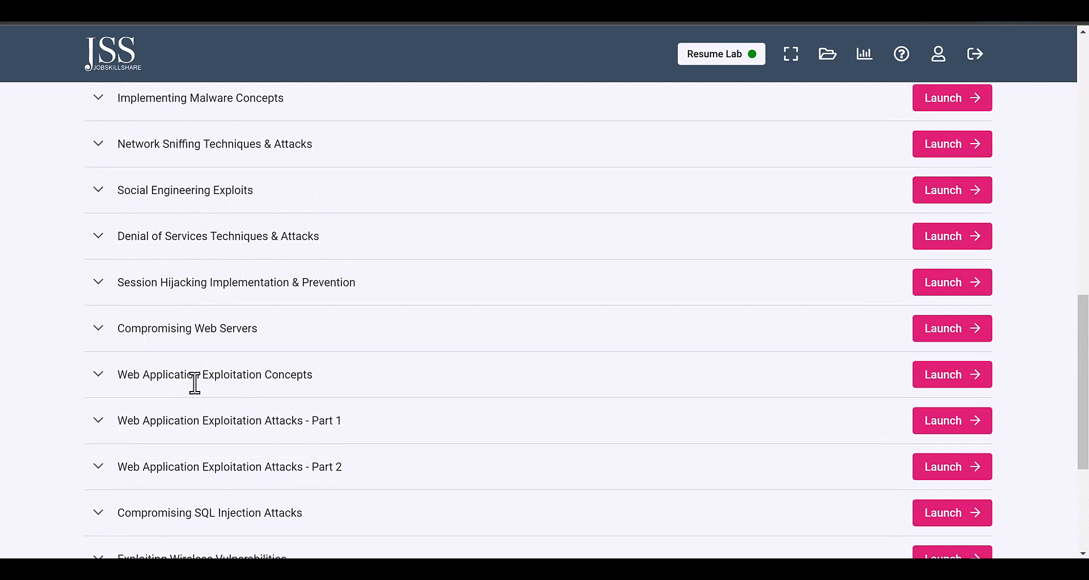
mouse_move(916, 451)
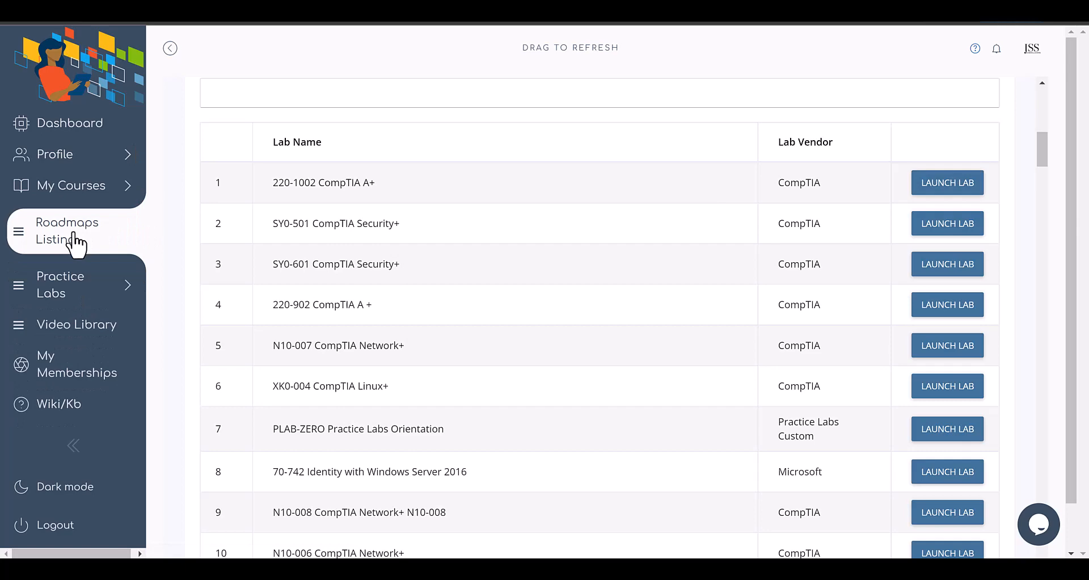
Step: Open the Roadmaps Listing from the sidebar and scroll to the roadmap cards
left_click(67, 231)
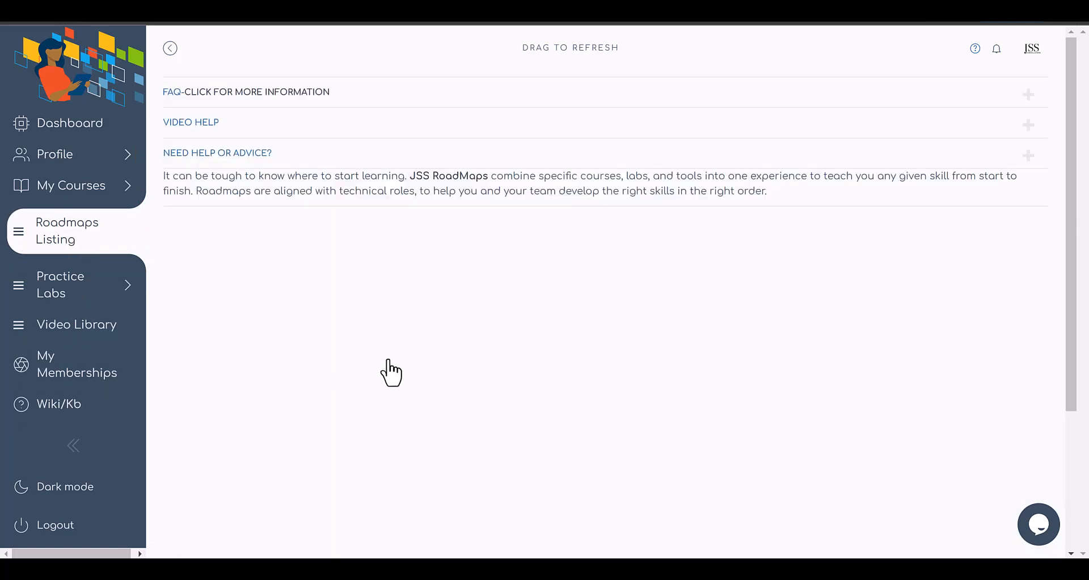
scroll("down", 3)
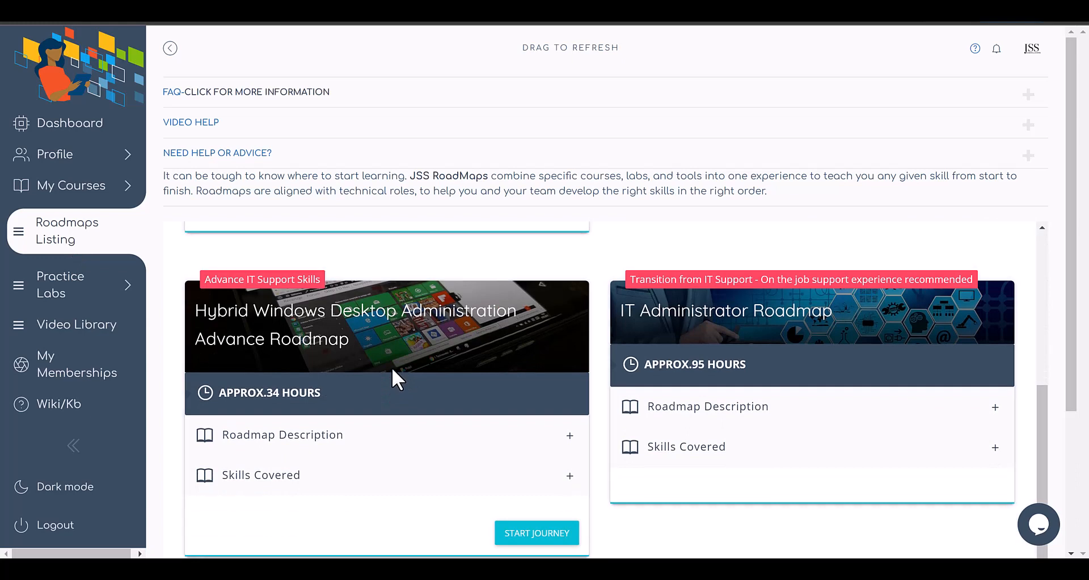
mouse_move(388, 280)
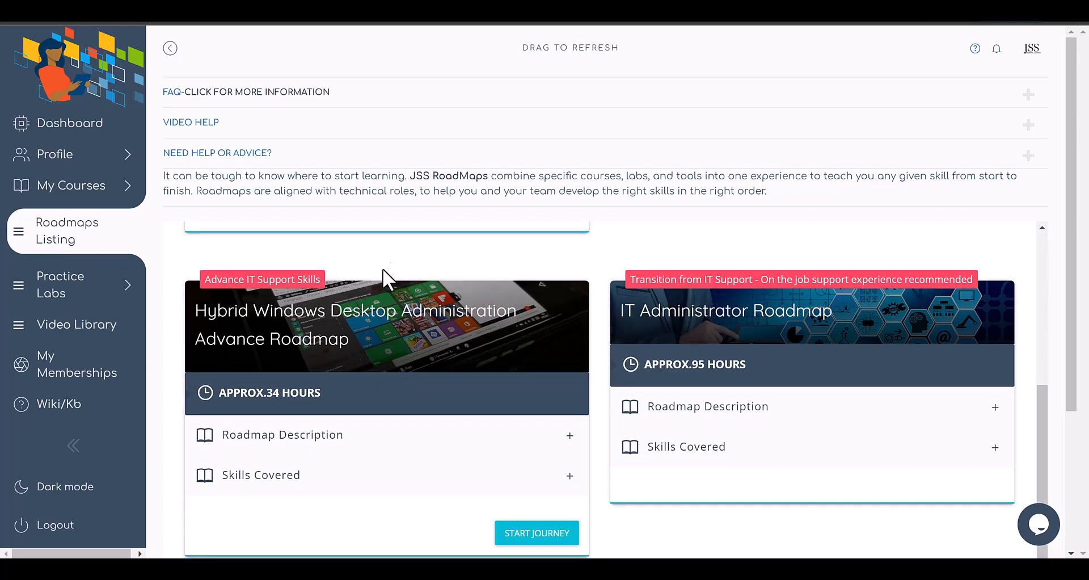